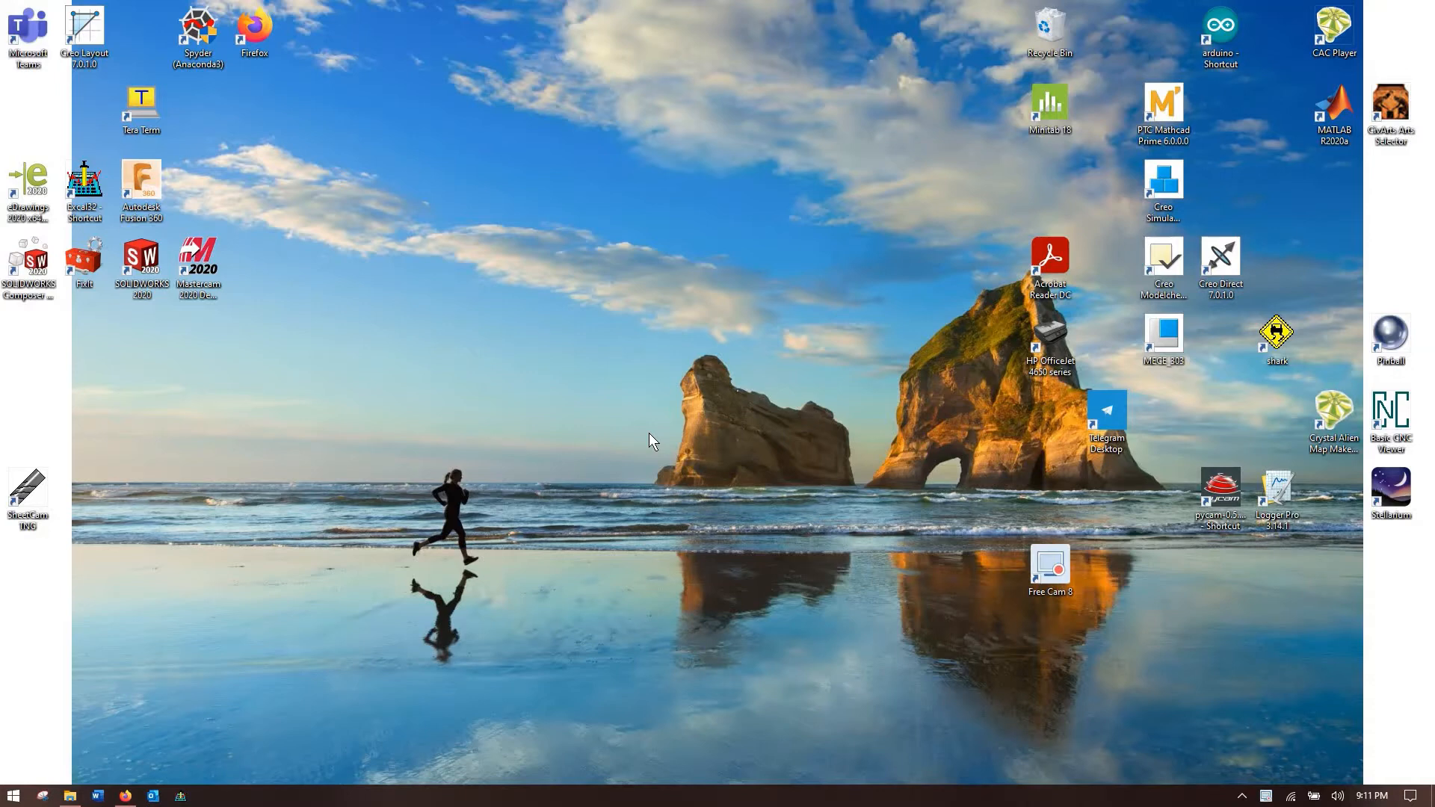
pyautogui.moveTo(169, 777)
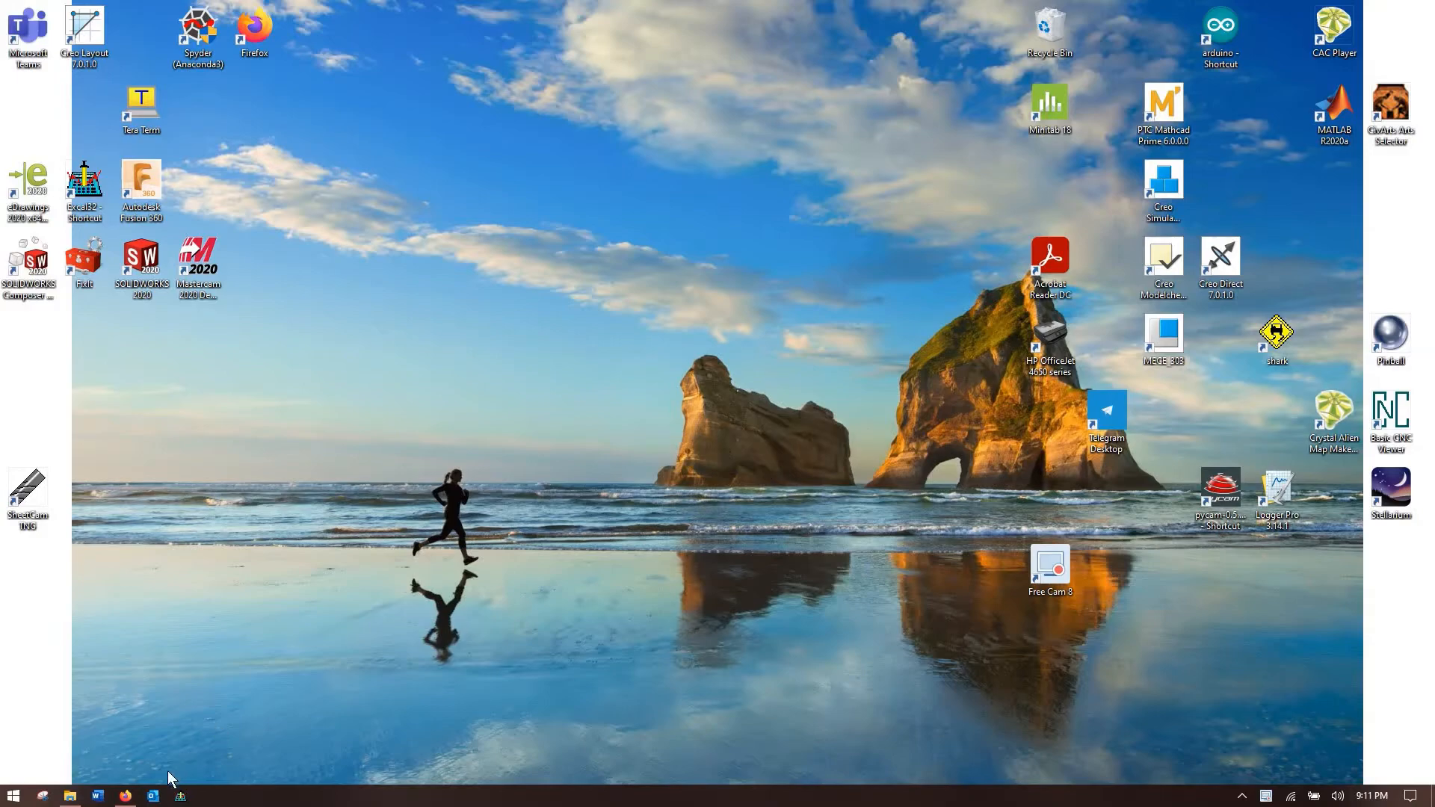
# - View the MECE_303 shortcut's properties, with Start in showing Documents\Creo_Stuff
pyautogui.click(126, 795)
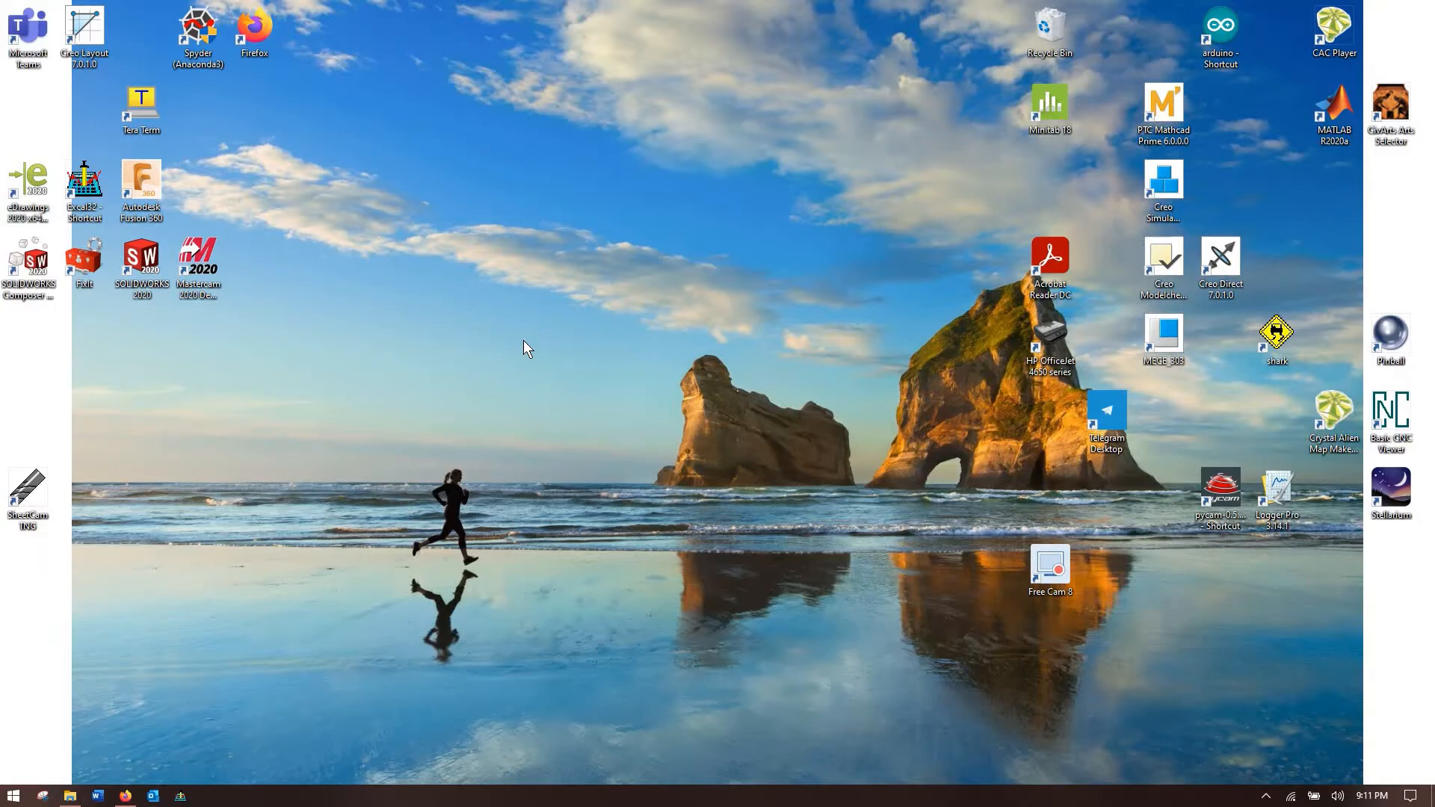
pyautogui.moveTo(641, 397)
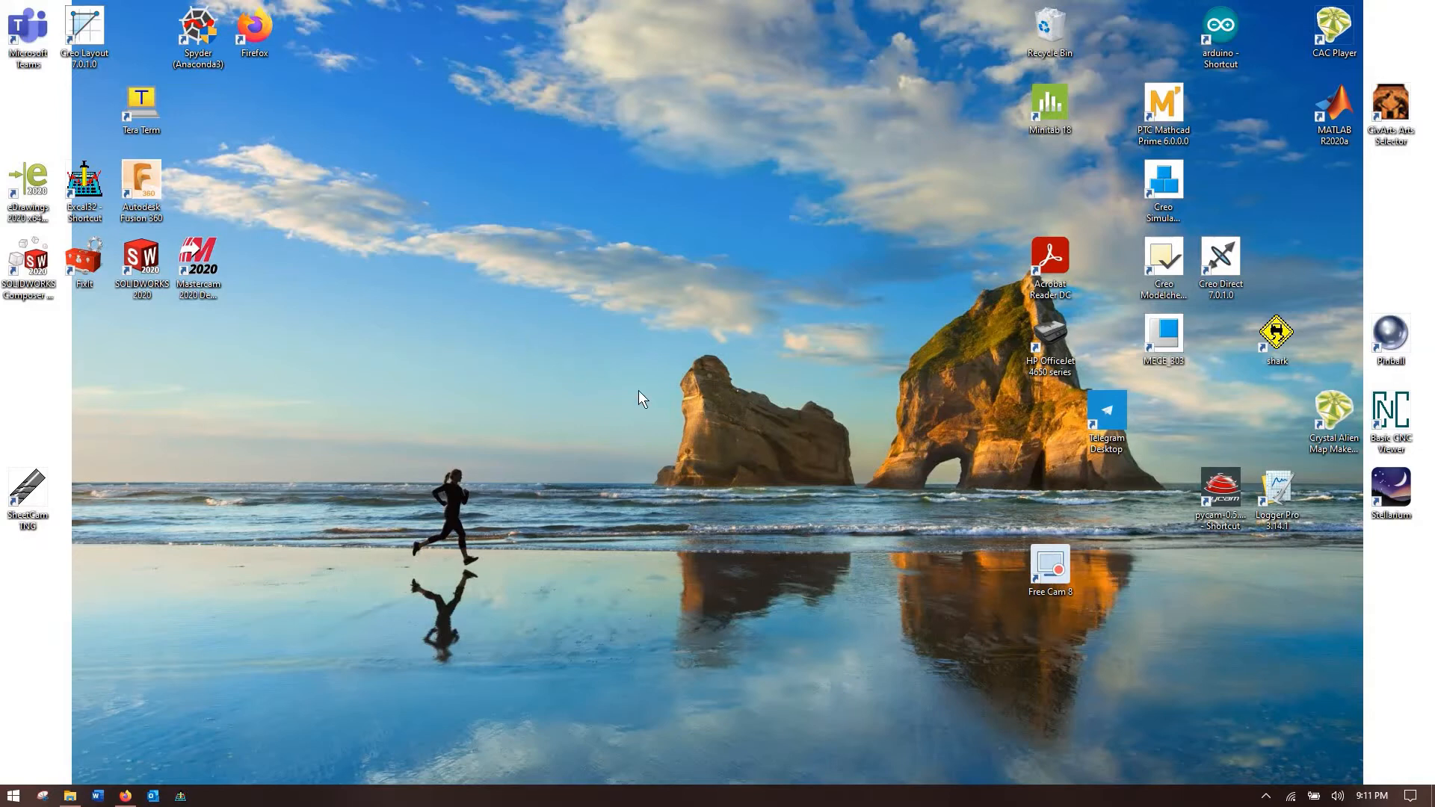
pyautogui.moveTo(784, 414)
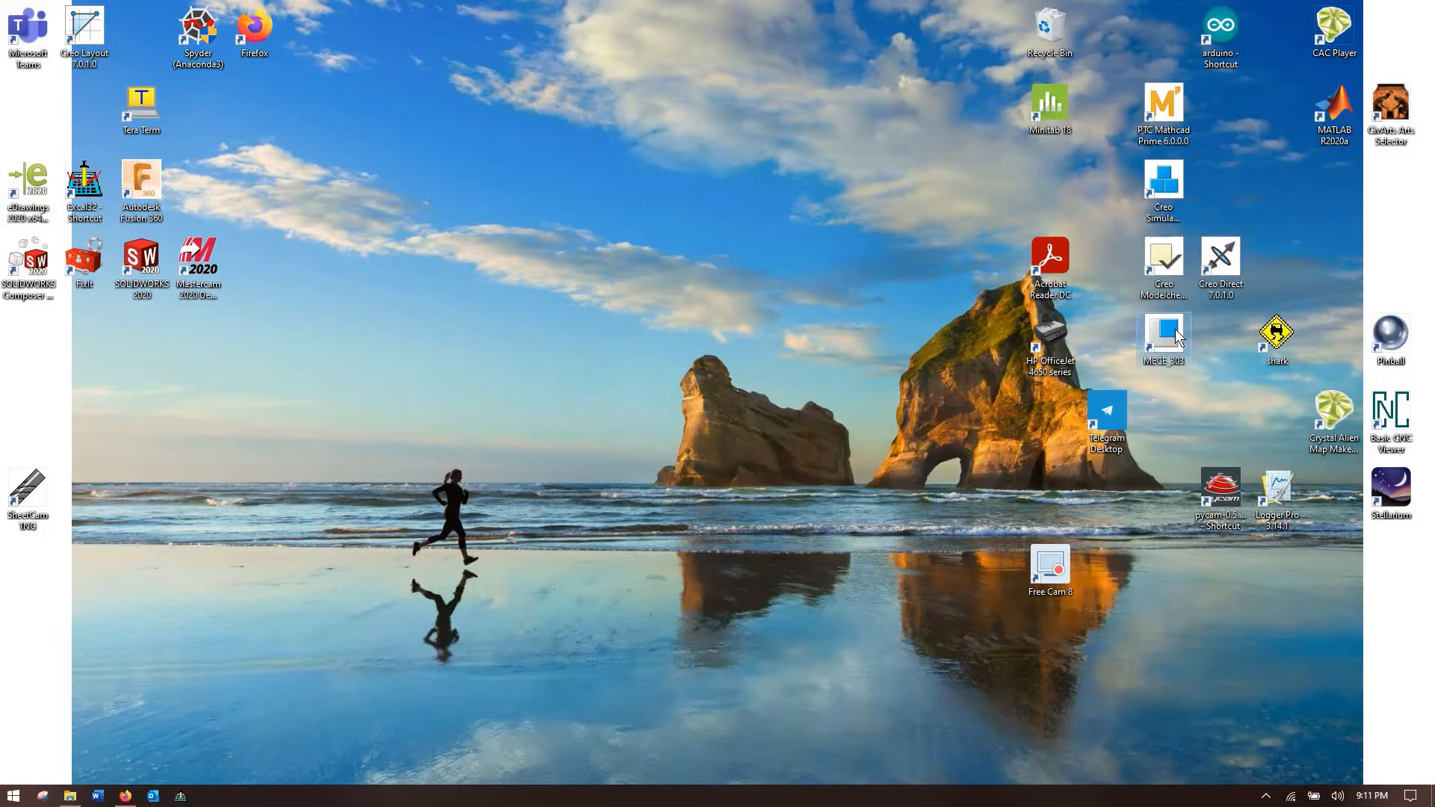
pyautogui.rightClick(1163, 339)
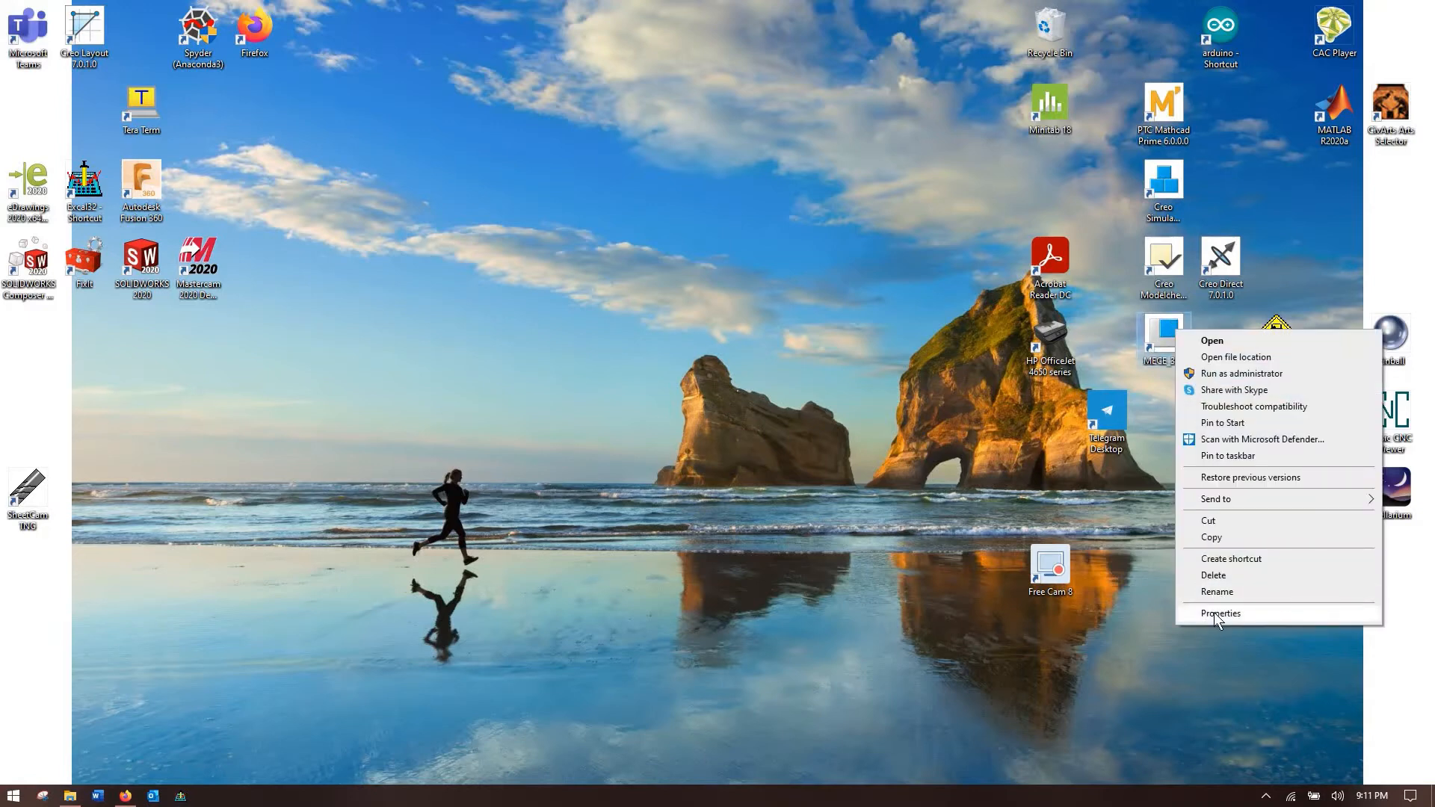
pyautogui.click(1220, 613)
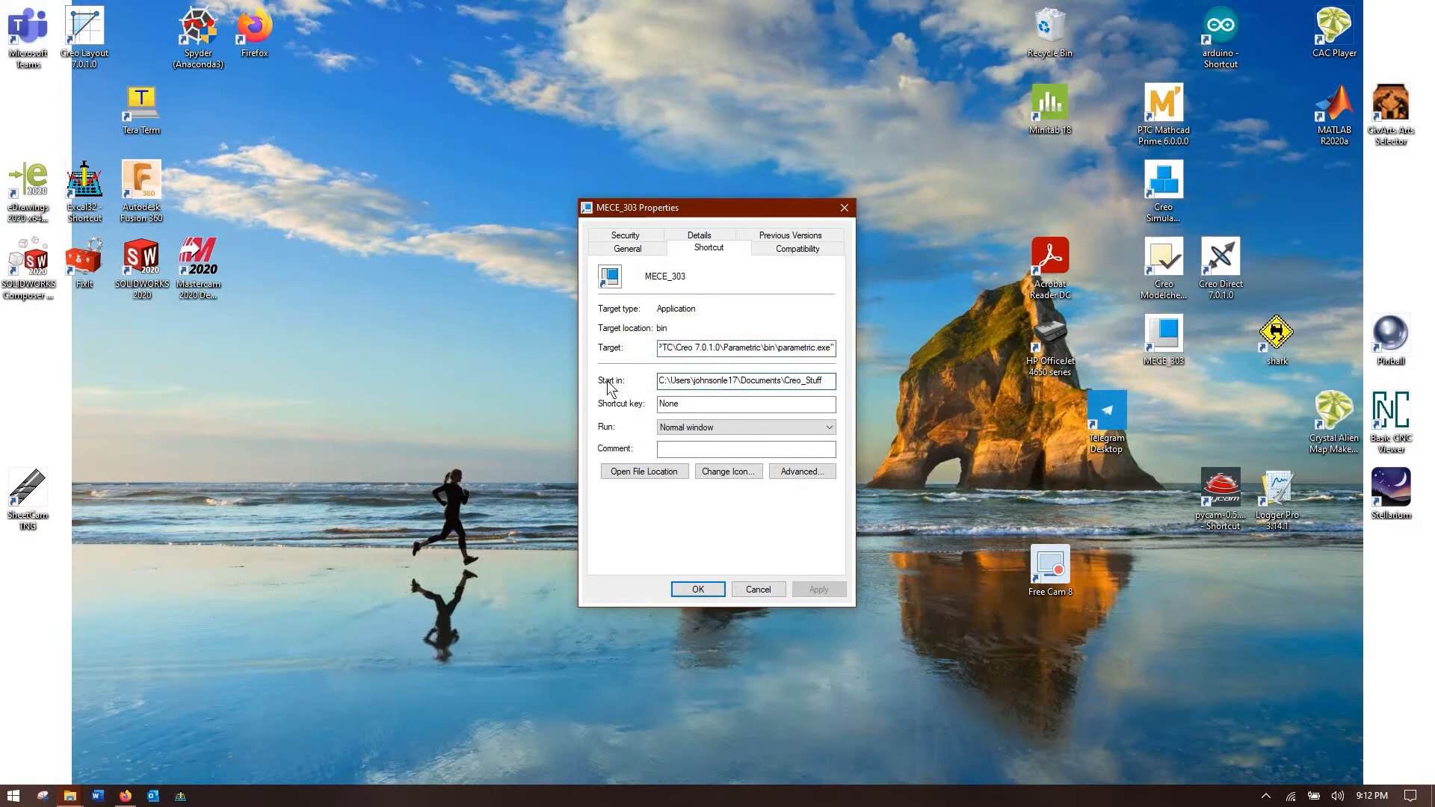
pyautogui.click(673, 379)
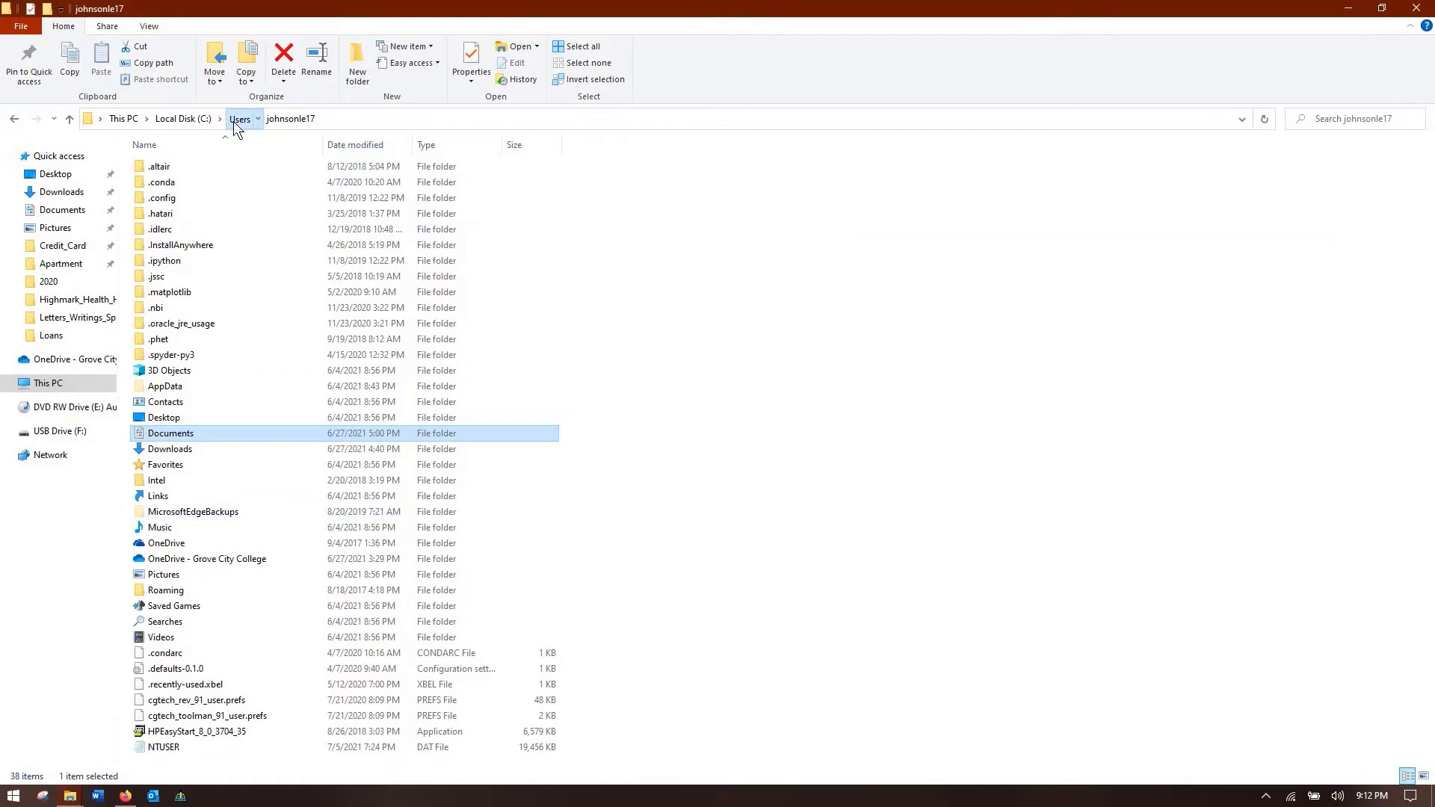
# - Browse This PC > Local Disk (C:) > Users, looking at the Administrator and personal profile folders
pyautogui.click(48, 383)
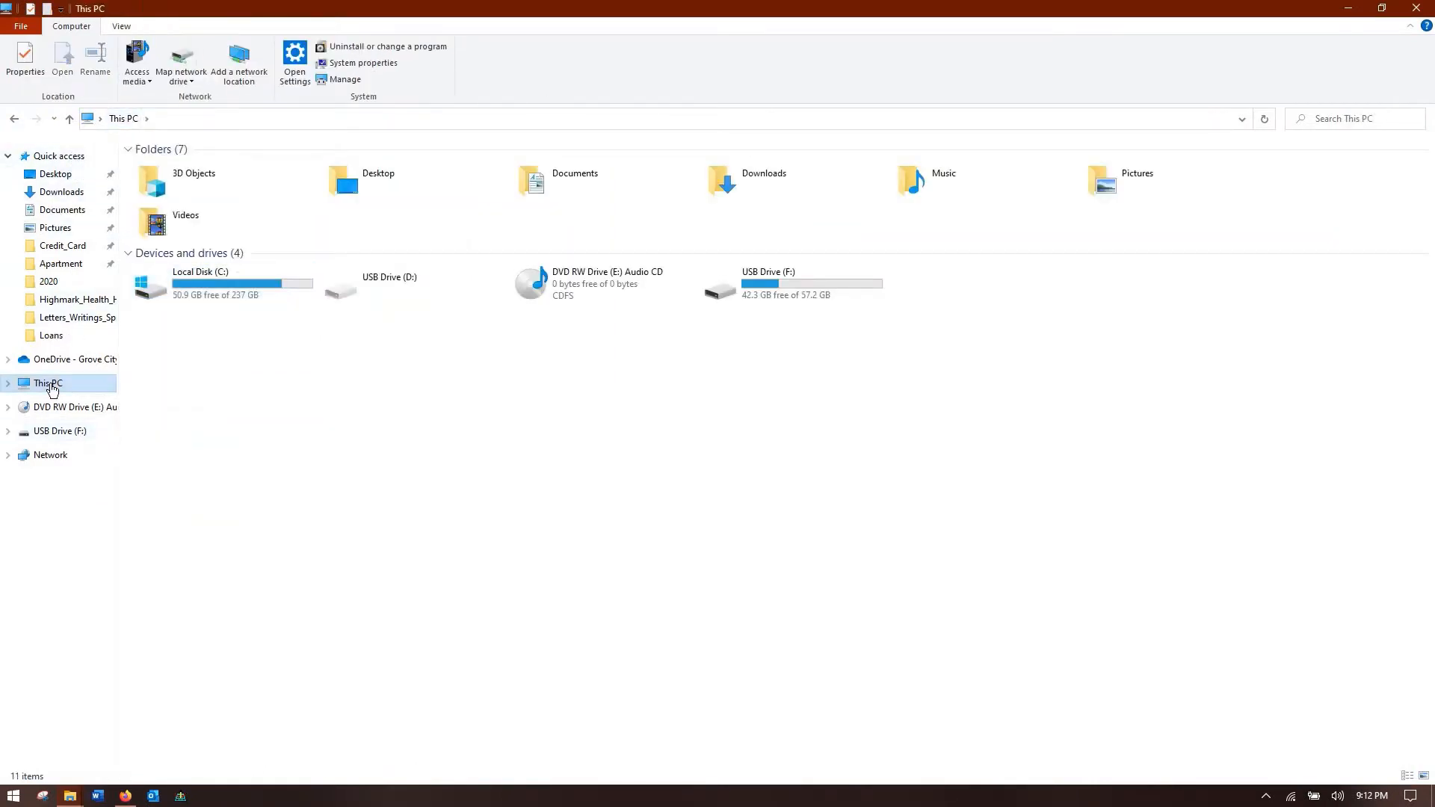
pyautogui.moveTo(236, 294)
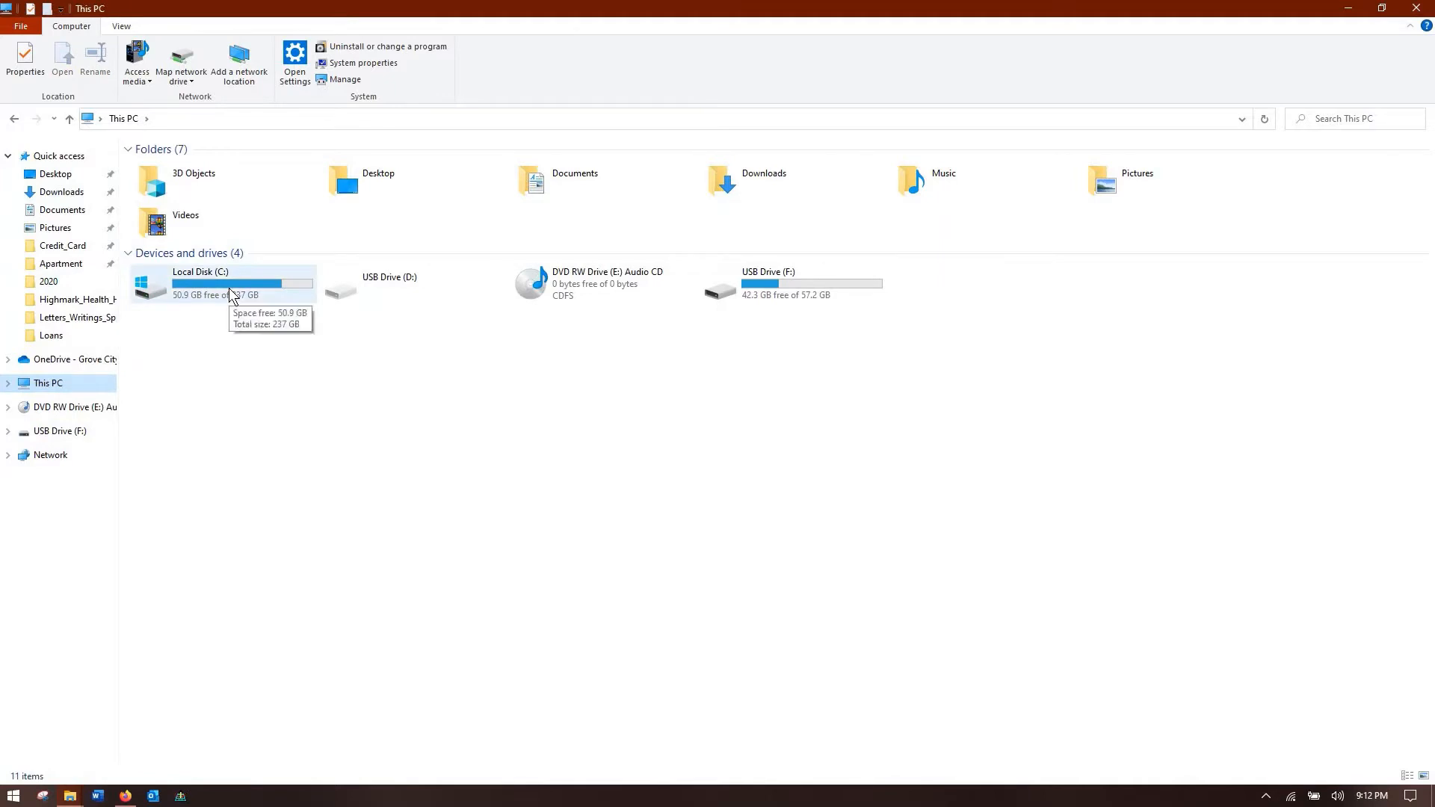
pyautogui.doubleClick(199, 284)
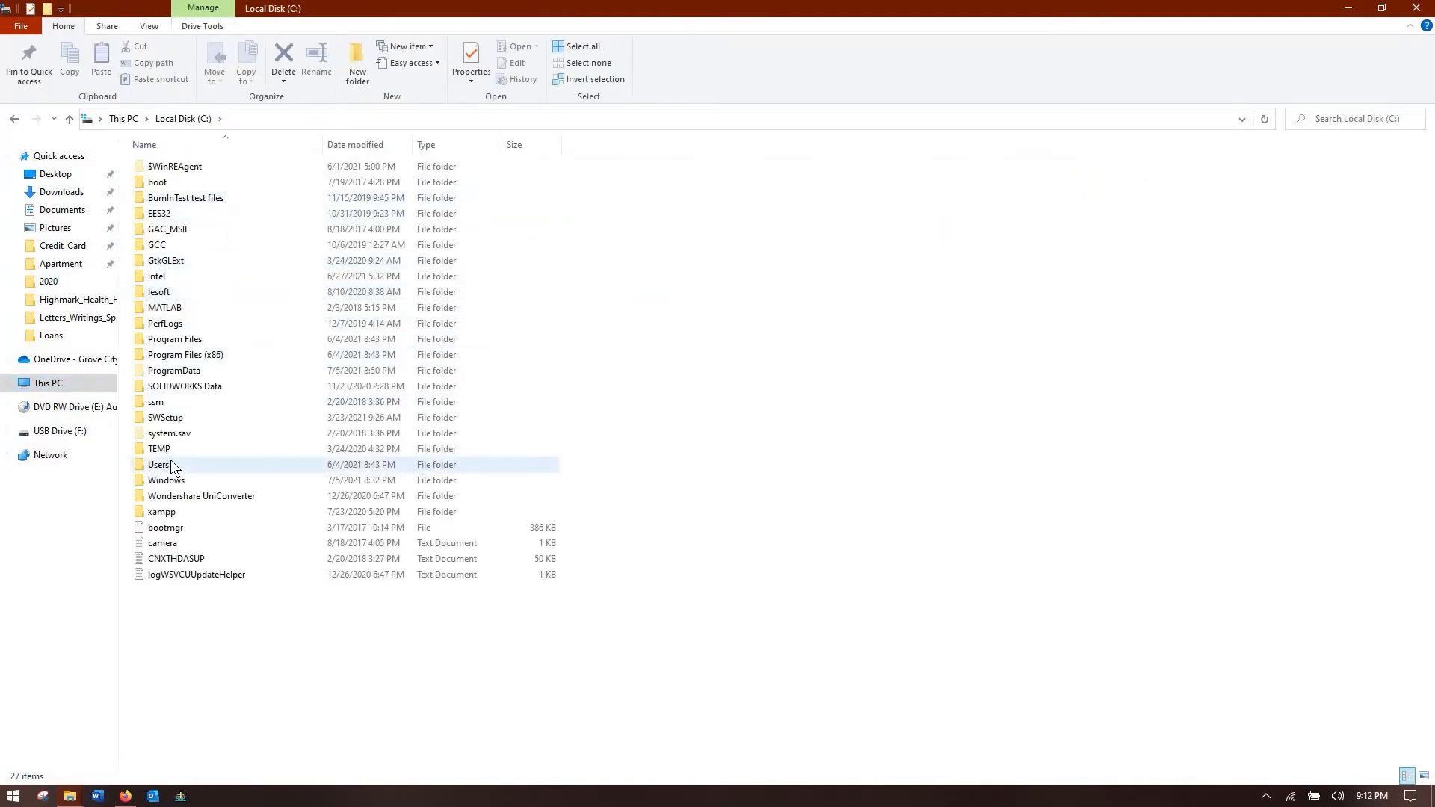
pyautogui.moveTo(169, 465)
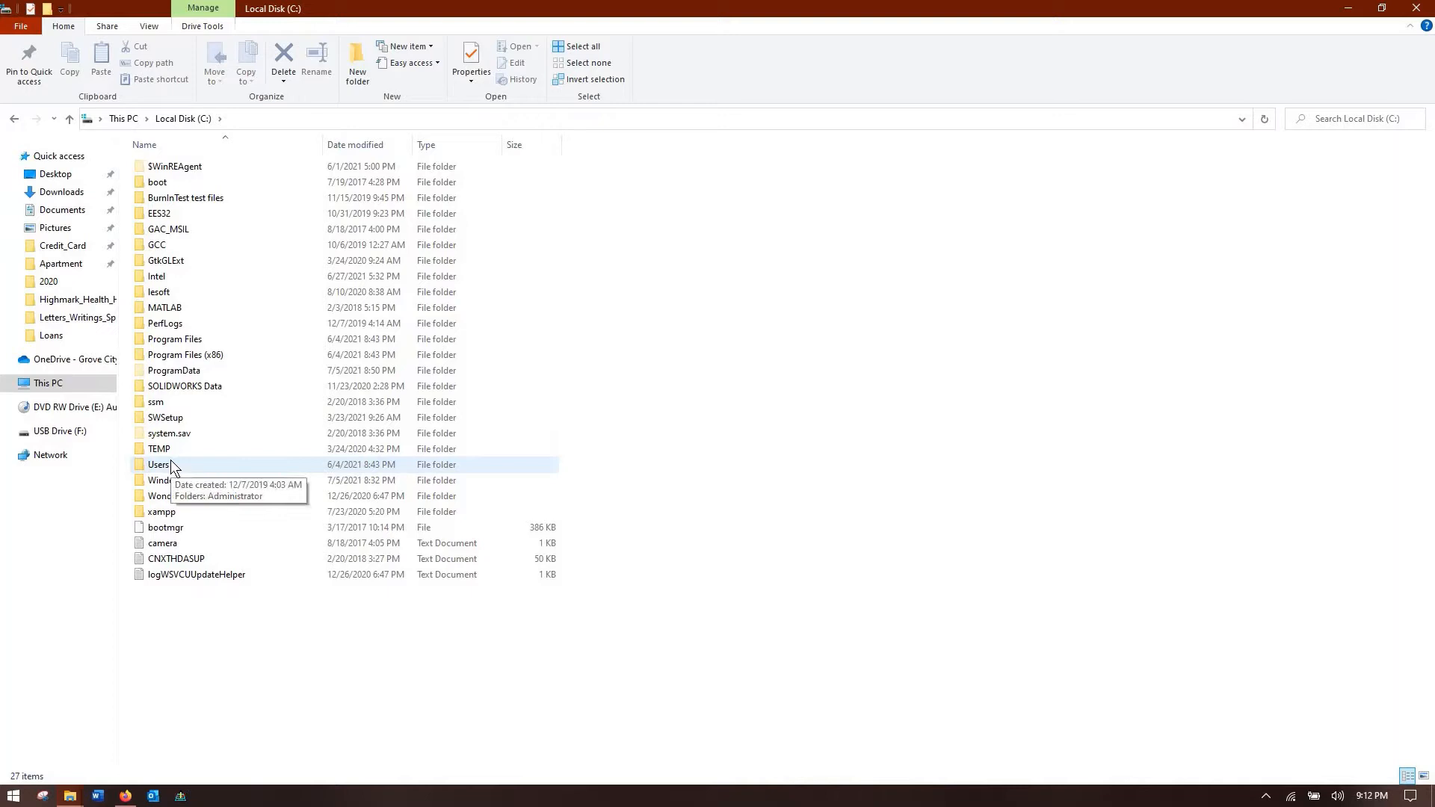
pyautogui.doubleClick(158, 463)
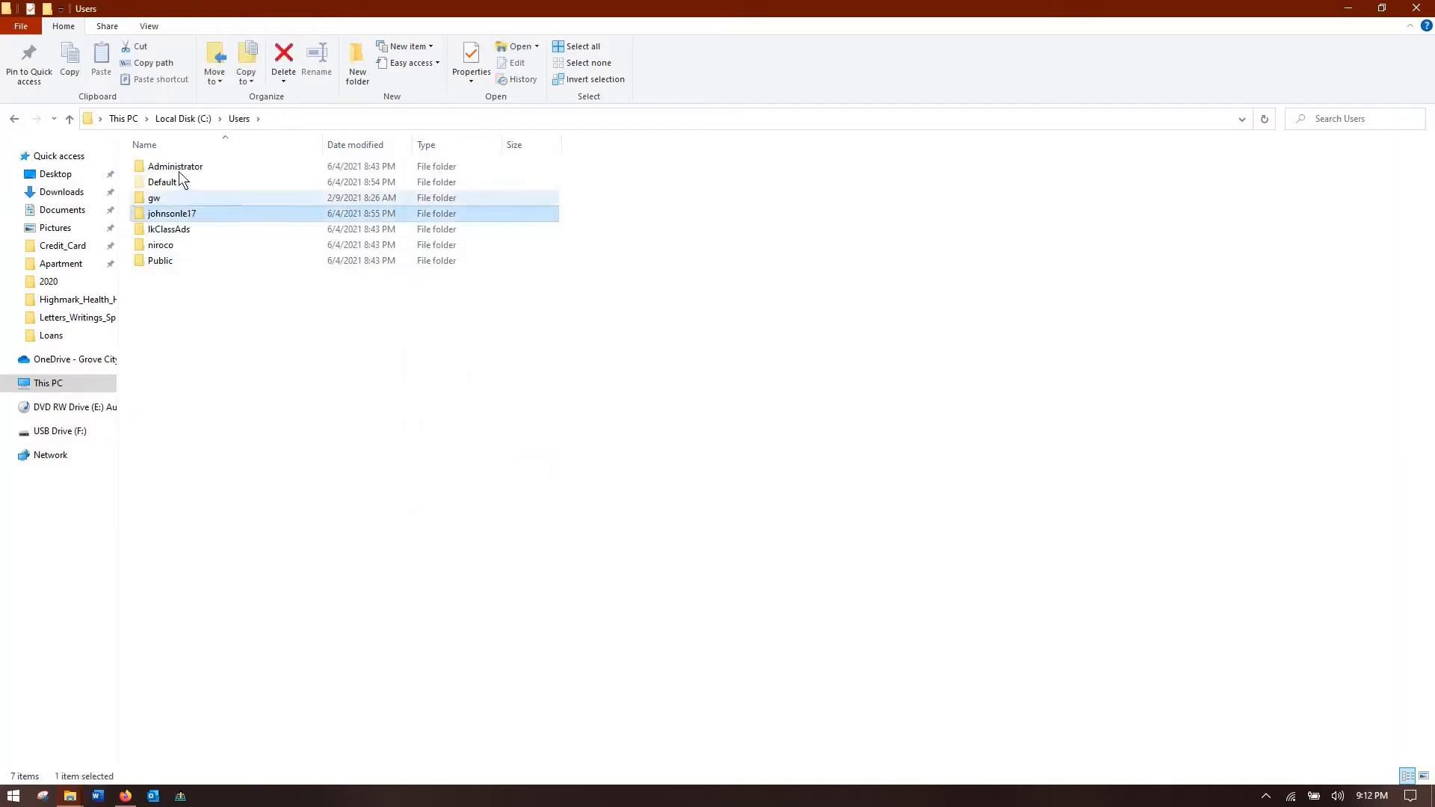
pyautogui.click(174, 166)
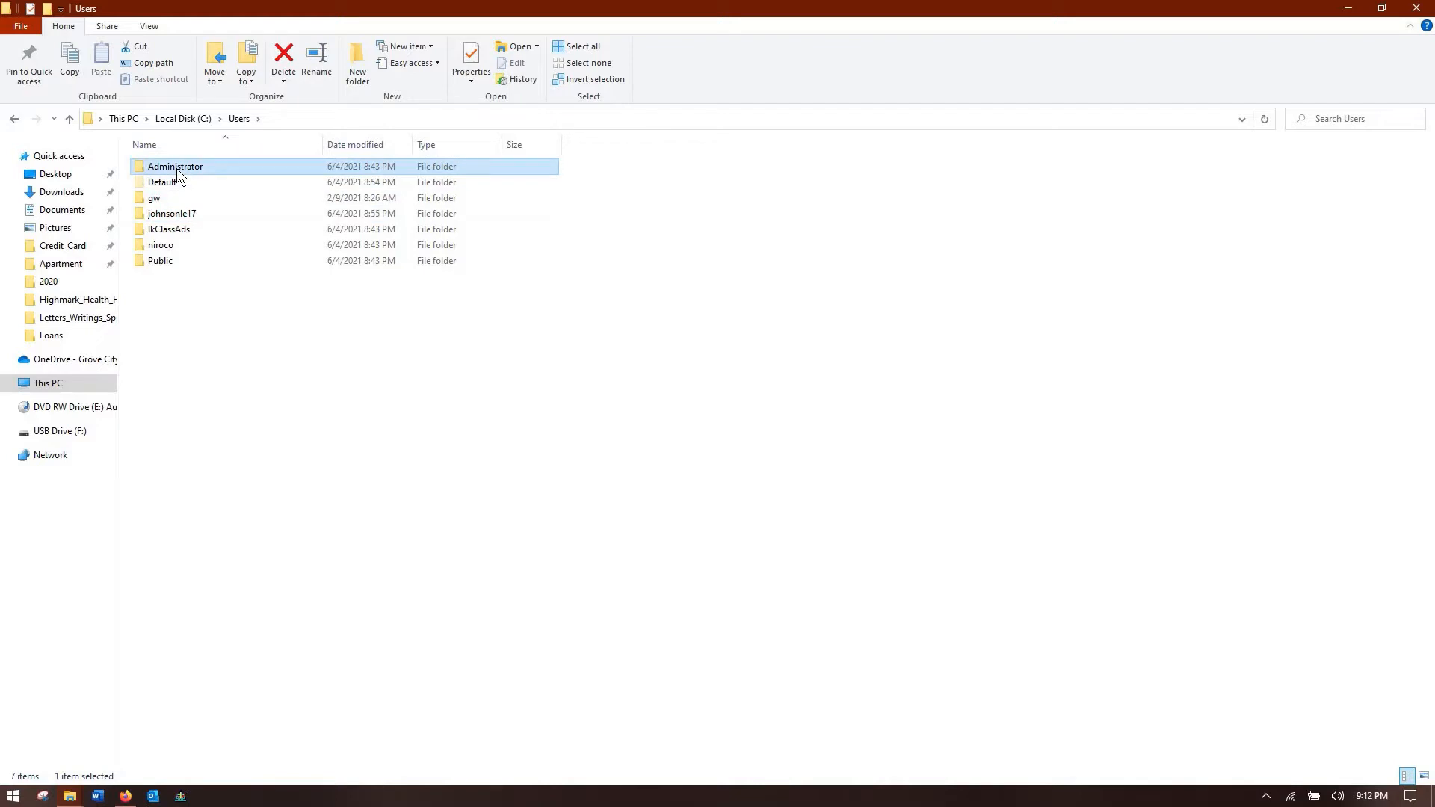
pyautogui.click(160, 260)
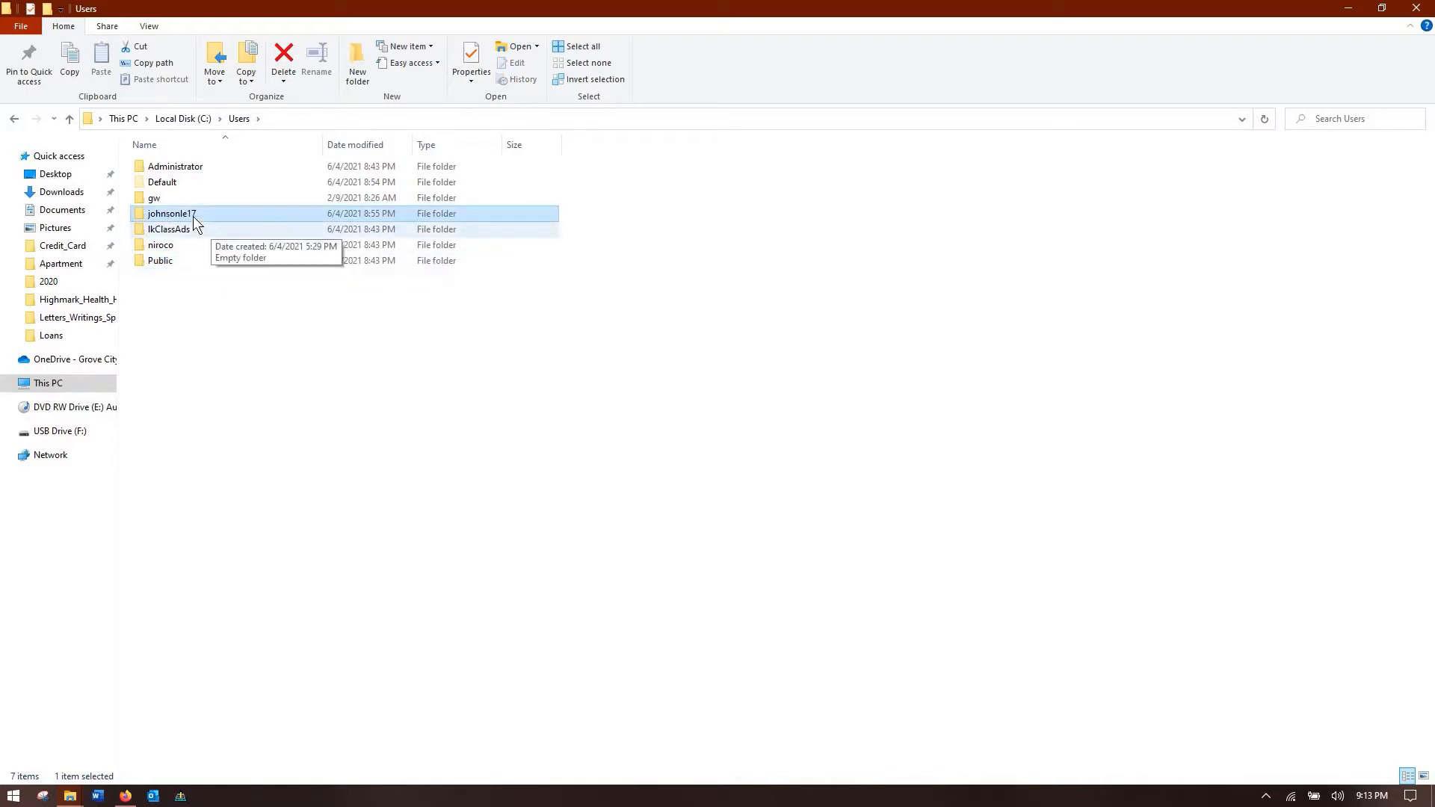
pyautogui.moveTo(198, 261)
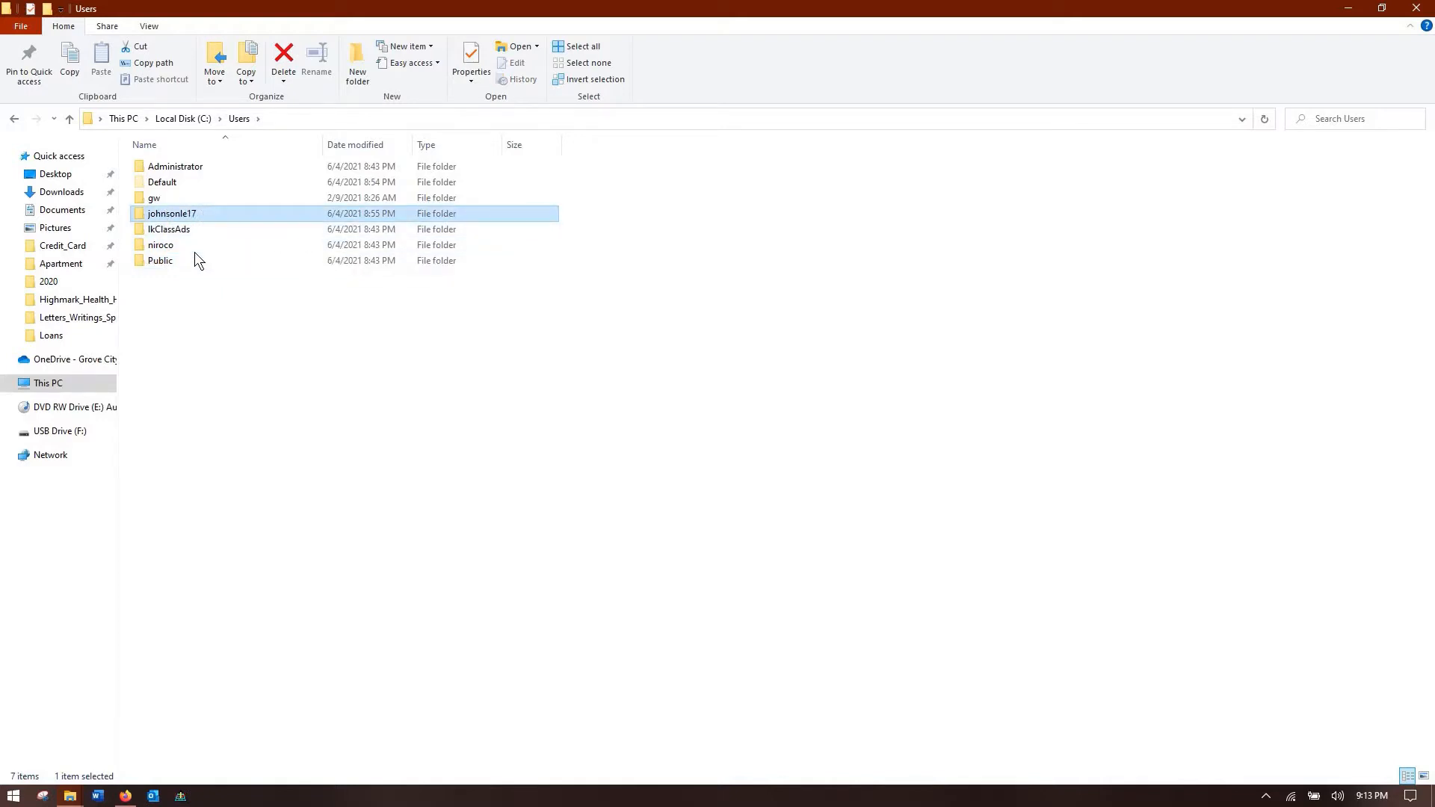
# - Go into Public > Public Documents, then the user's Documents folder
pyautogui.click(160, 260)
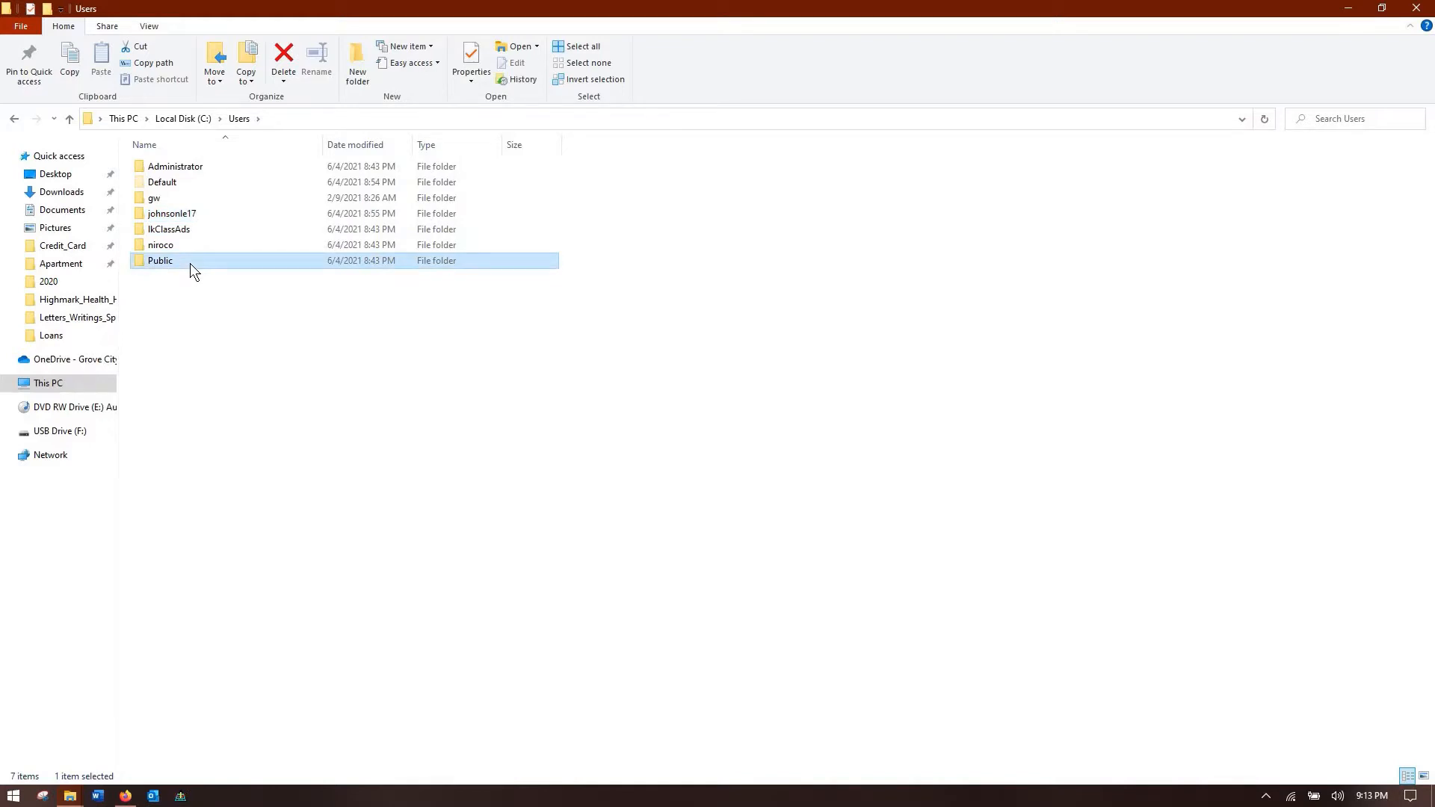
pyautogui.doubleClick(160, 260)
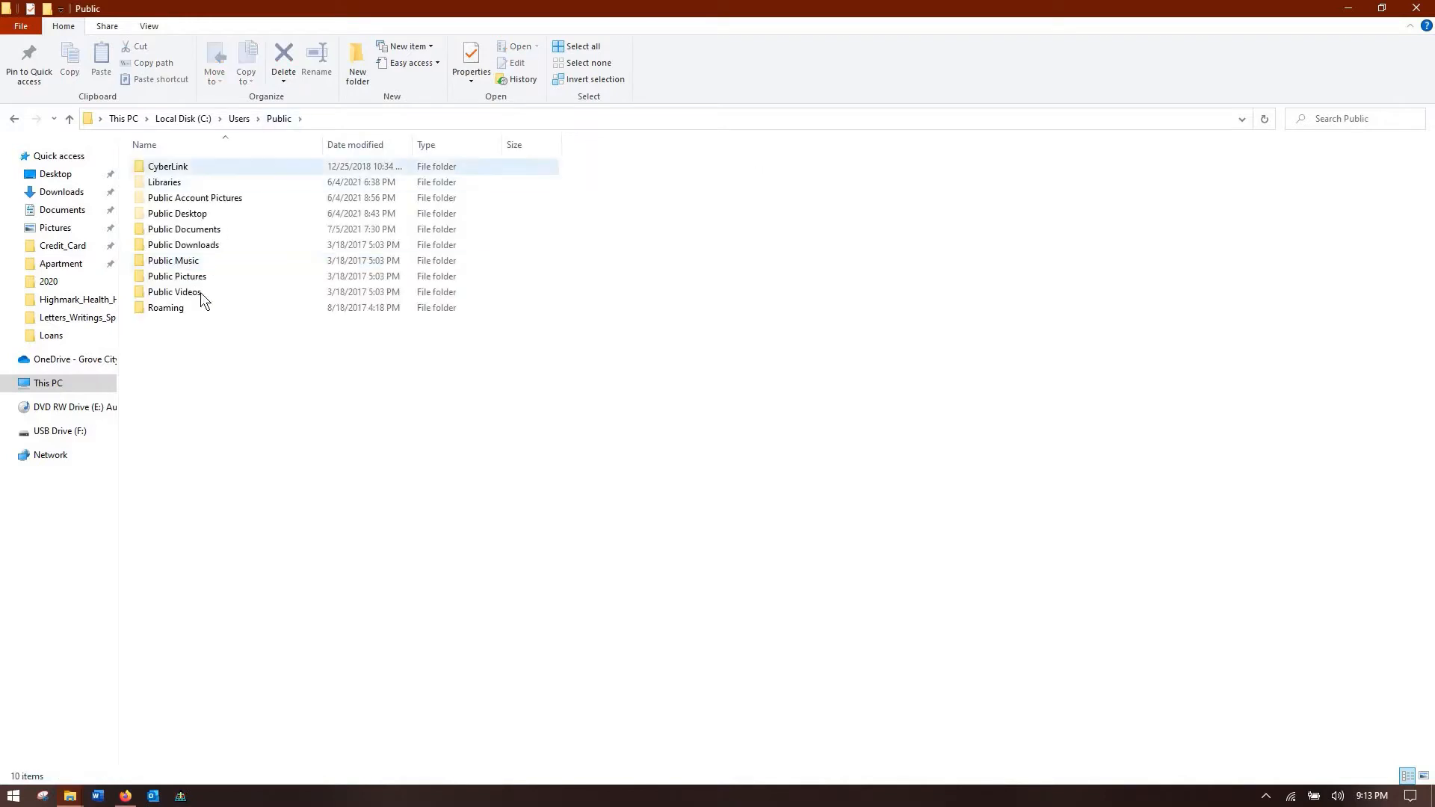
pyautogui.doubleClick(184, 228)
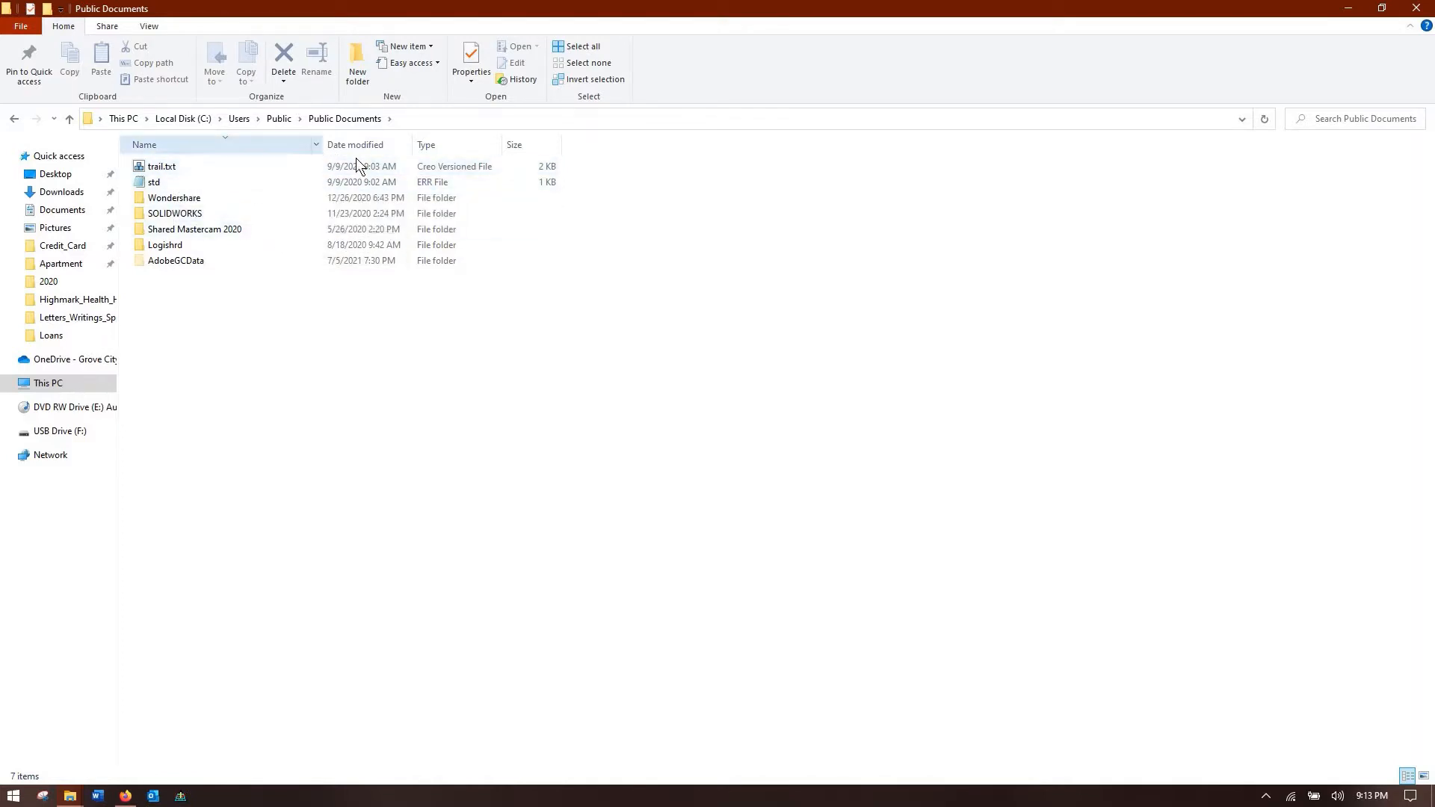
pyautogui.moveTo(288, 199)
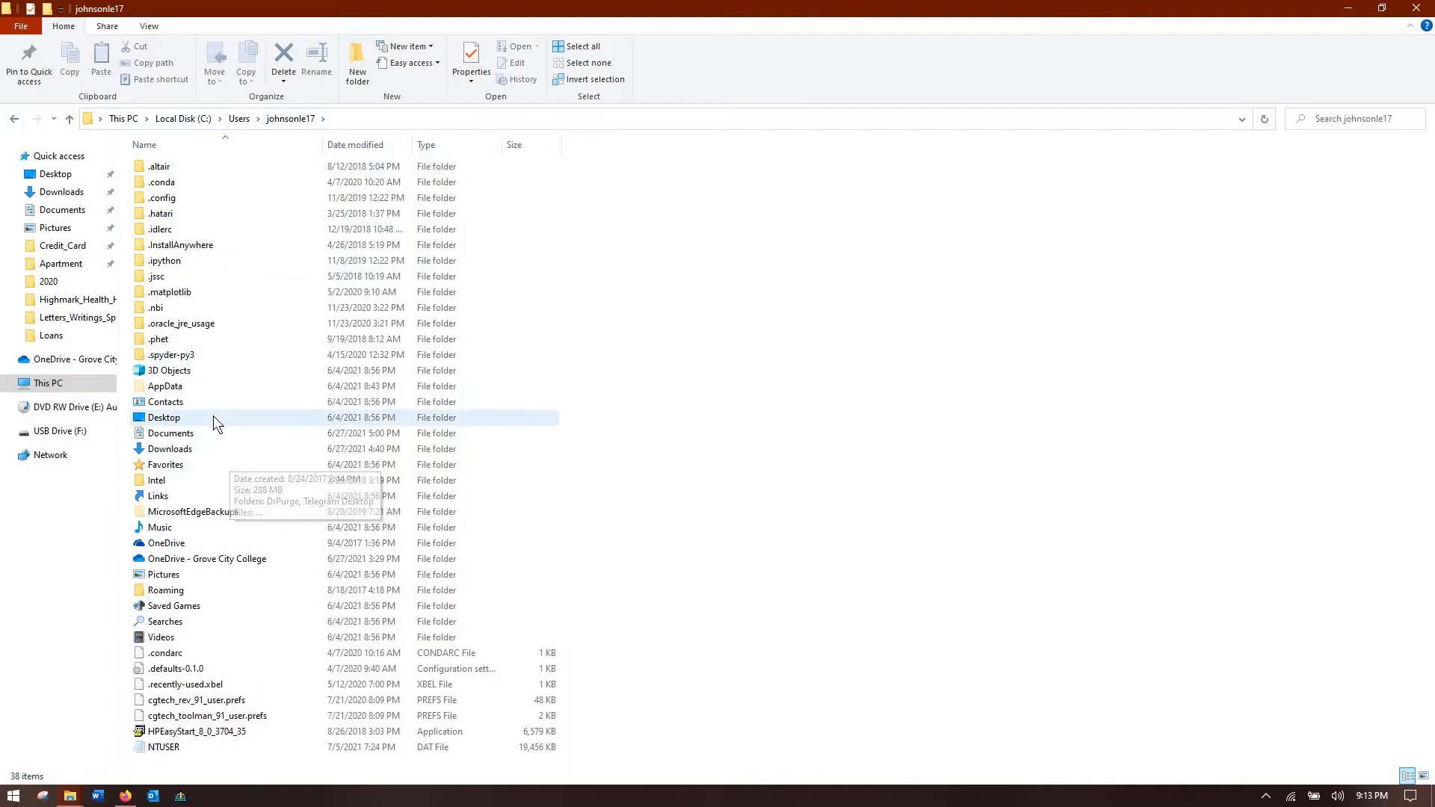
pyautogui.doubleClick(170, 433)
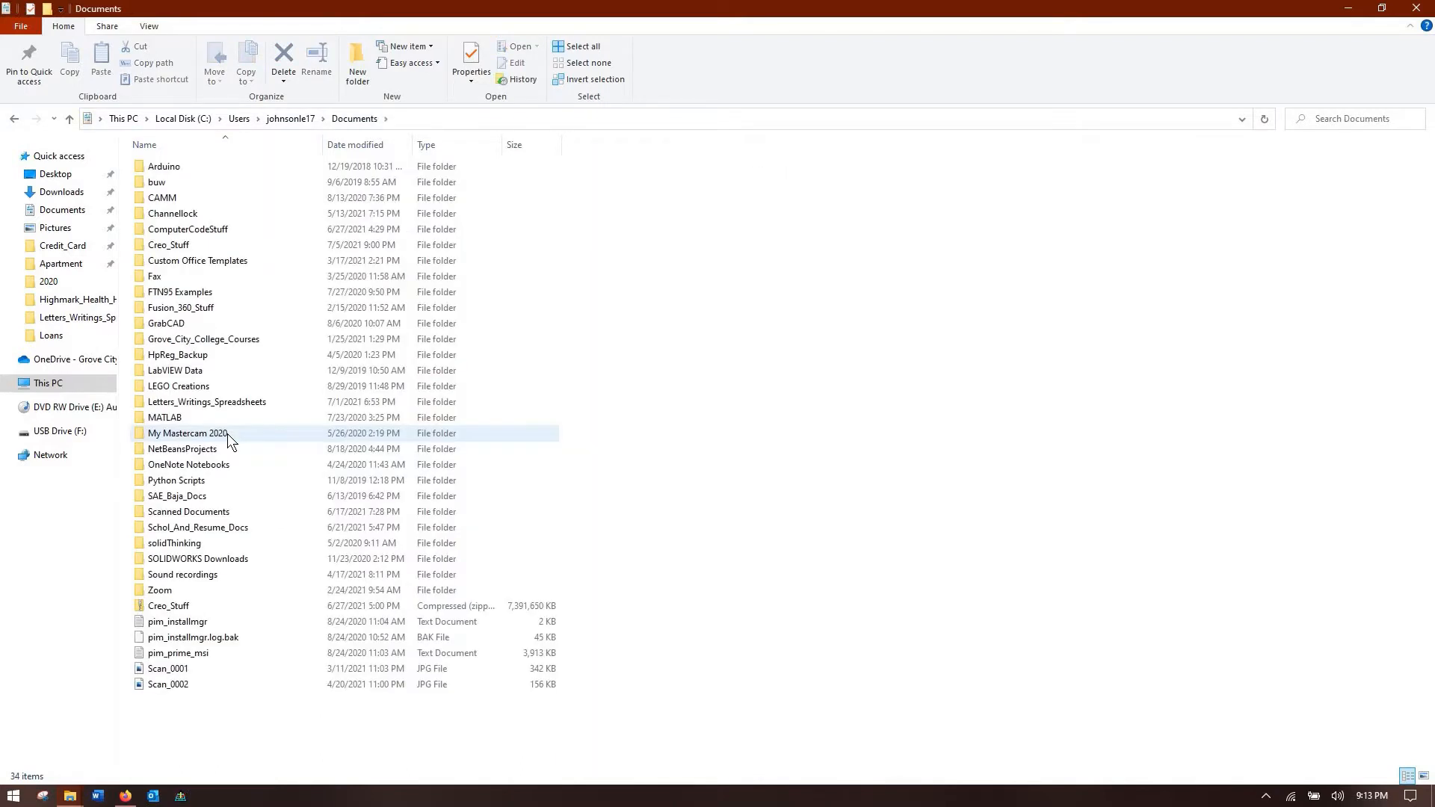
pyautogui.moveTo(187, 433)
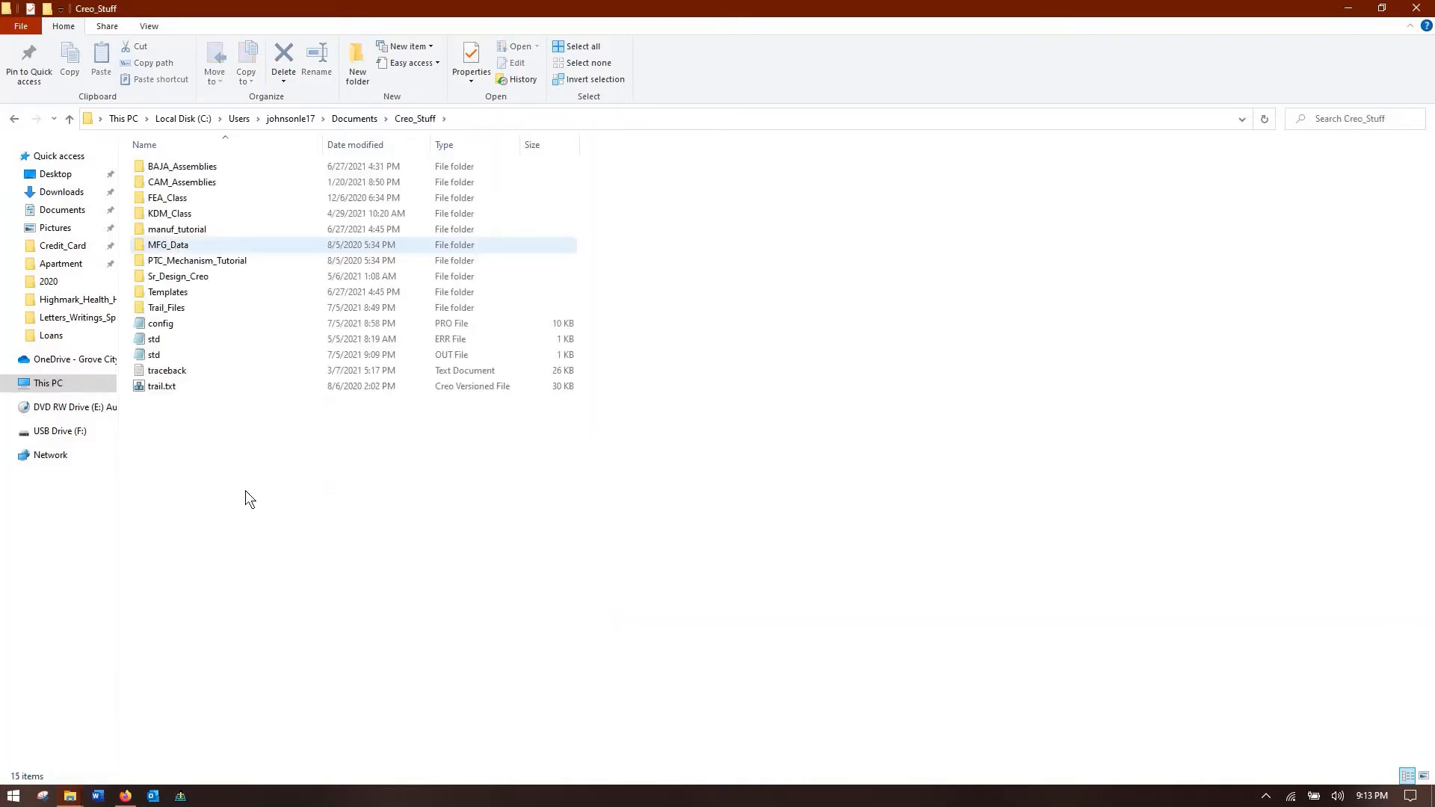
pyautogui.moveTo(343, 395)
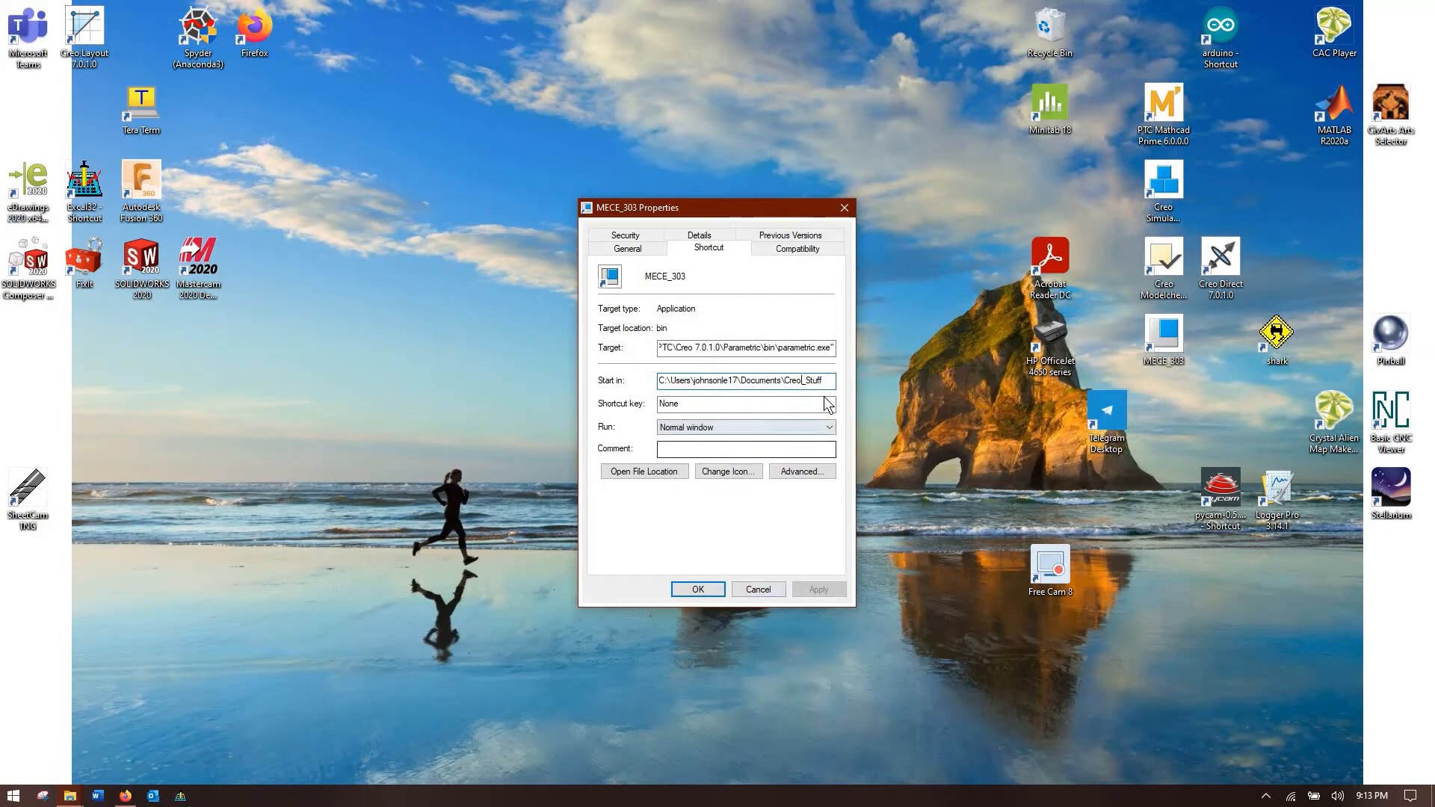
# - Select the whole Start in path, then cancel the Properties dialog unchanged
pyautogui.tripleClick(745, 380)
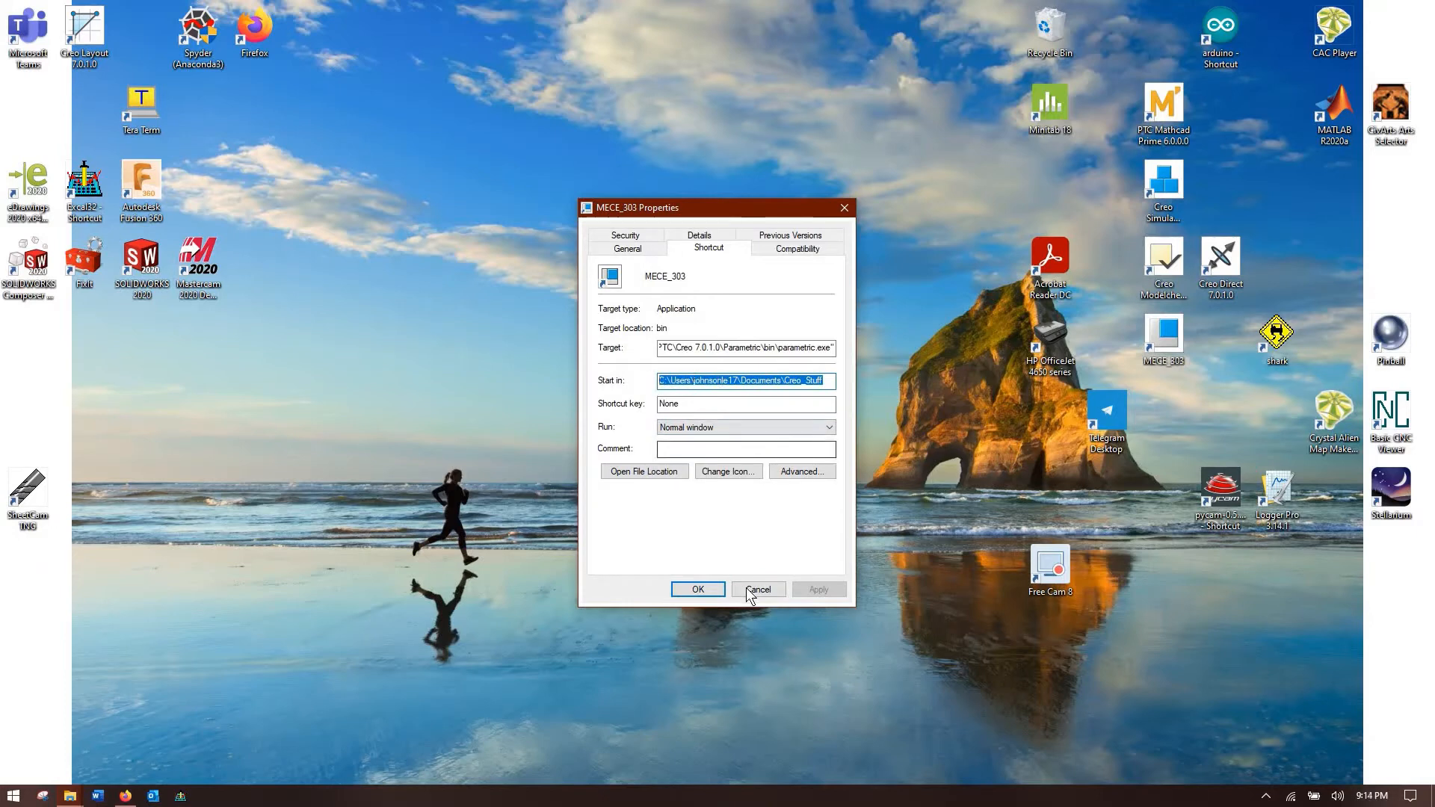
pyautogui.click(757, 589)
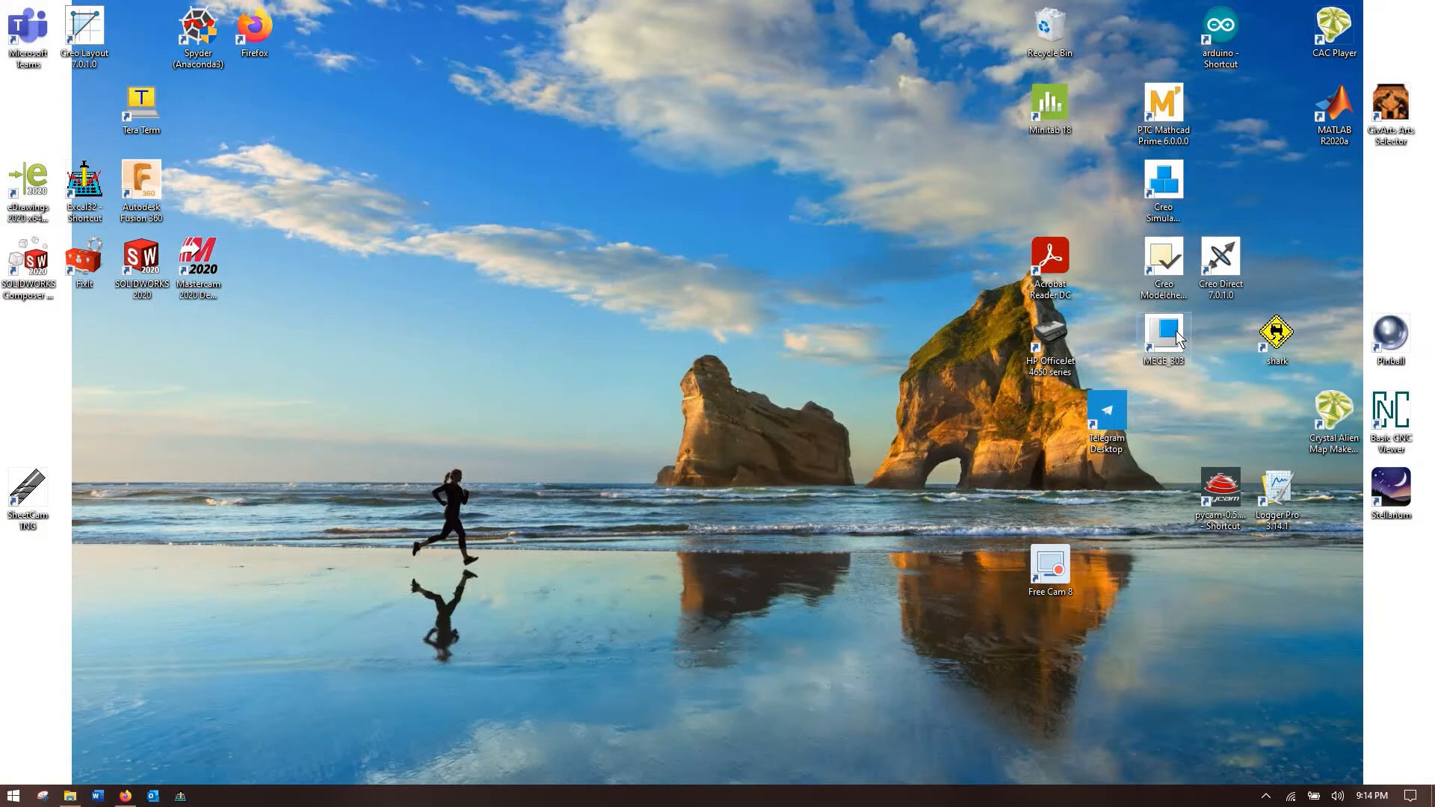
pyautogui.moveTo(675, 282)
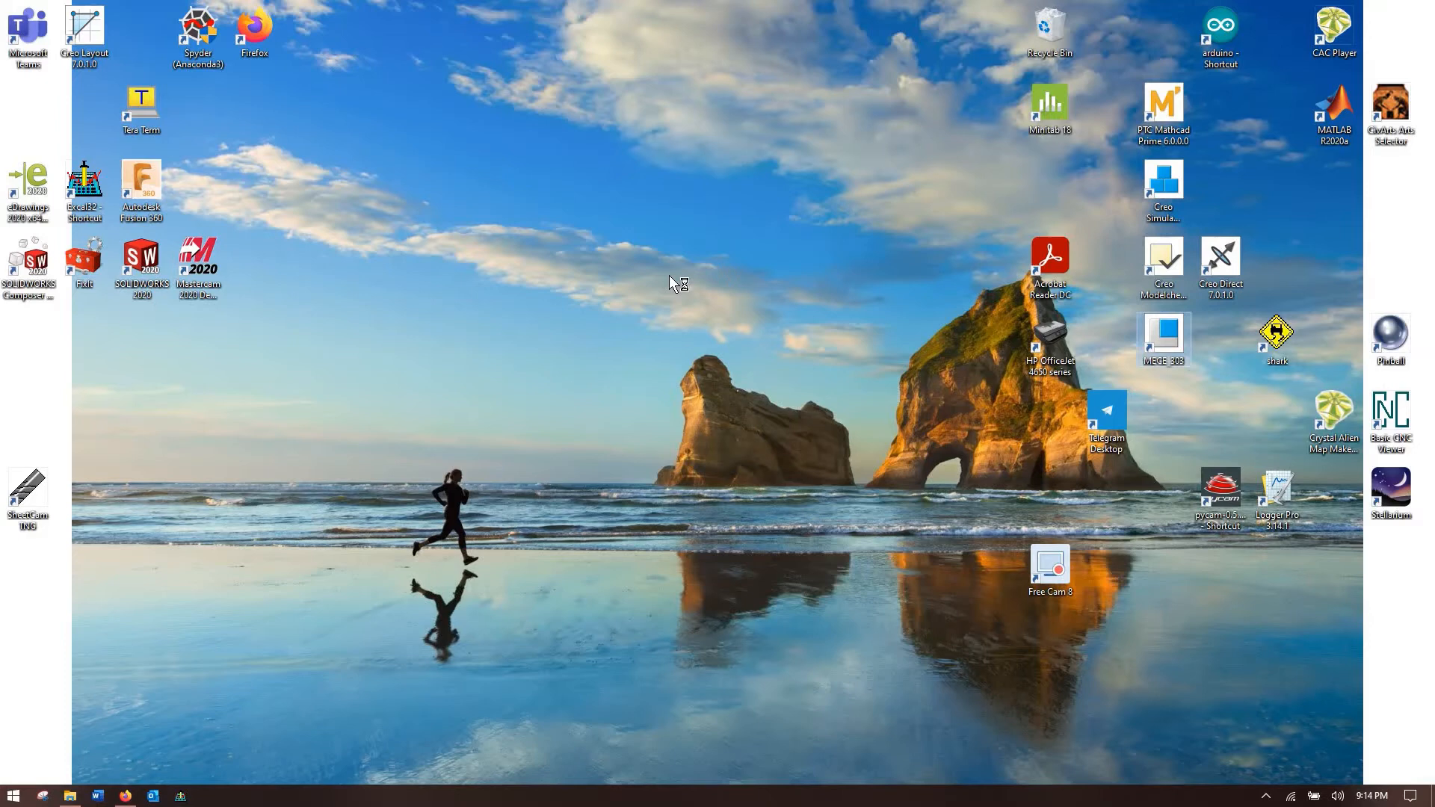
pyautogui.moveTo(672, 283)
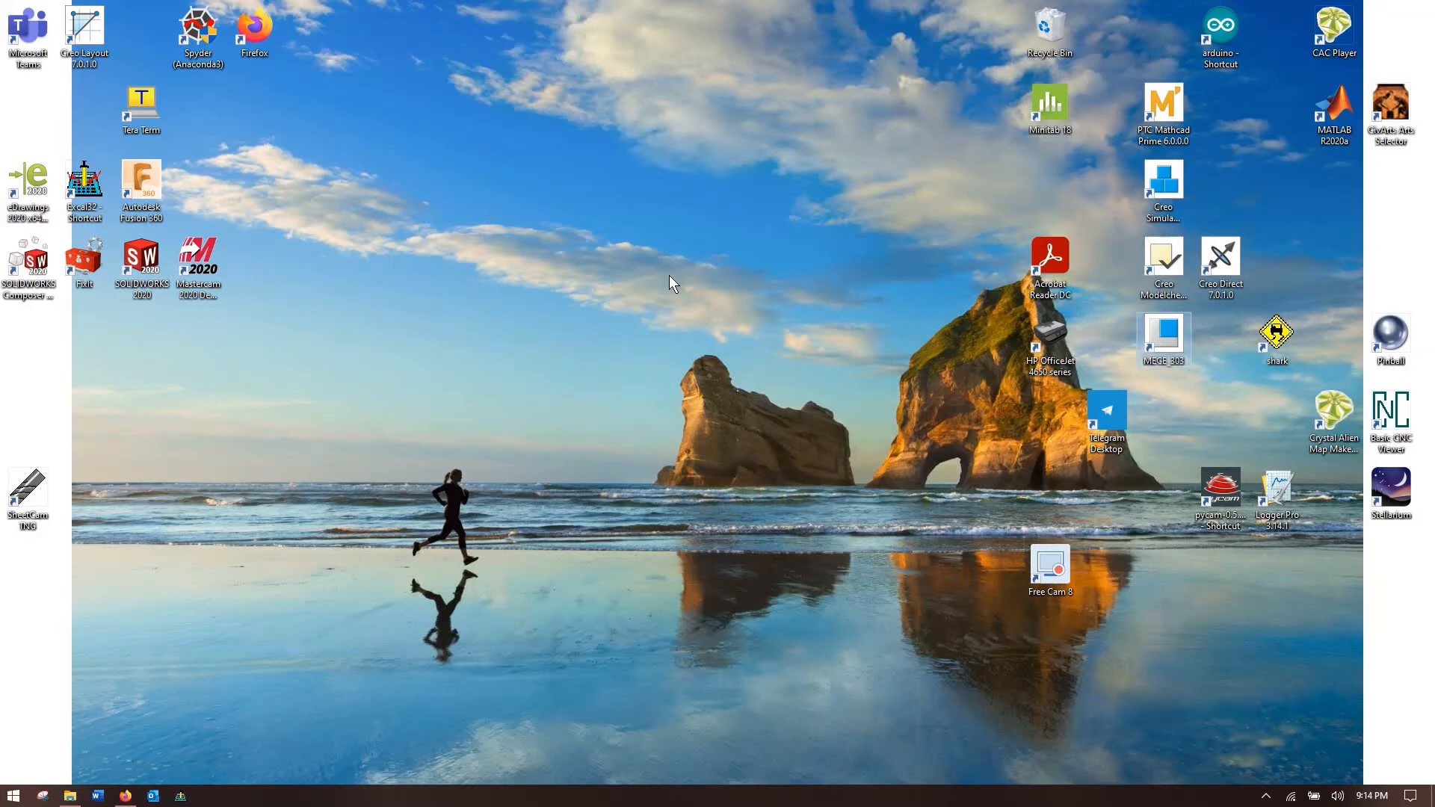
pyautogui.moveTo(1148, 334)
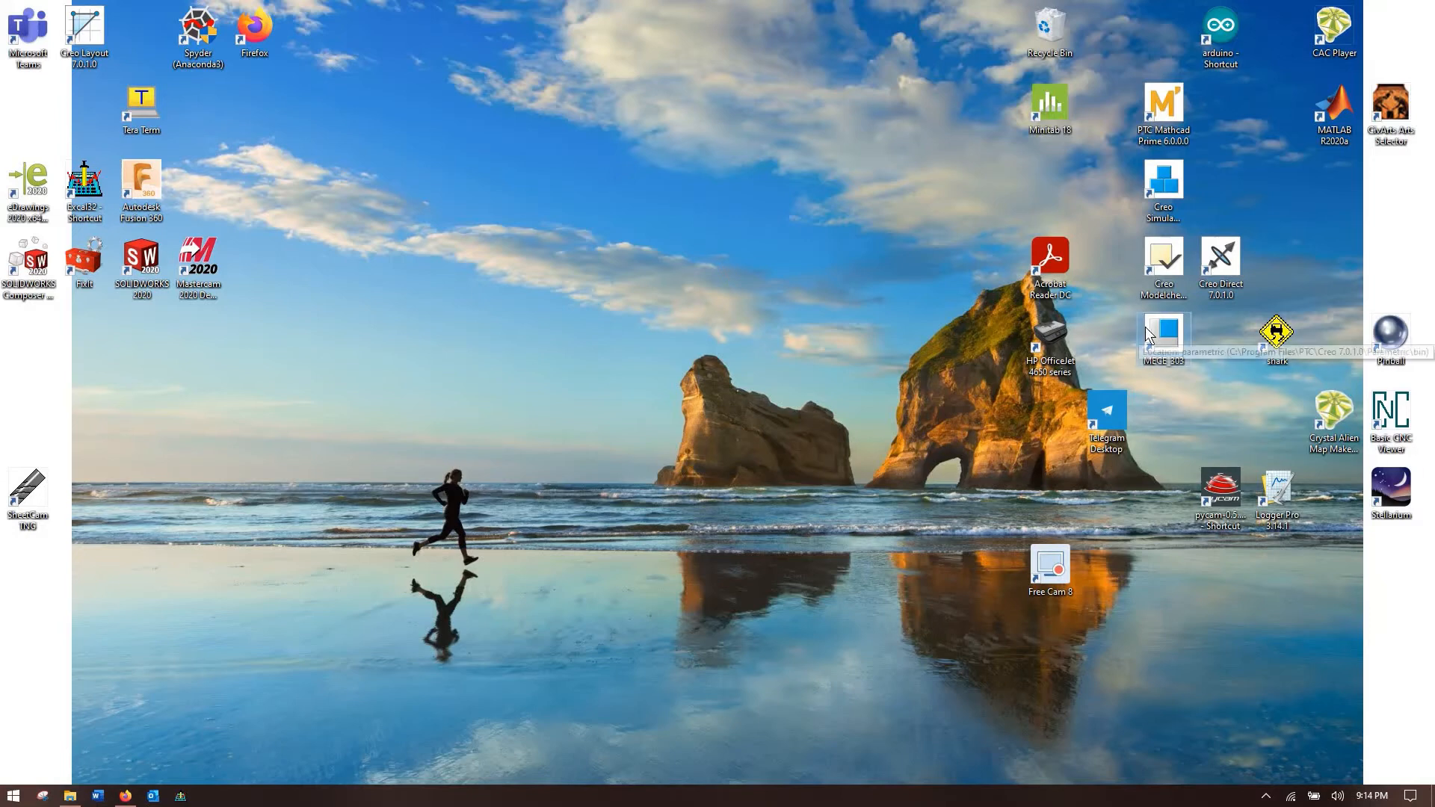
pyautogui.moveTo(608, 218)
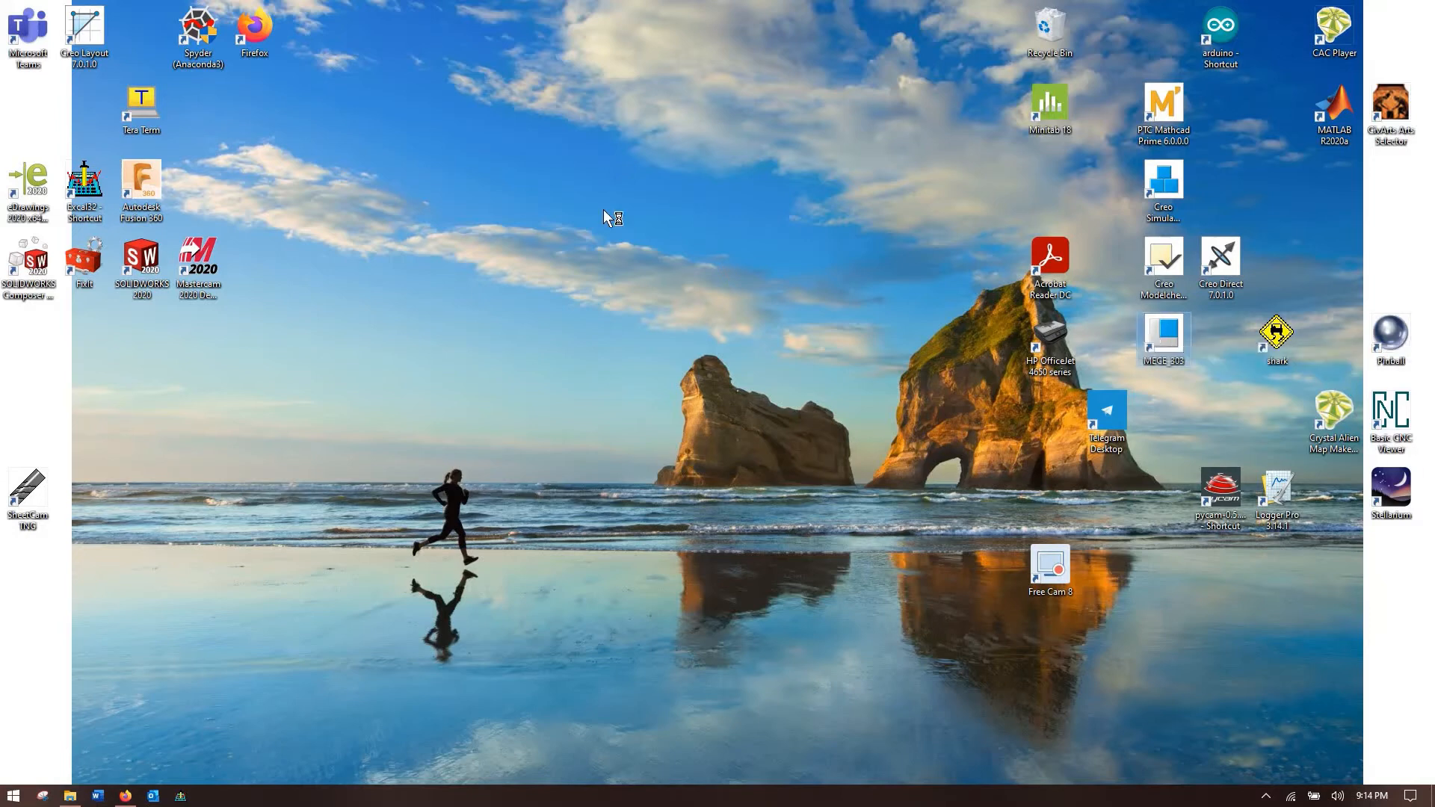
pyautogui.moveTo(600, 214)
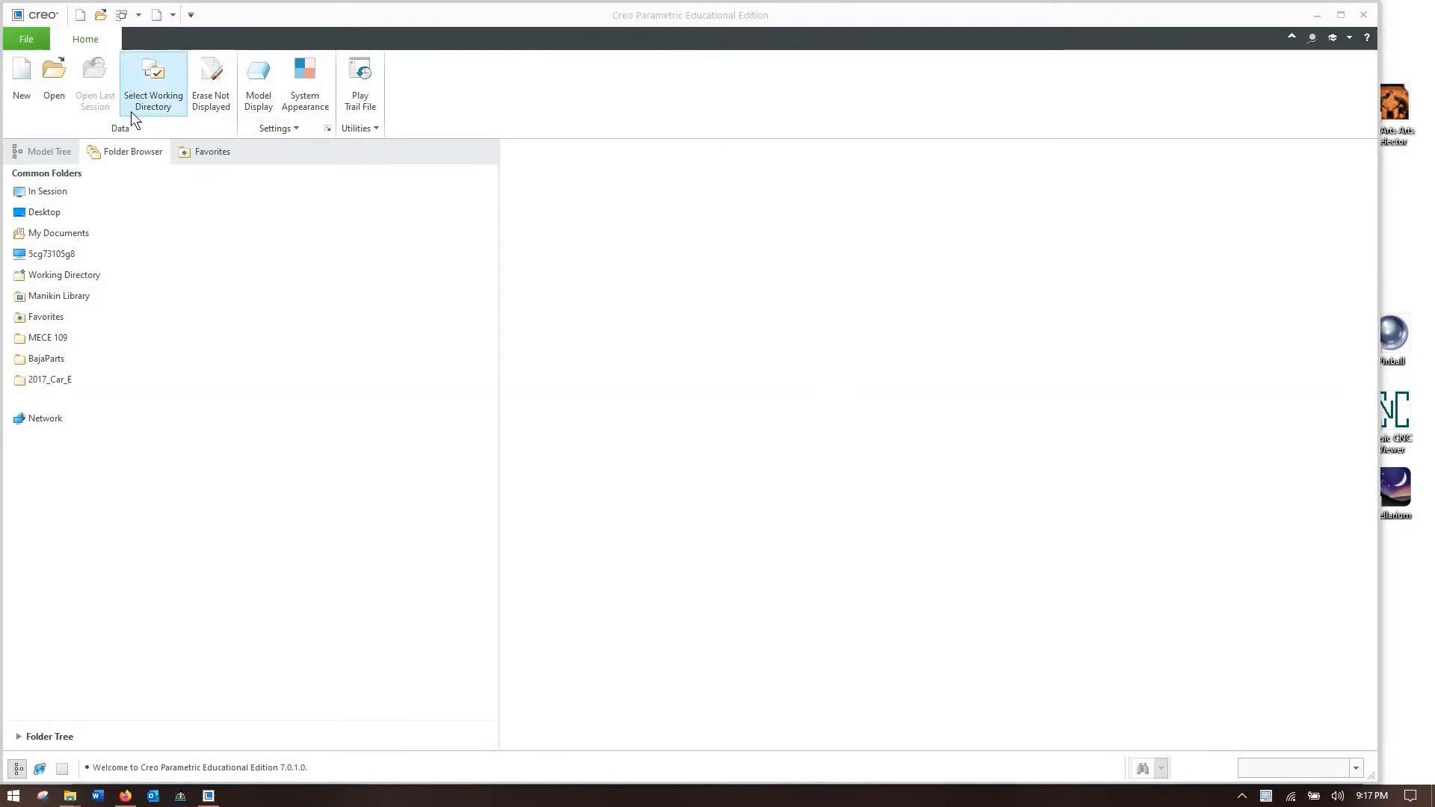
pyautogui.moveTo(423, 452)
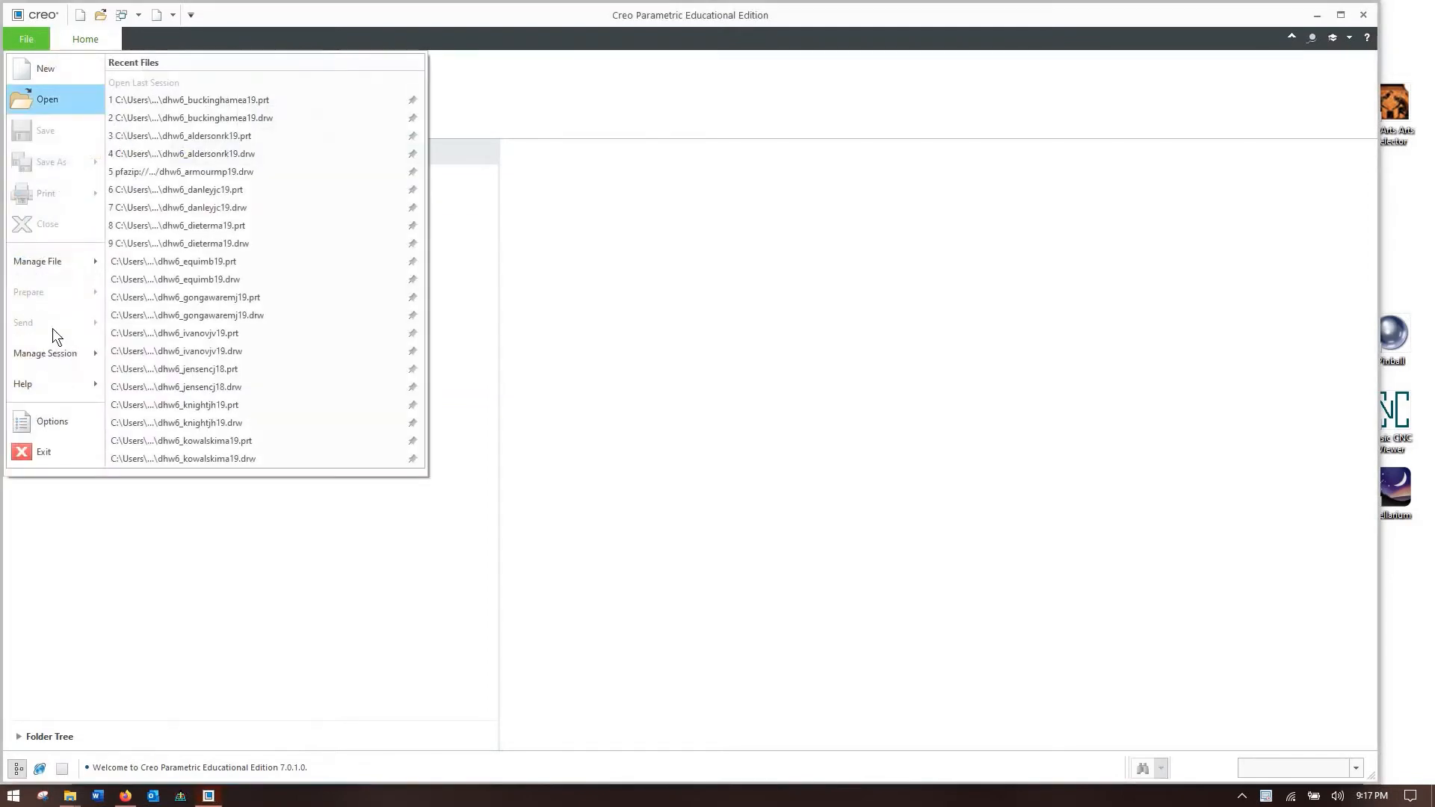
# - Show the config.pro option list in the Configuration Editor and pick trail_dir
pyautogui.click(52, 421)
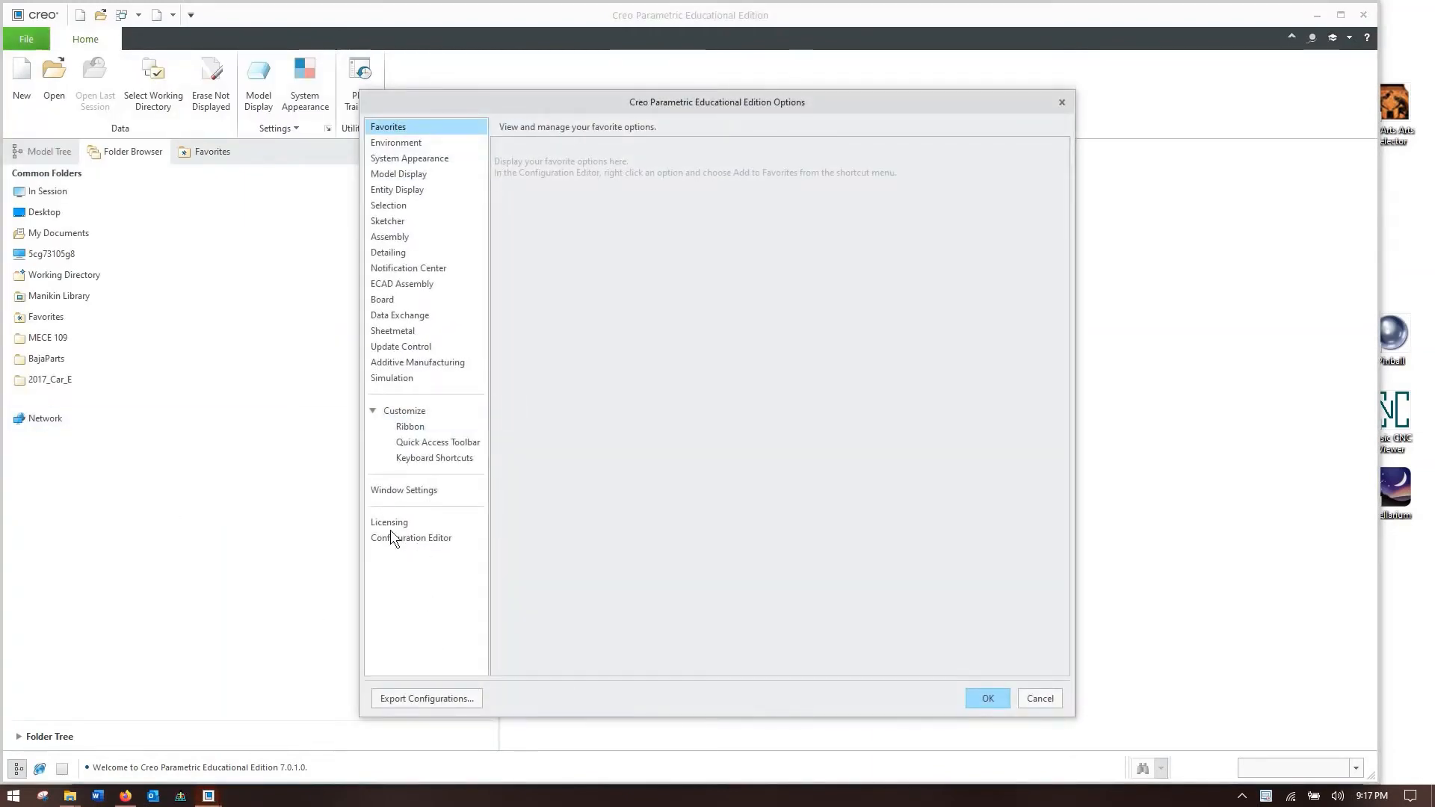
pyautogui.click(411, 537)
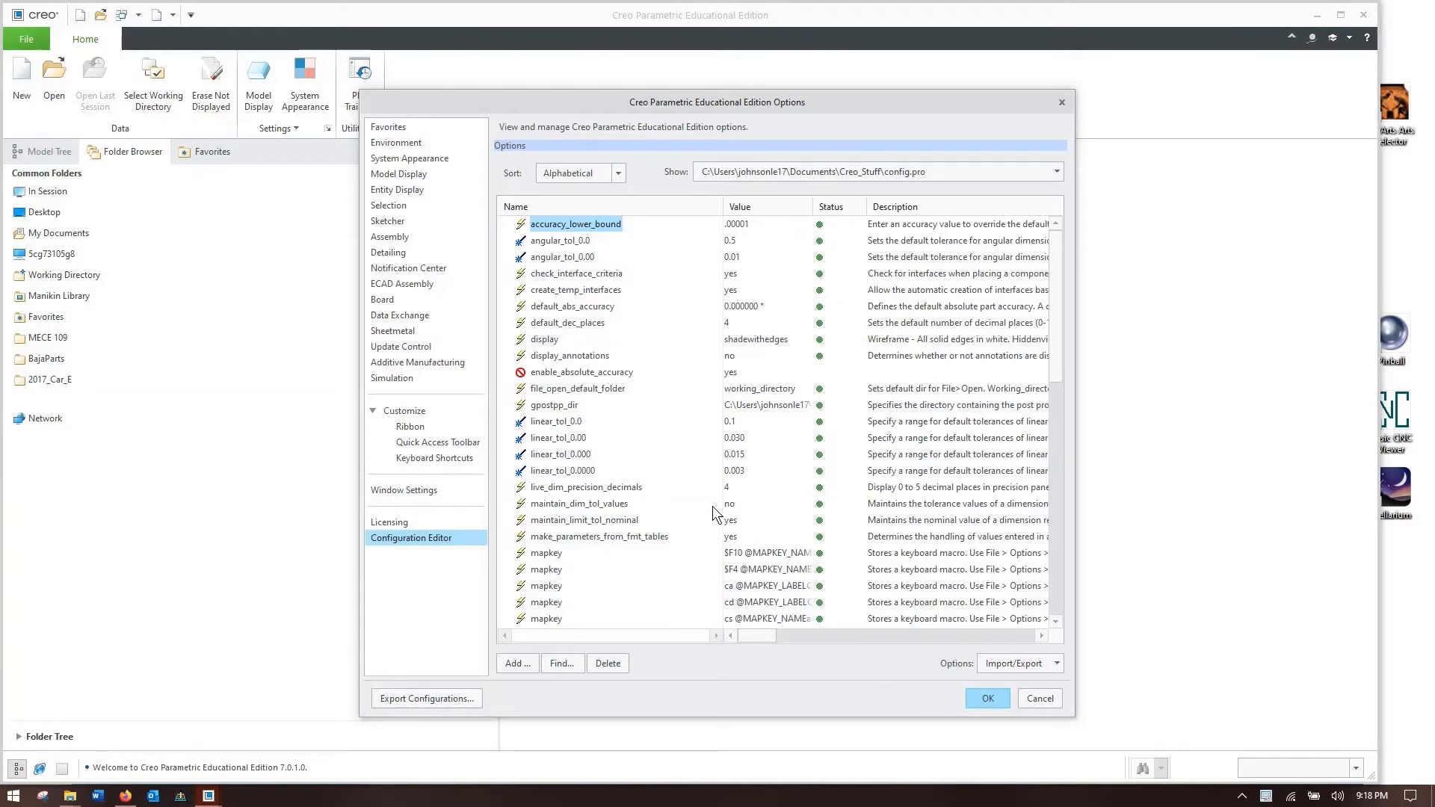
pyautogui.moveTo(685, 252)
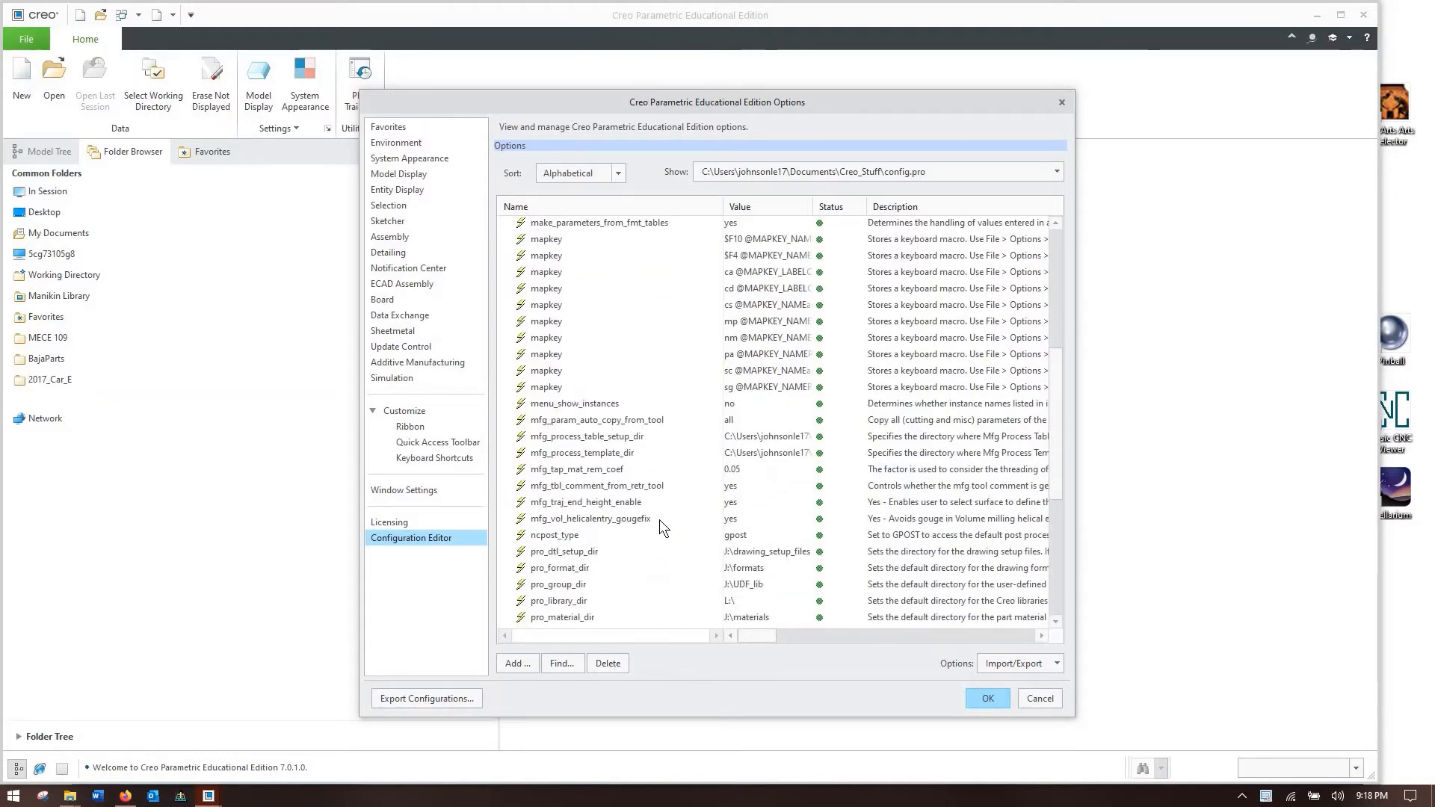
pyautogui.scroll(-3)
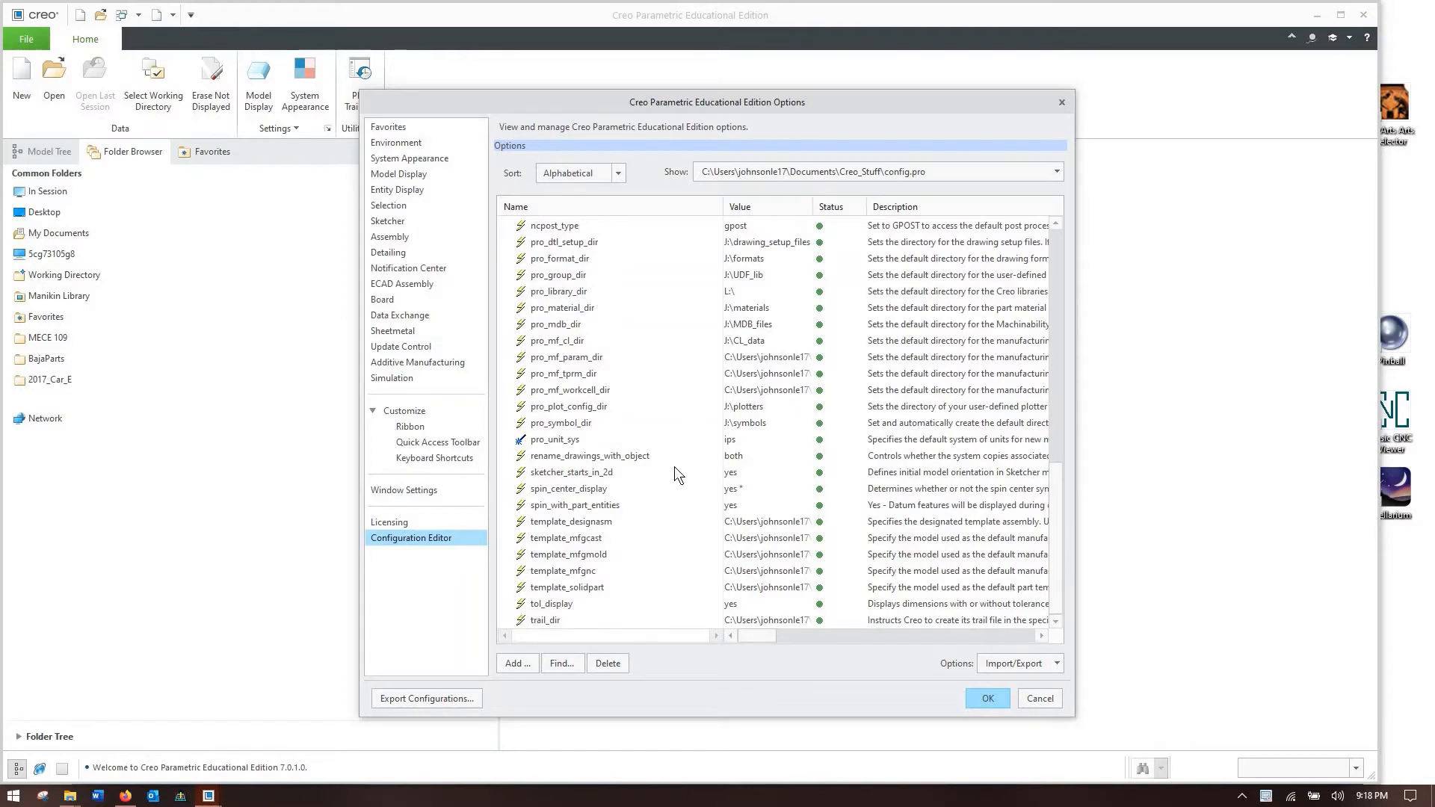
pyautogui.click(544, 618)
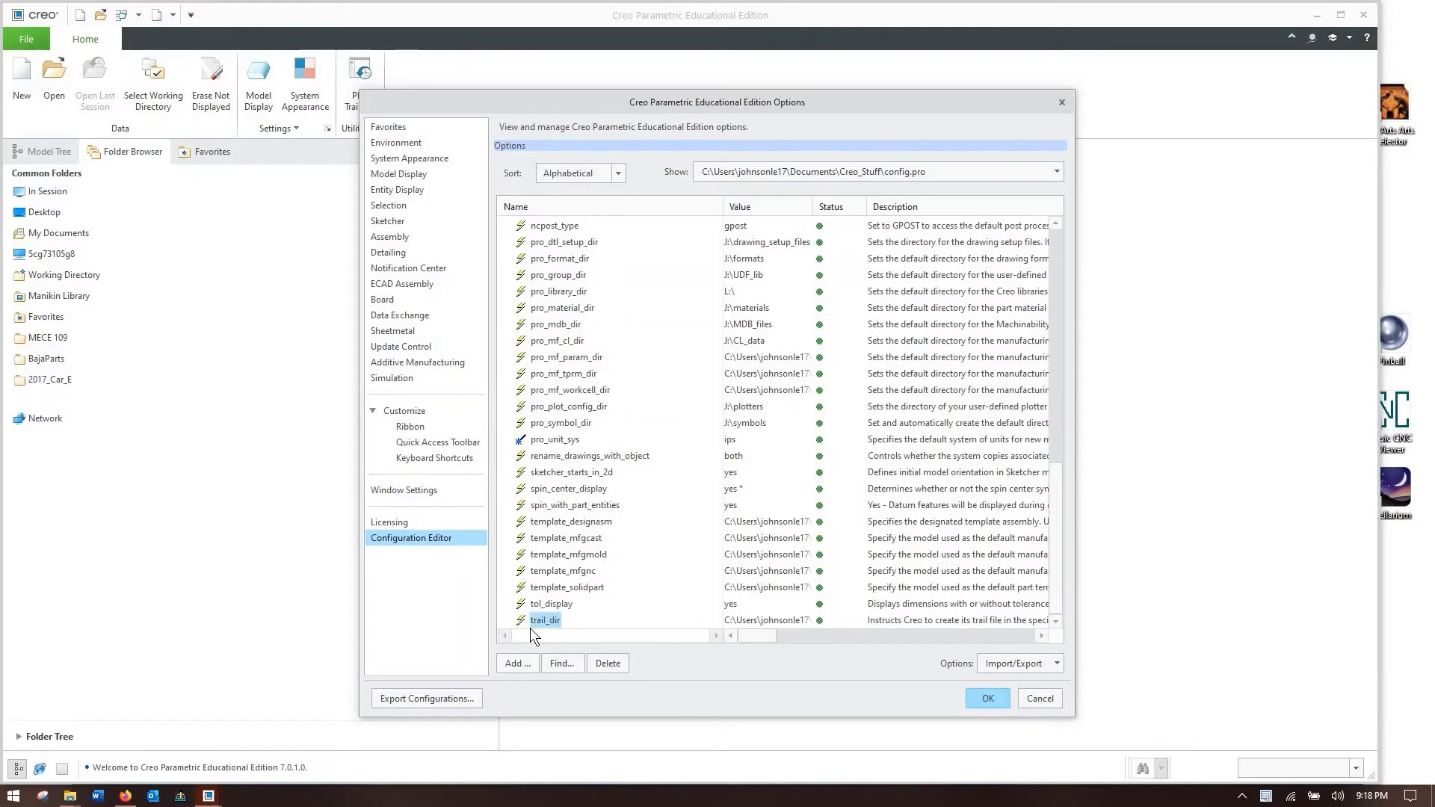
pyautogui.moveTo(574, 622)
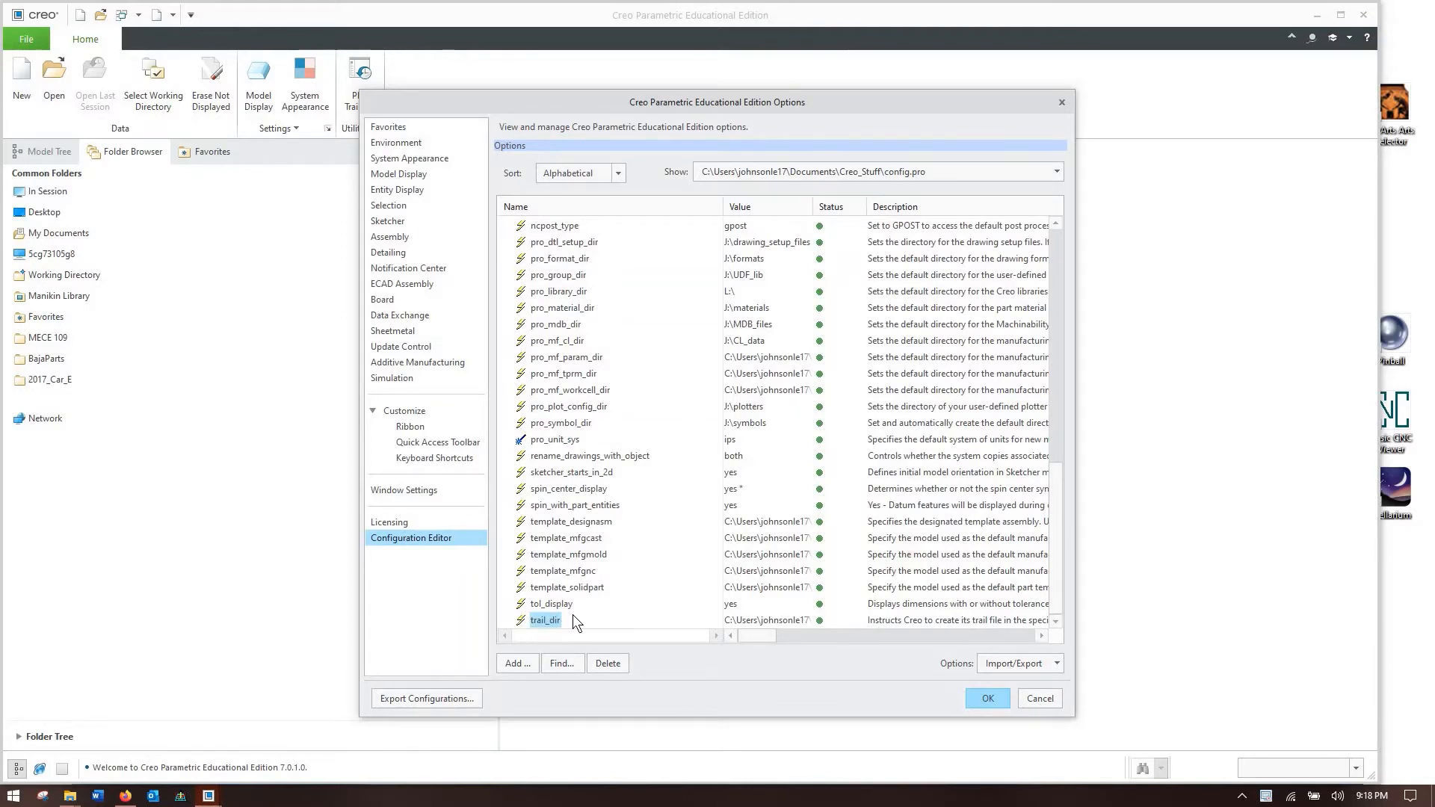
pyautogui.moveTo(562, 662)
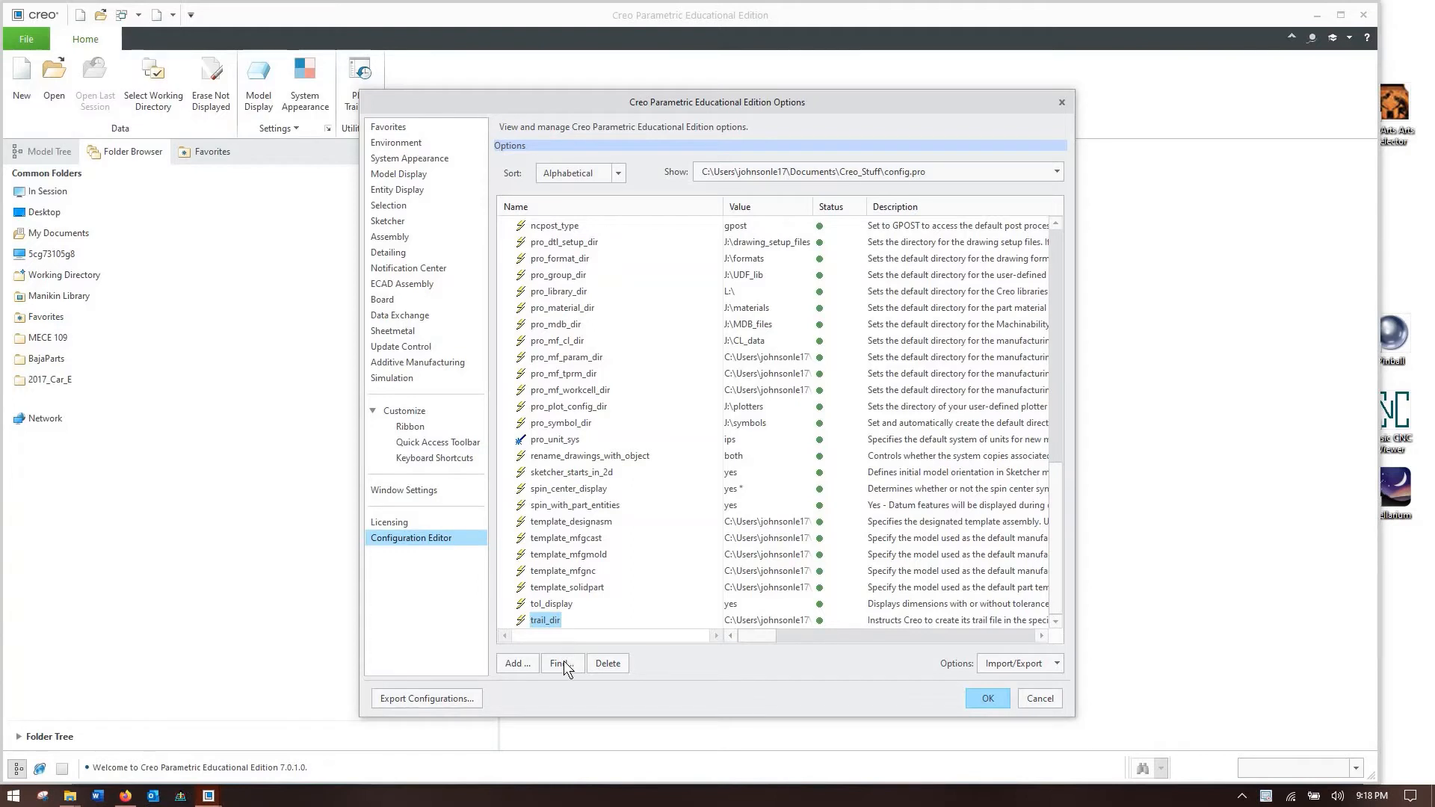
# - Find options matching 'trail' and choose trail_dir pointing to Creo_Stuff\Trail_Files
pyautogui.click(560, 662)
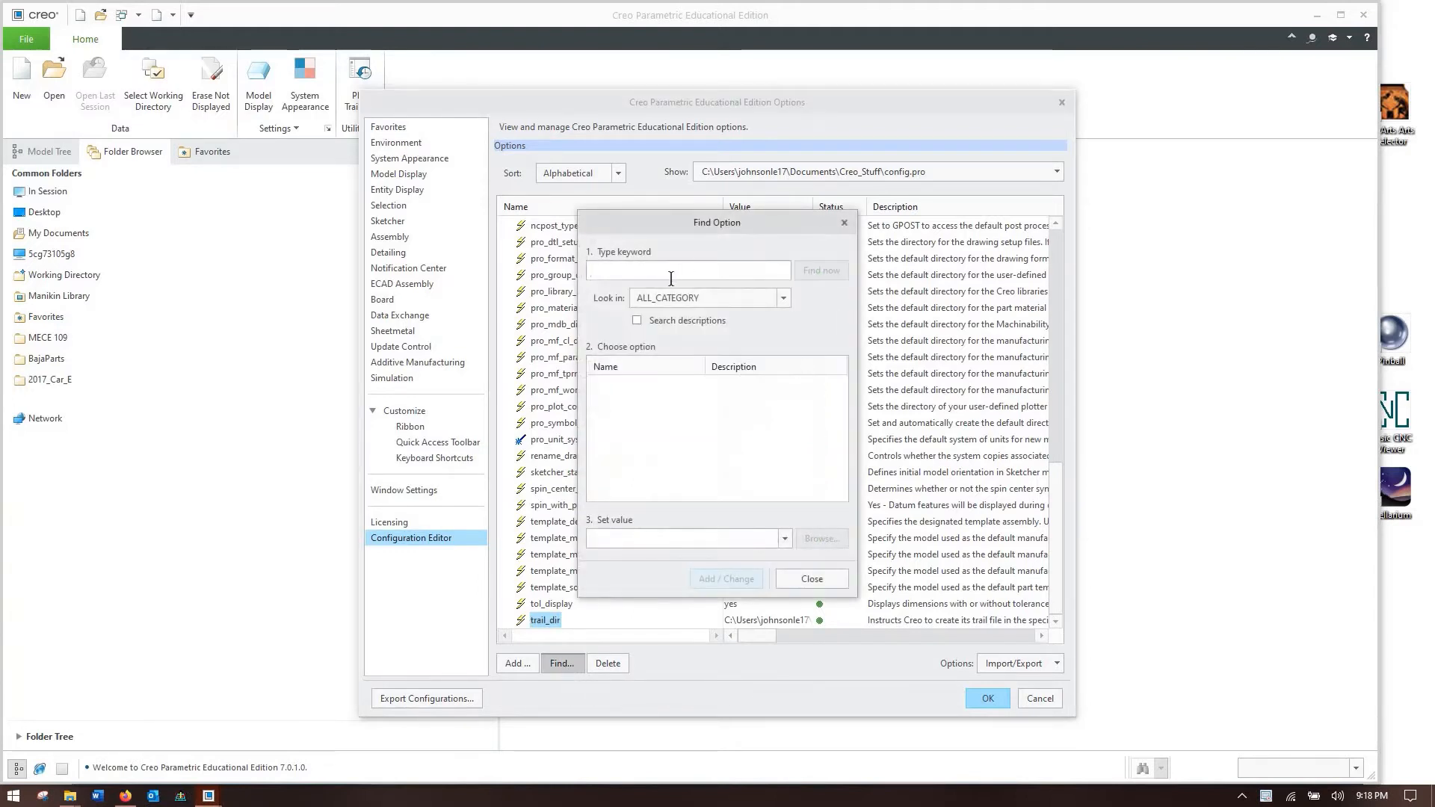
pyautogui.write('trail')
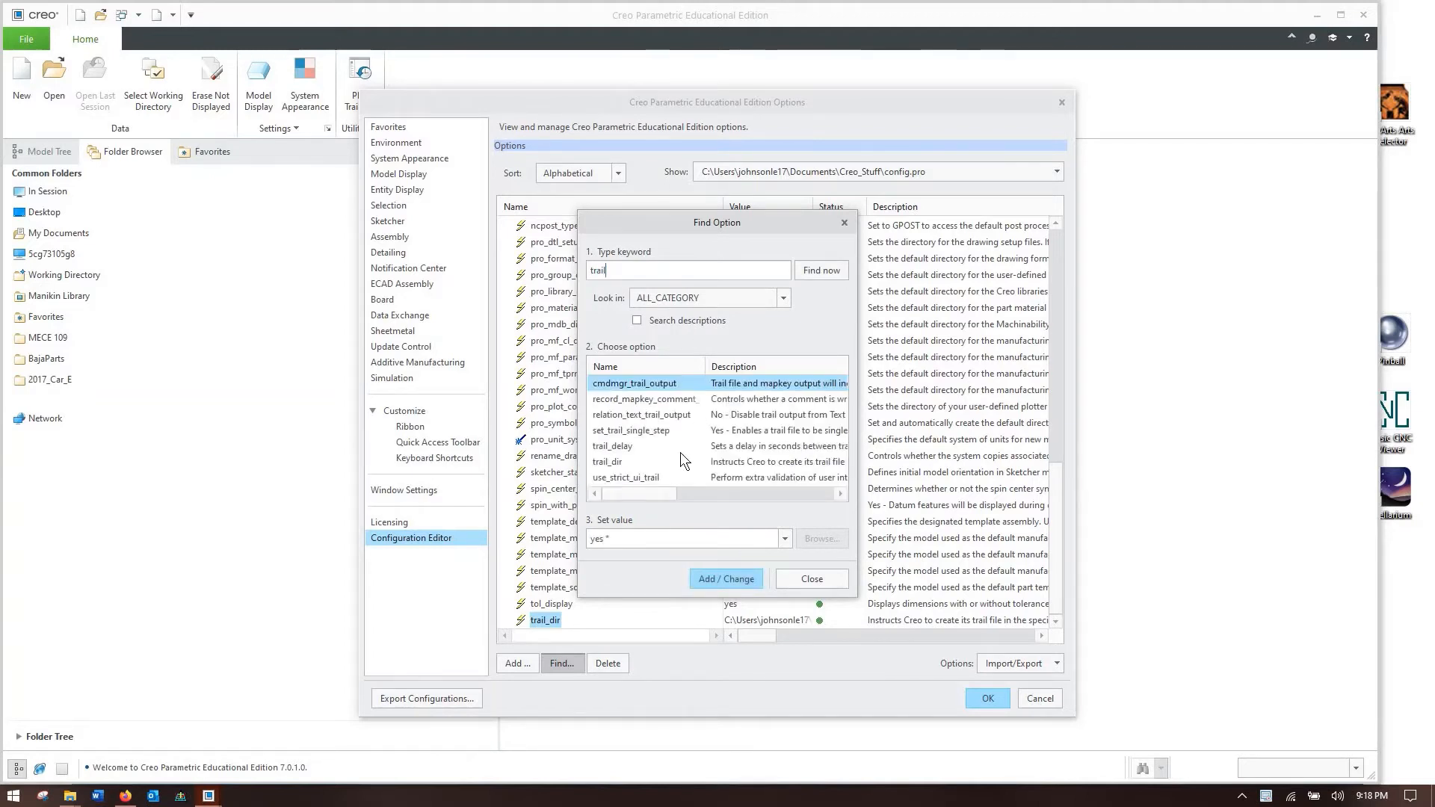
pyautogui.click(608, 462)
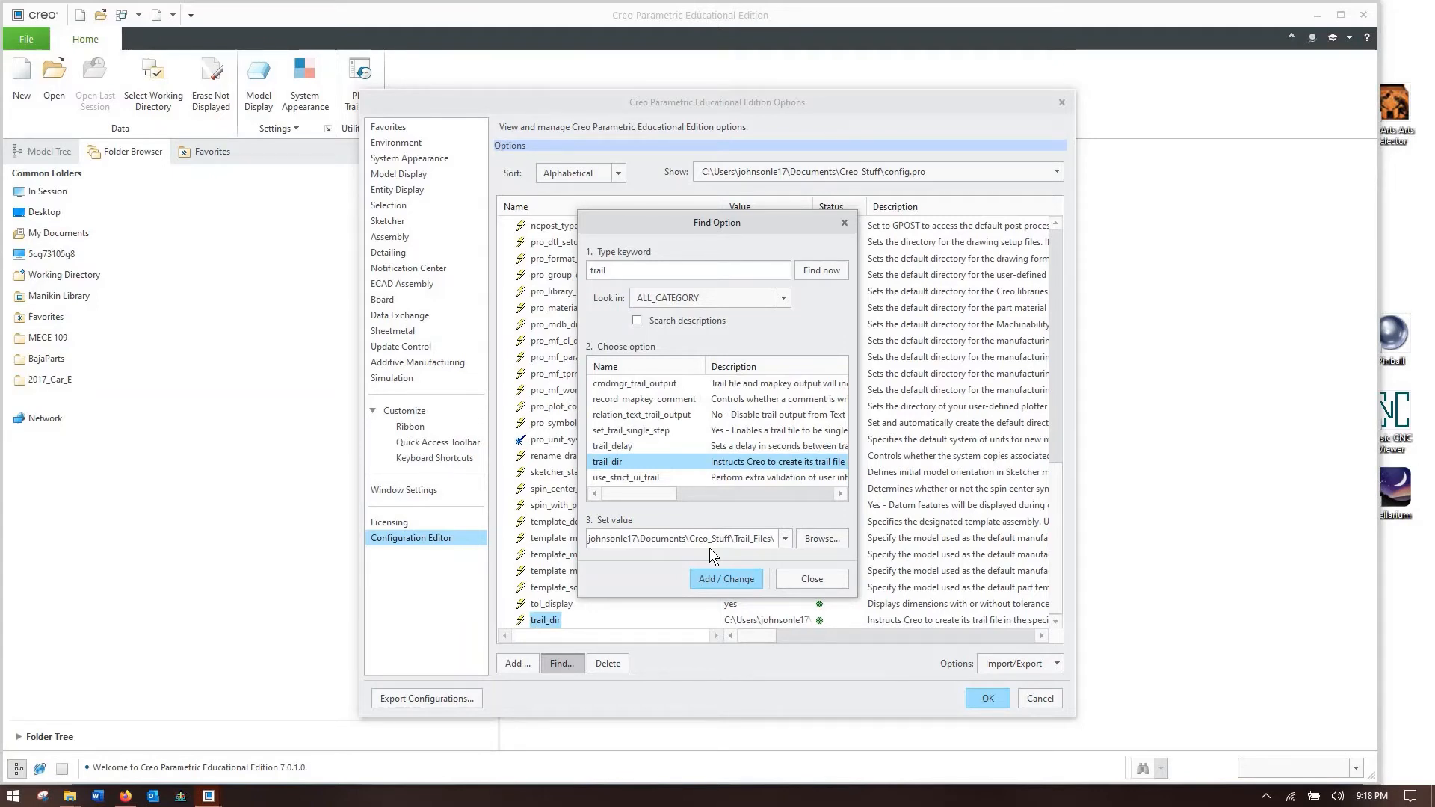
pyautogui.moveTo(477, 683)
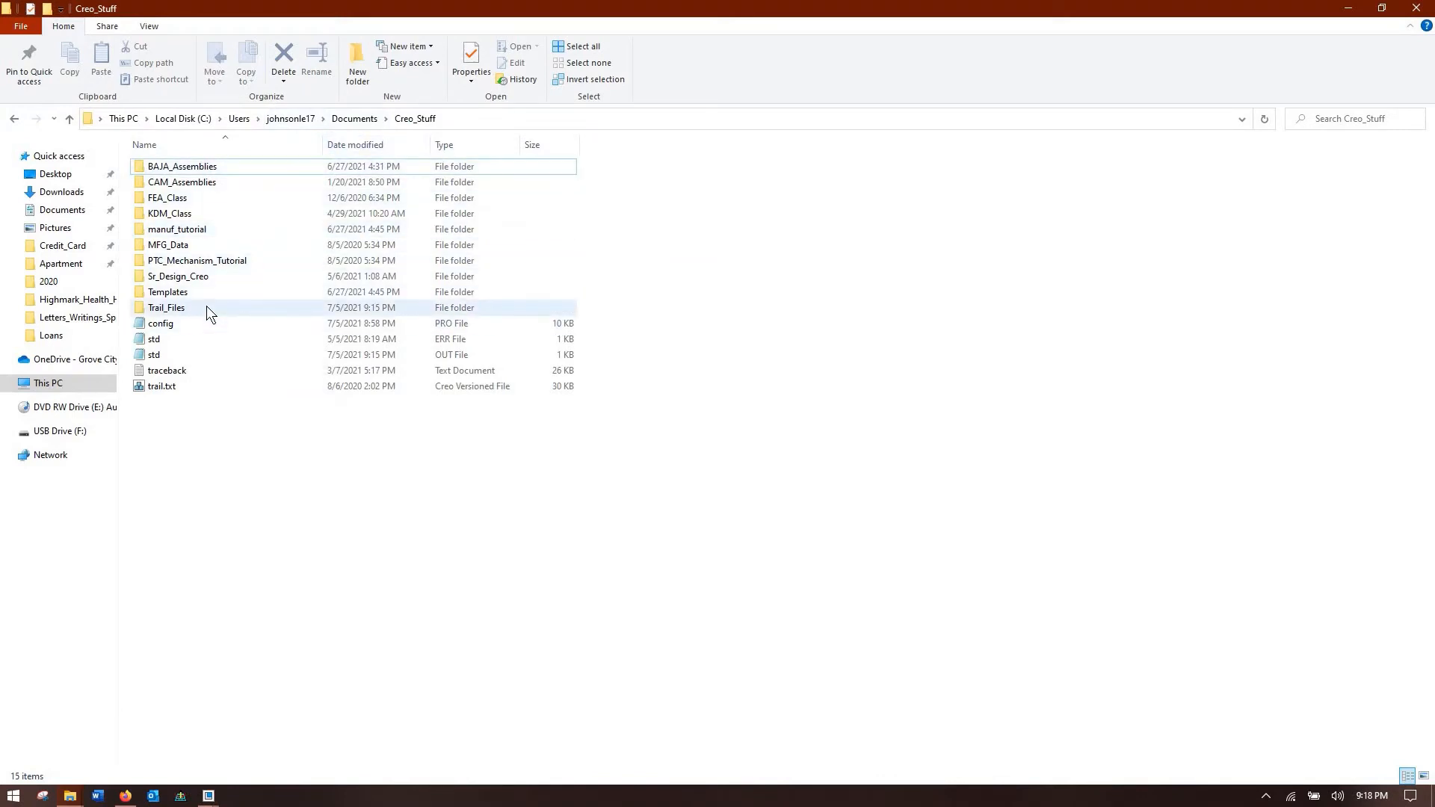
# - Open the Trail_Files folder in Creo_Stuff, listing the trail.txt files
pyautogui.doubleClick(165, 306)
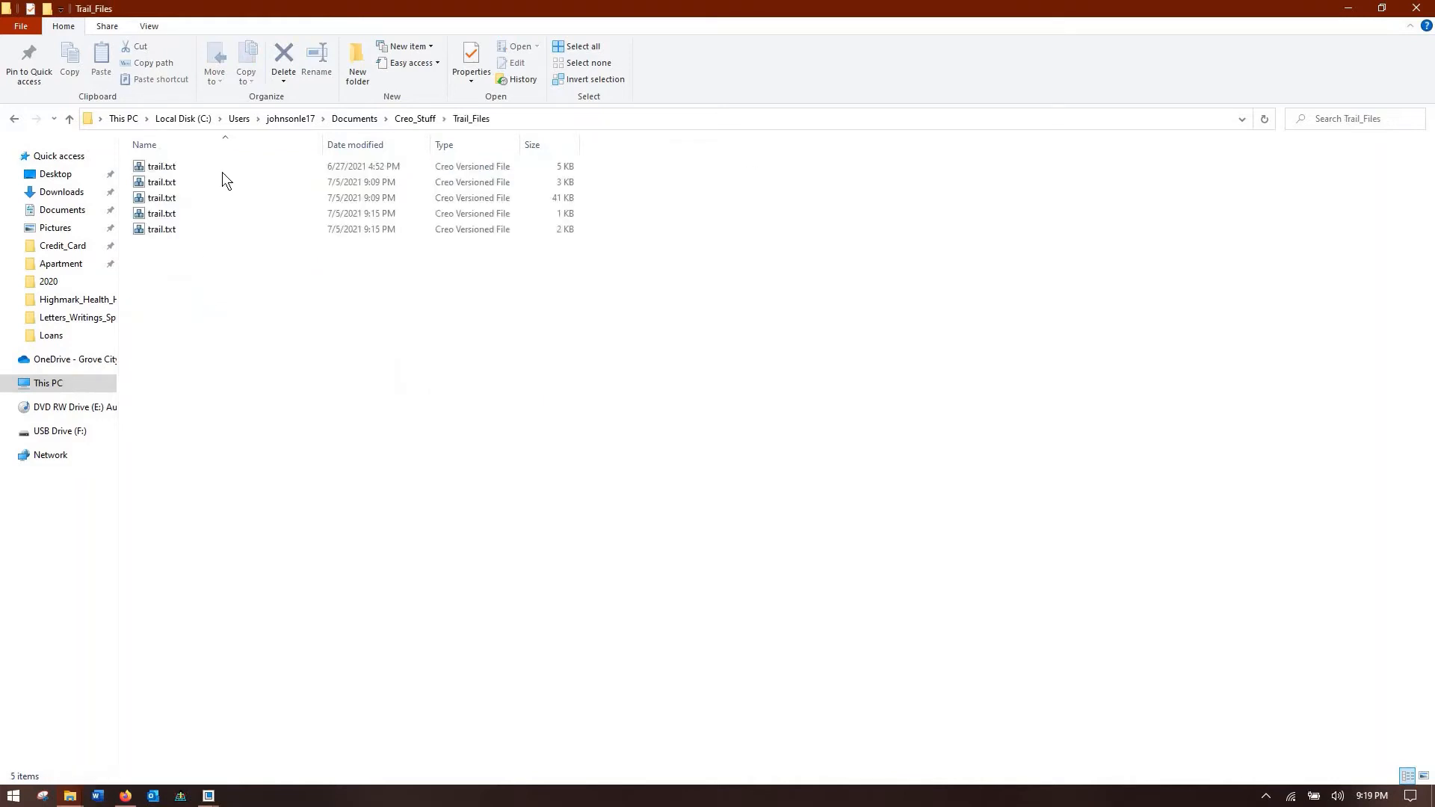
pyautogui.moveTo(209, 254)
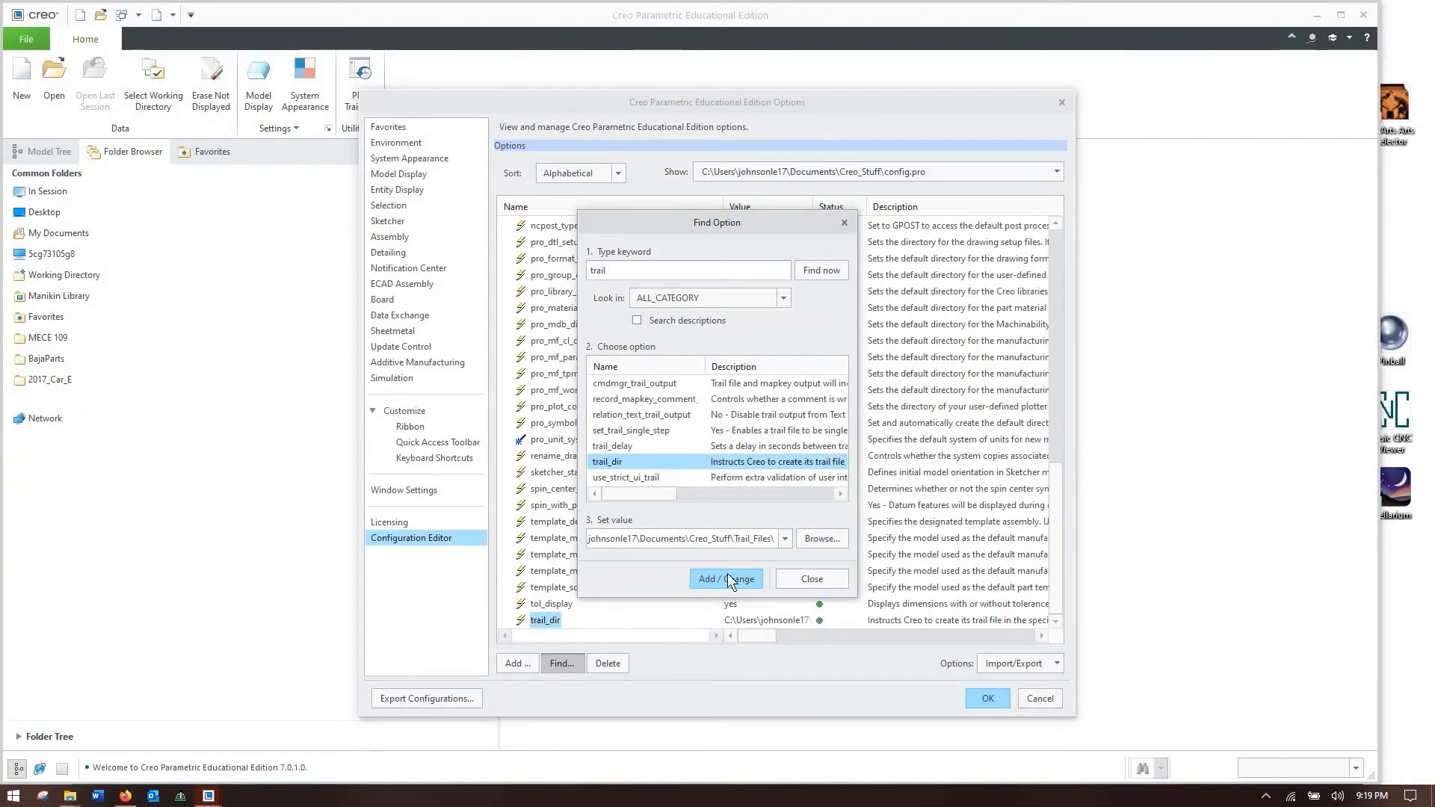
# - Add the trail_dir value to the configuration and apply the options
pyautogui.click(725, 578)
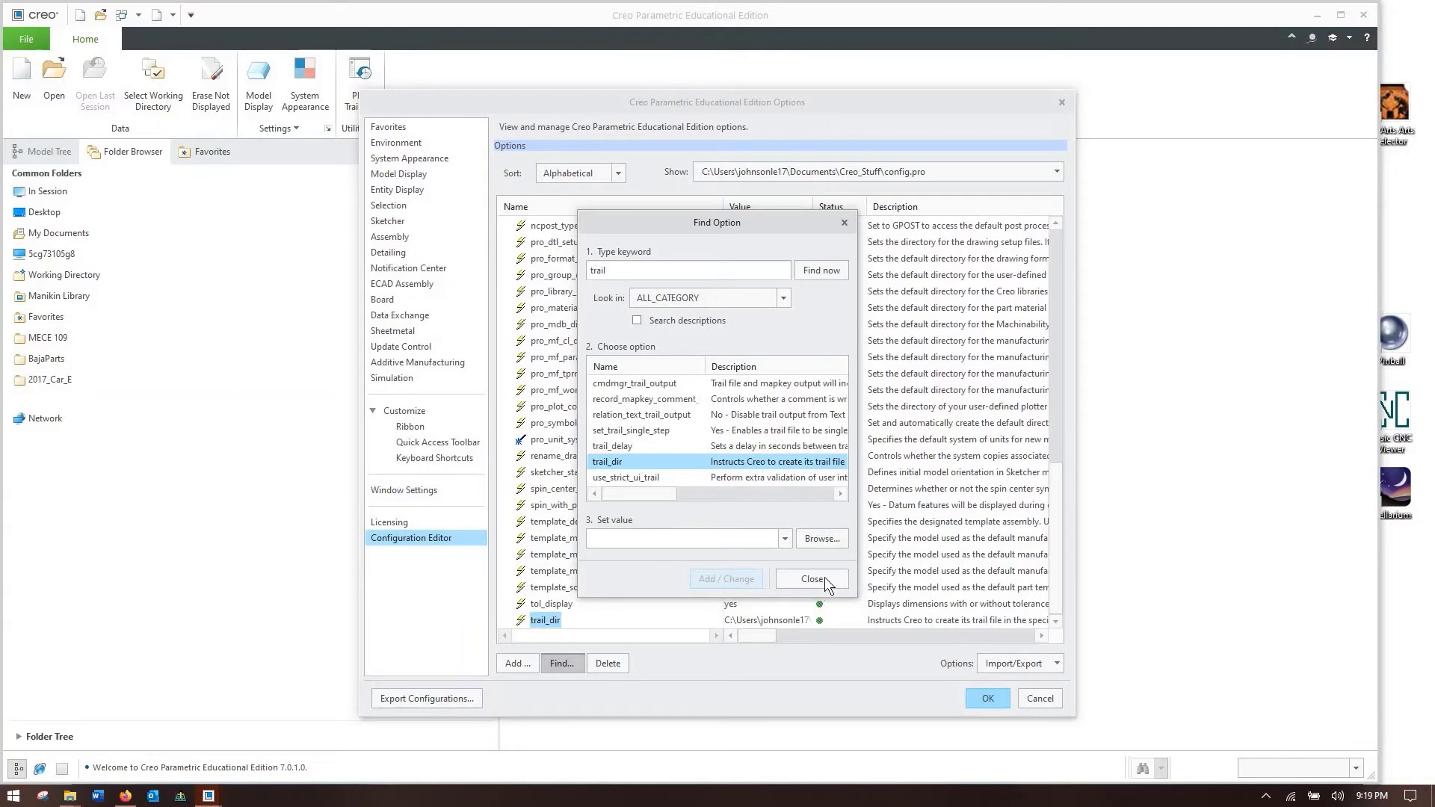
pyautogui.click(813, 579)
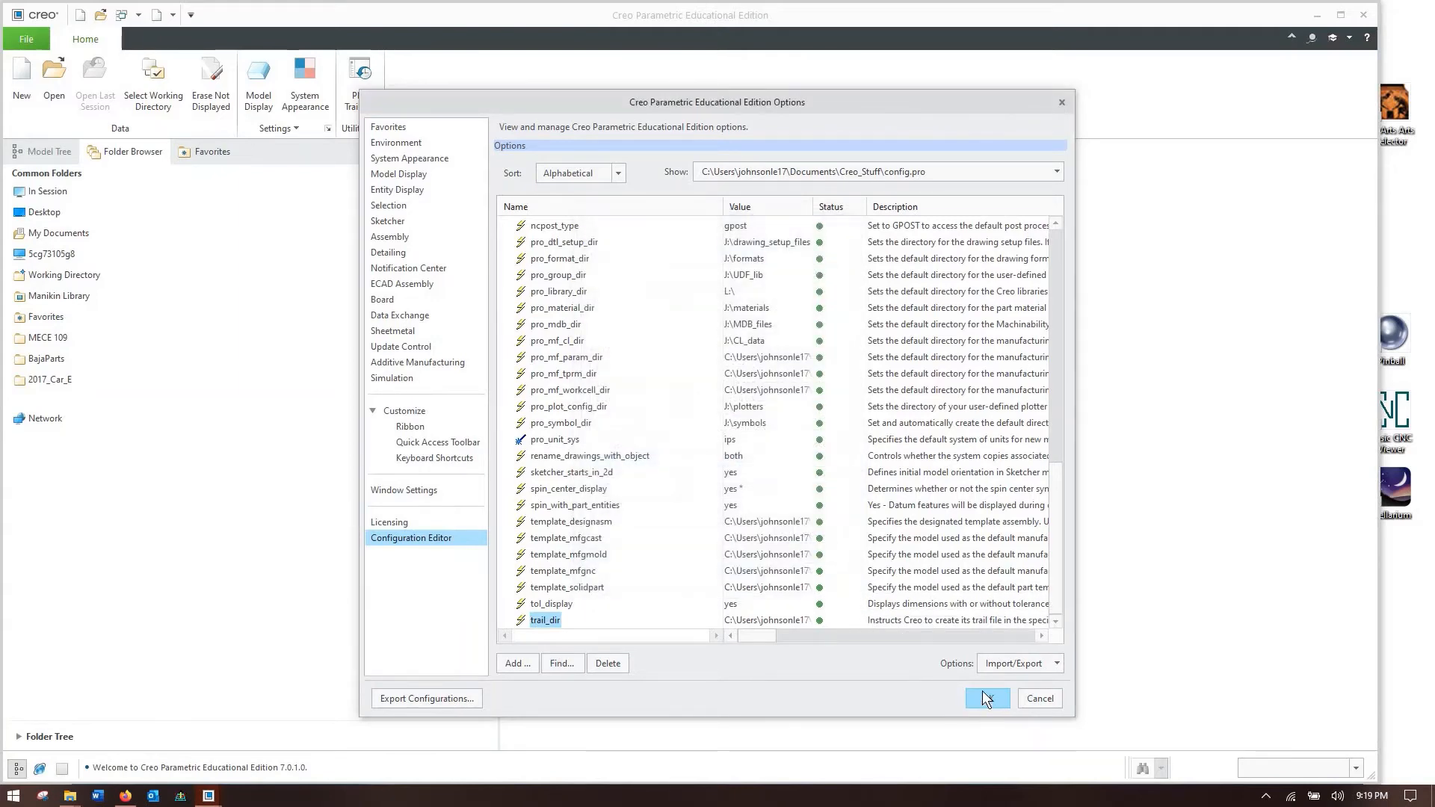
pyautogui.click(986, 698)
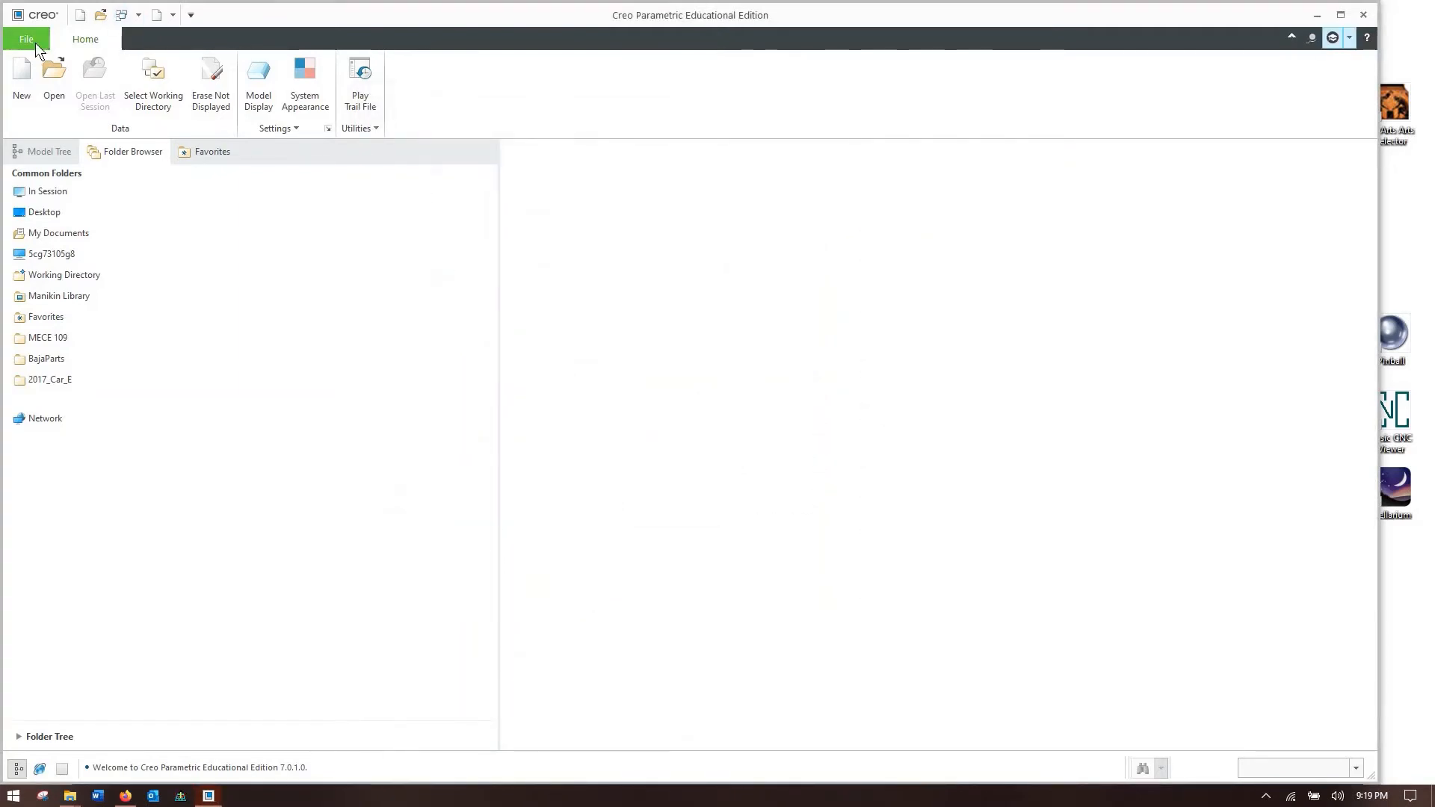
# - Set maintain_dim_tol_values to yes and save the settings to the configuration file
pyautogui.click(26, 39)
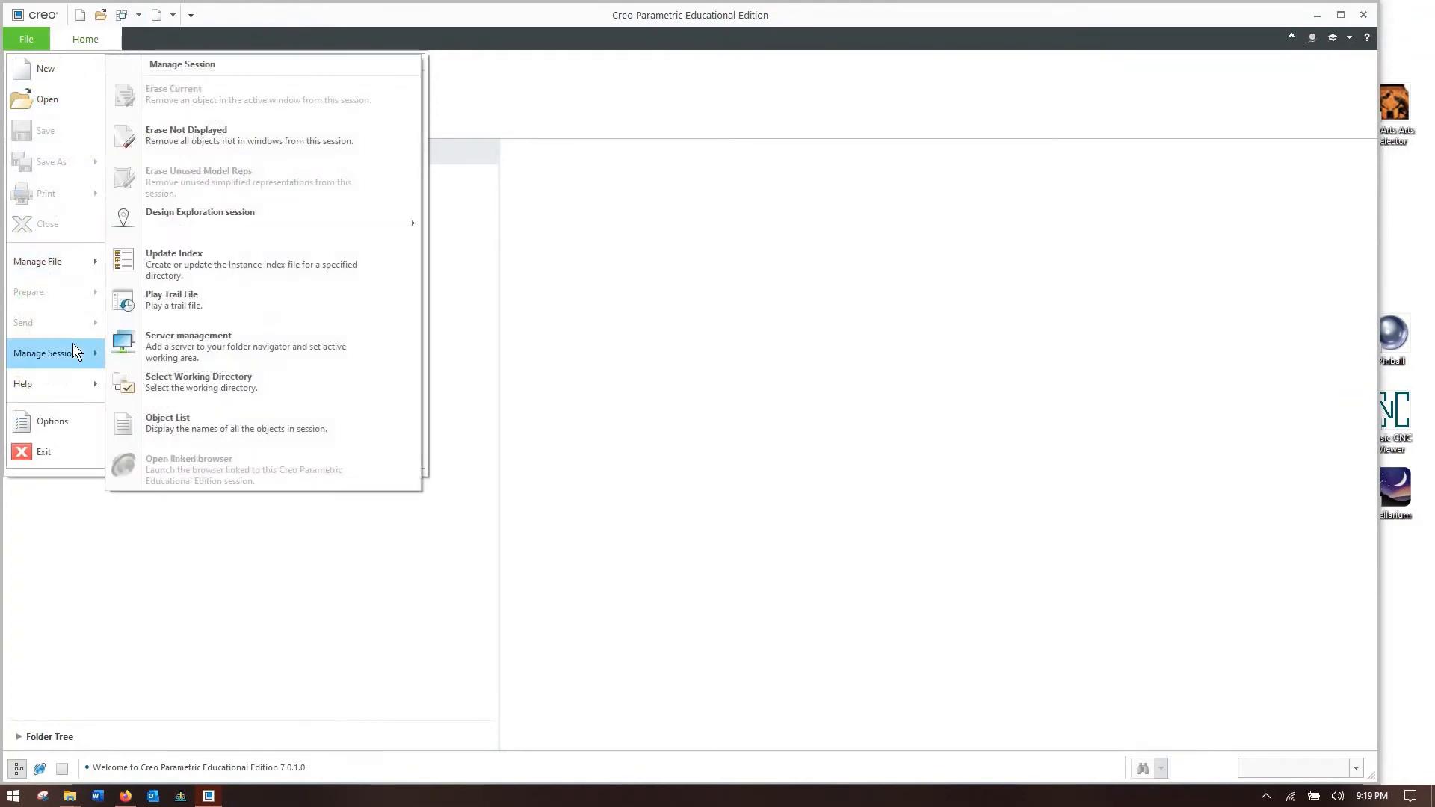
pyautogui.click(52, 422)
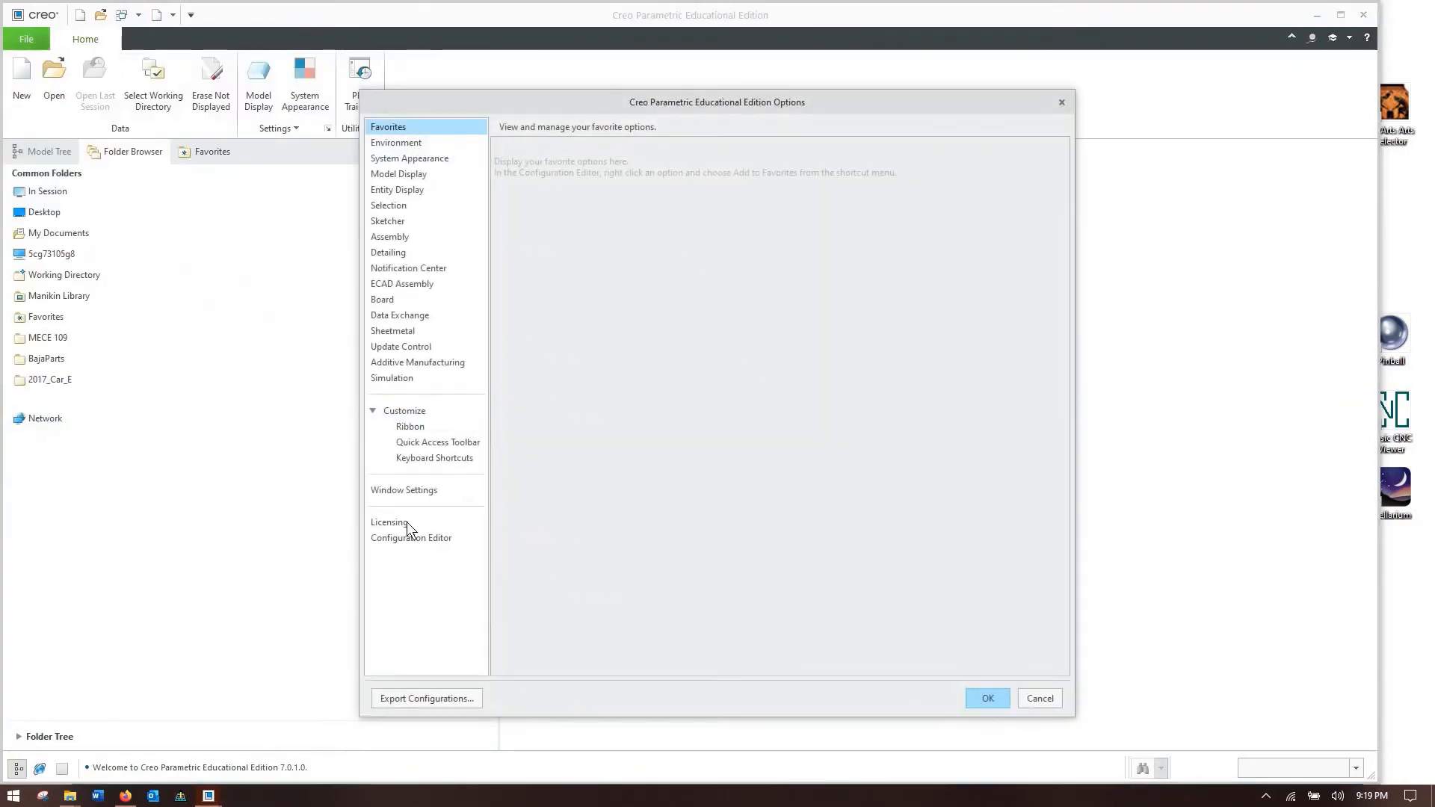
pyautogui.click(410, 537)
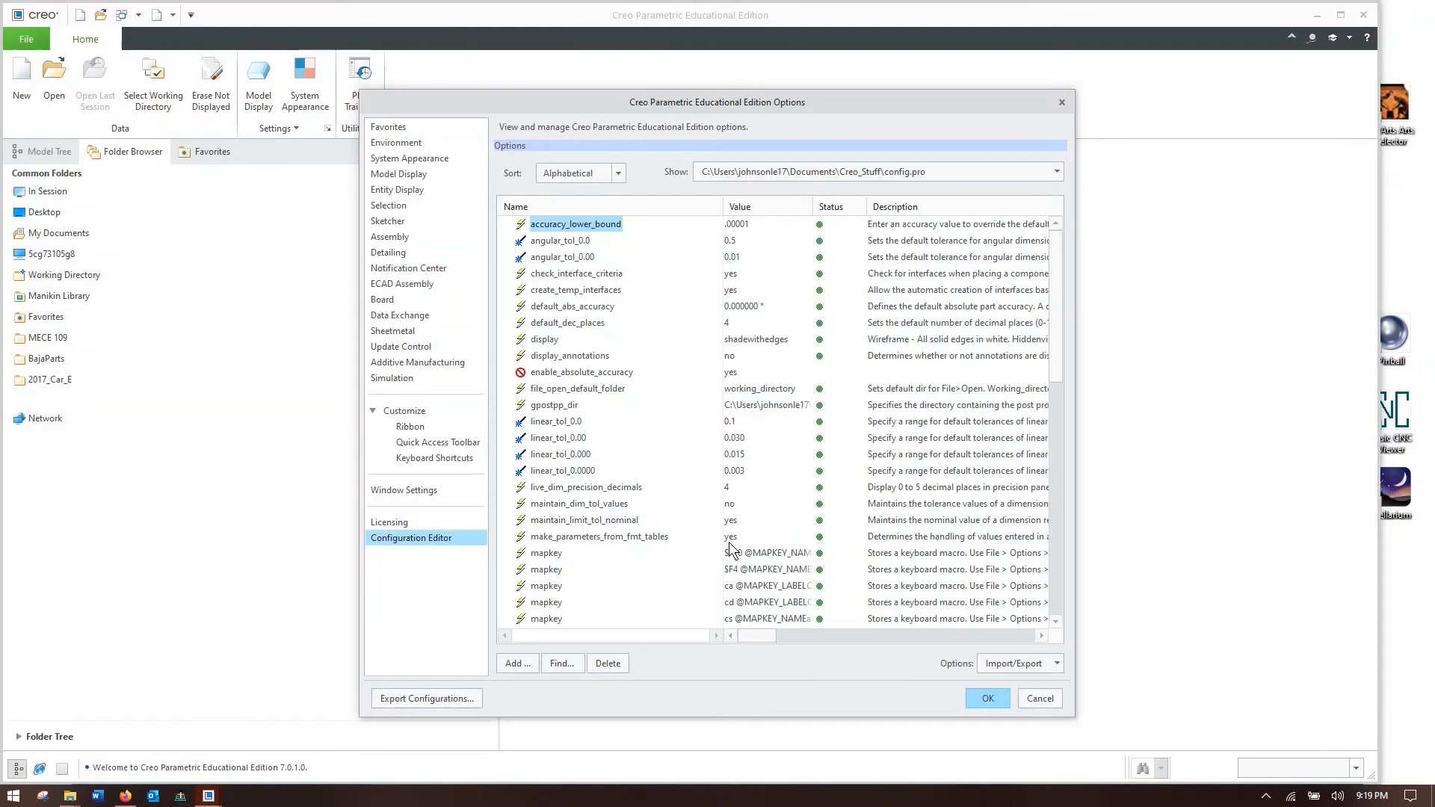
pyautogui.click(578, 504)
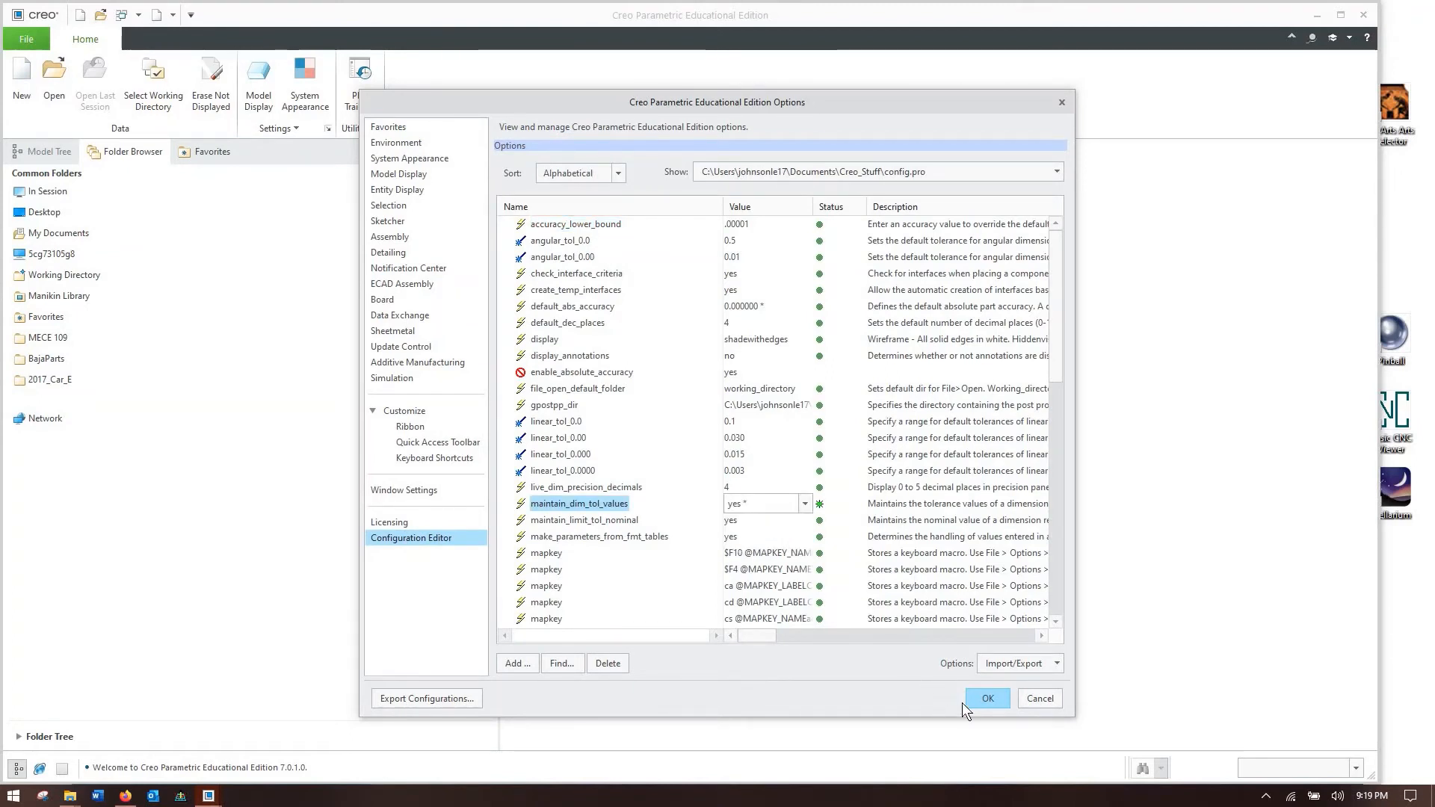
pyautogui.click(987, 698)
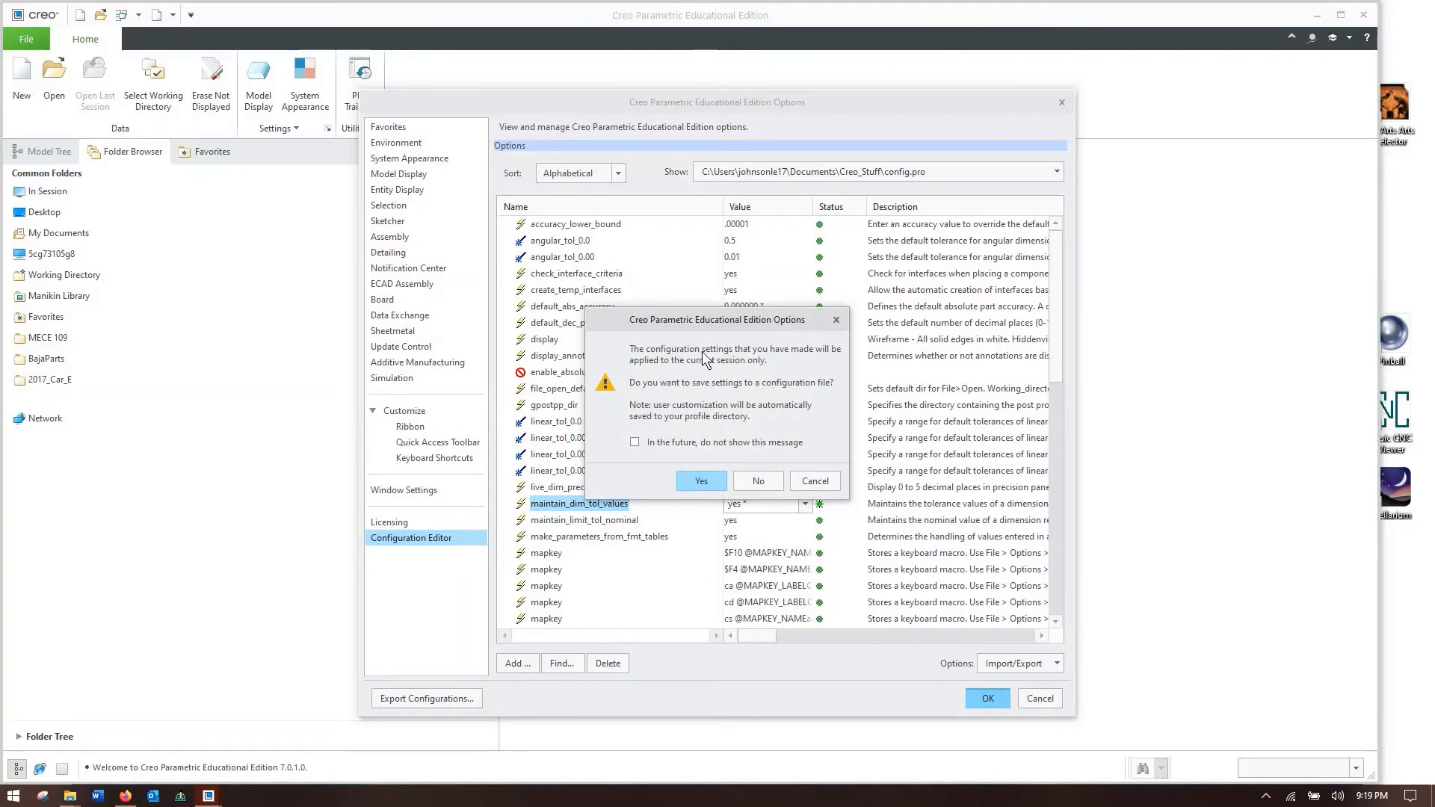
pyautogui.moveTo(747, 417)
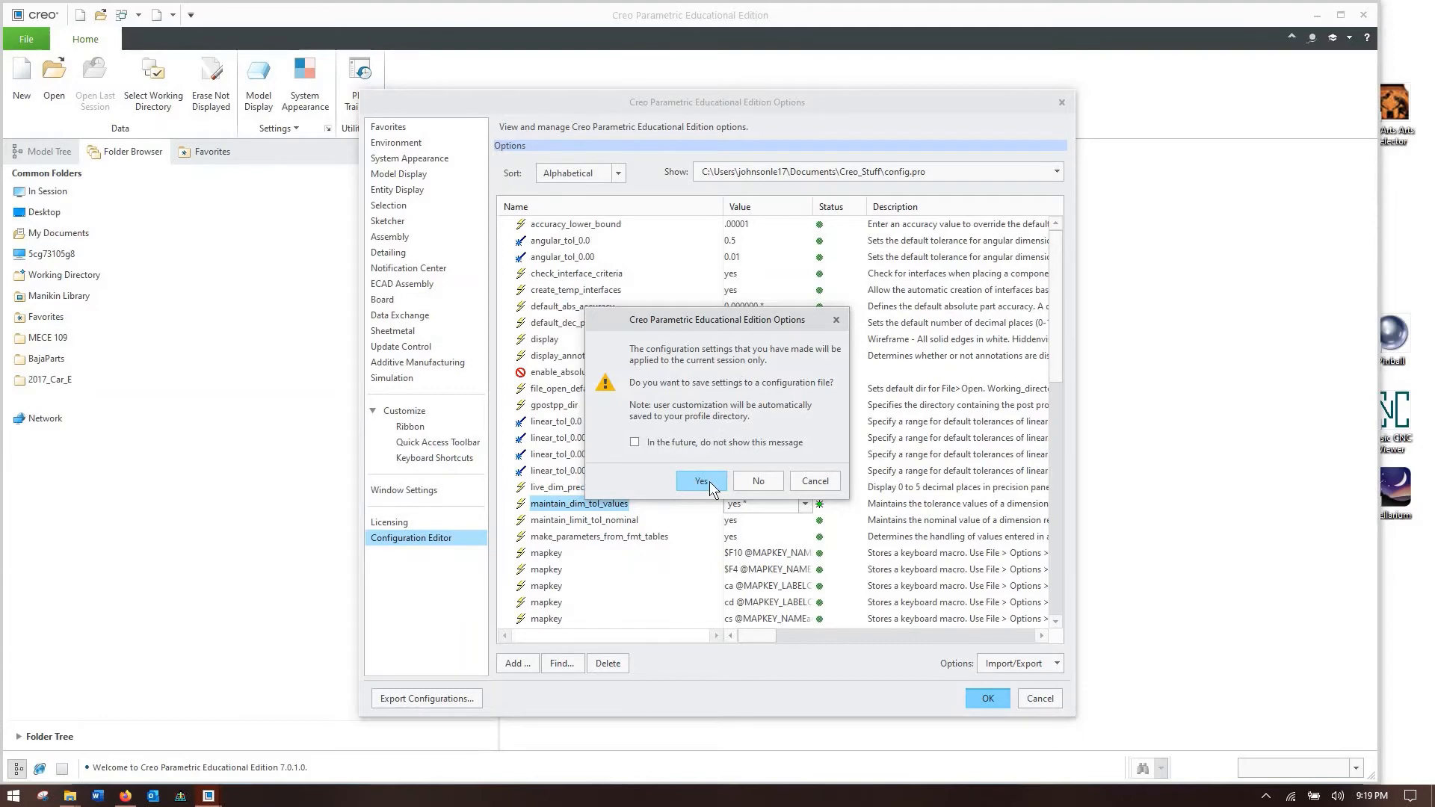
pyautogui.click(701, 480)
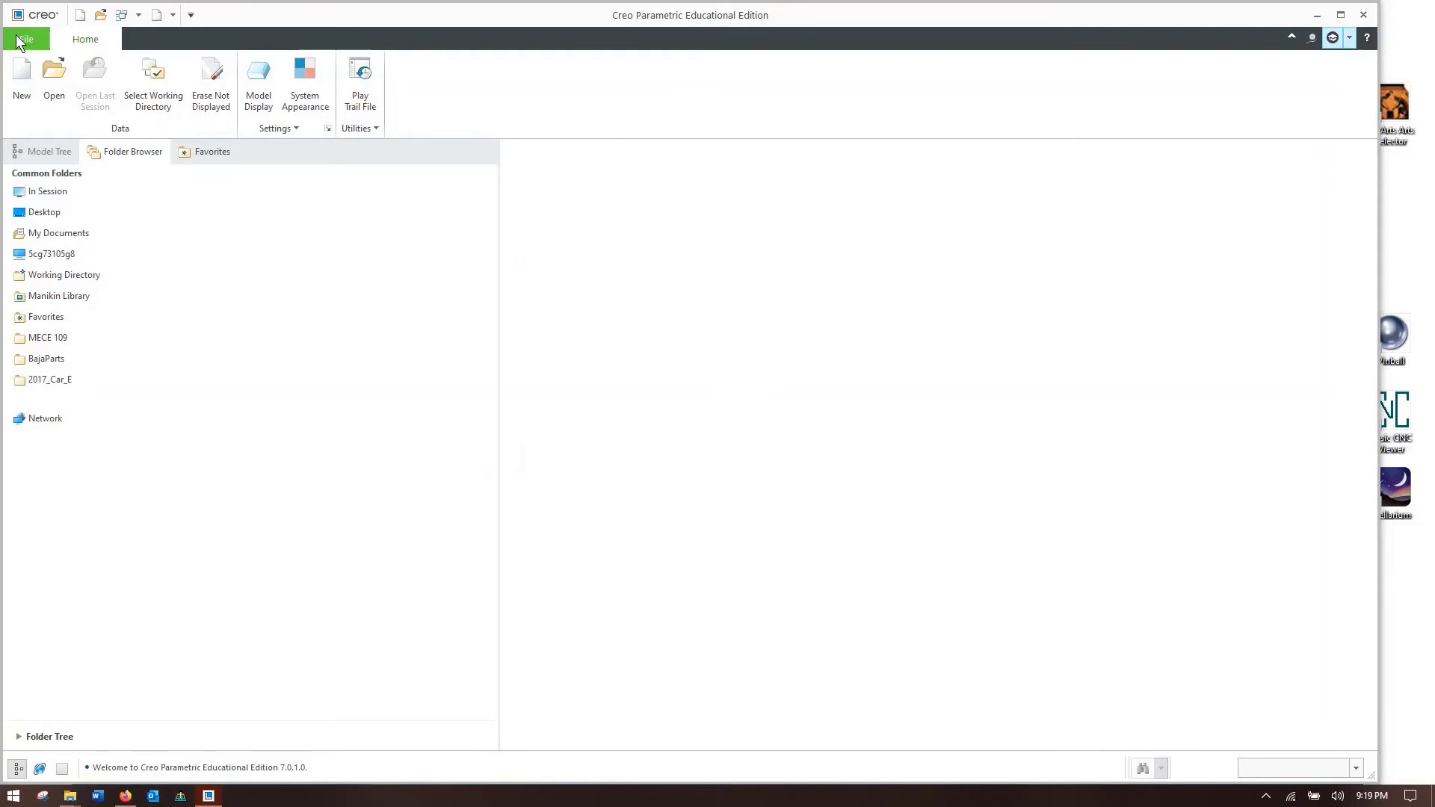
# - Reopen the Creo options on the Configuration Editor list
pyautogui.click(22, 39)
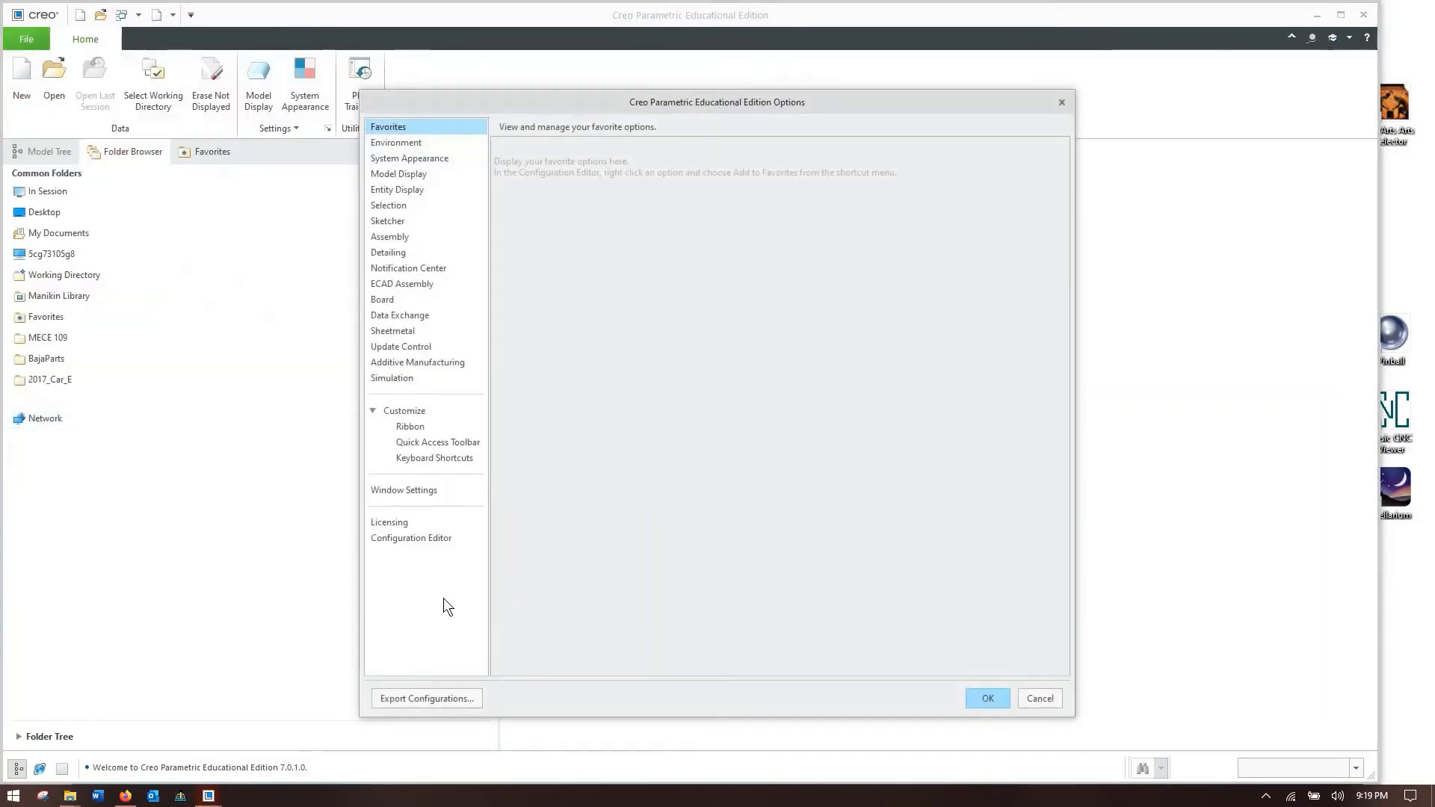
pyautogui.click(412, 537)
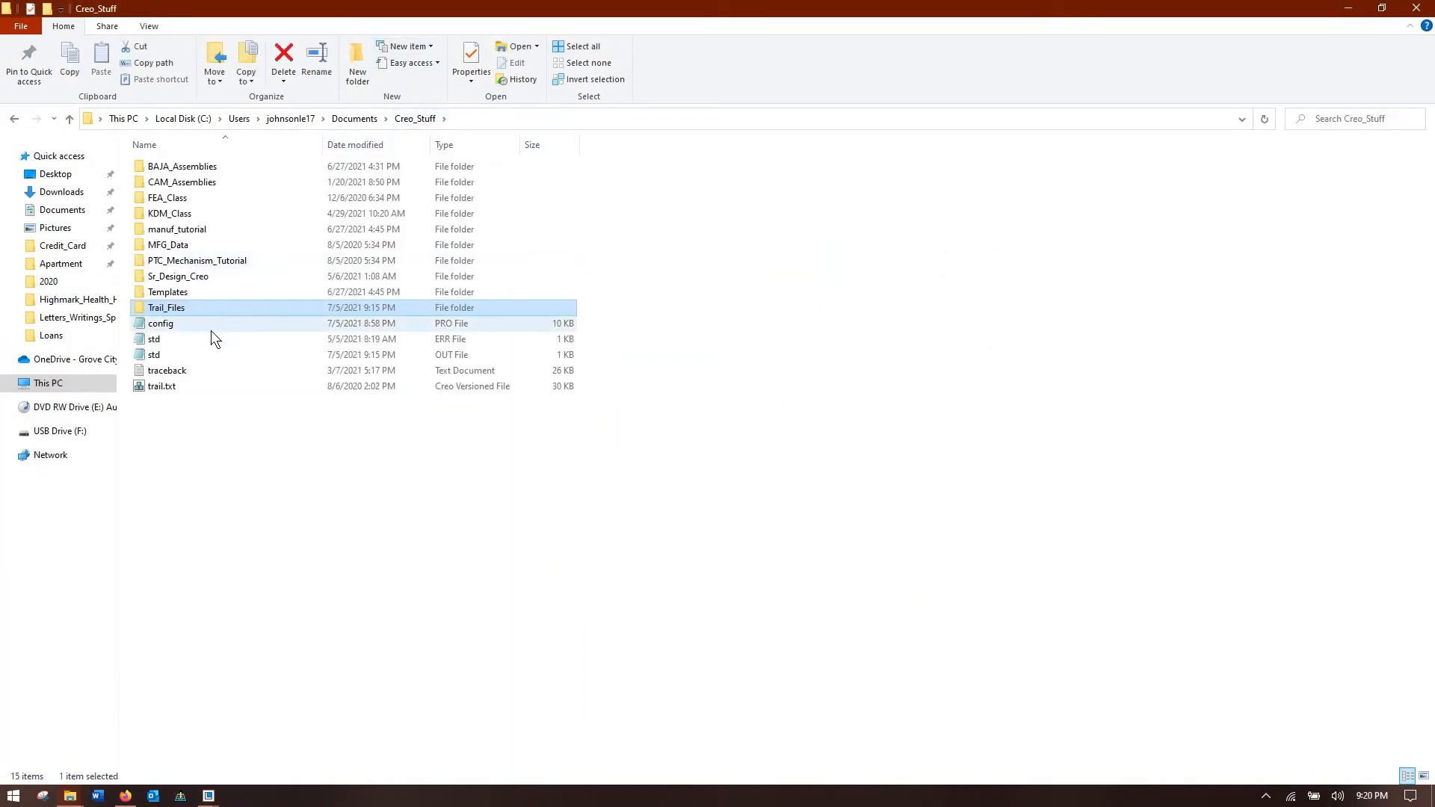
# - Read config.pro in Notepad through its templates, directories and mapkeys, then close it
pyautogui.click(160, 323)
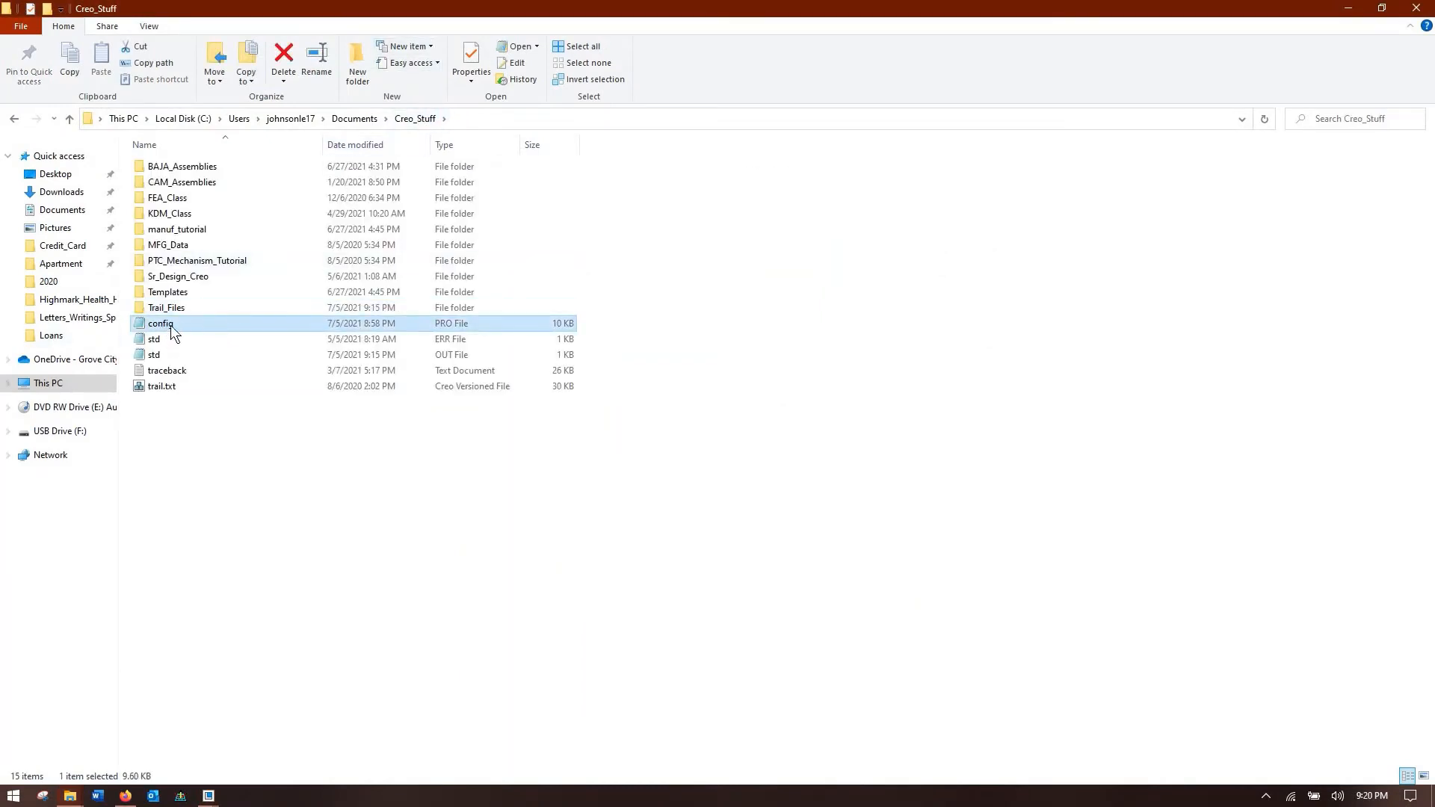
pyautogui.moveTo(178, 329)
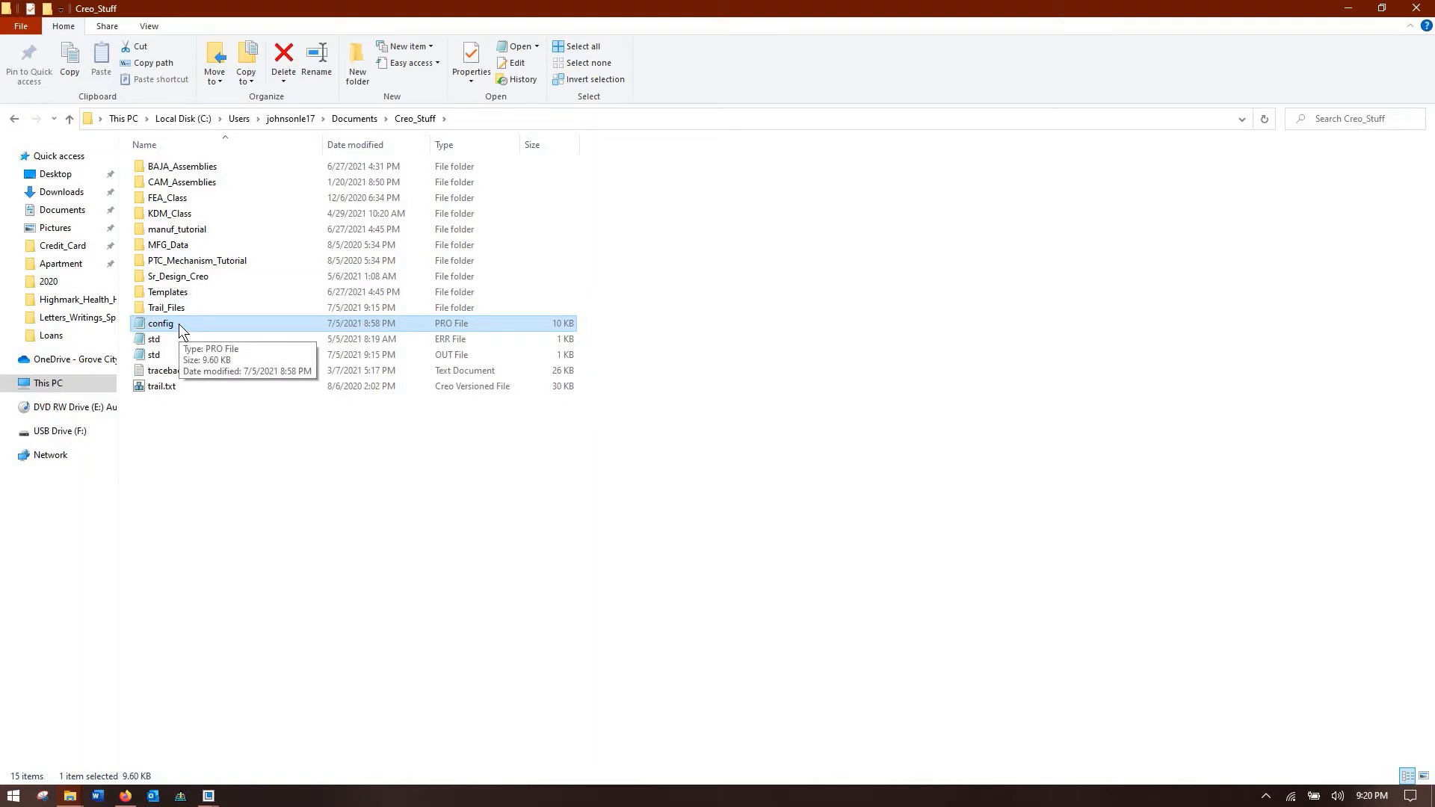
pyautogui.doubleClick(160, 323)
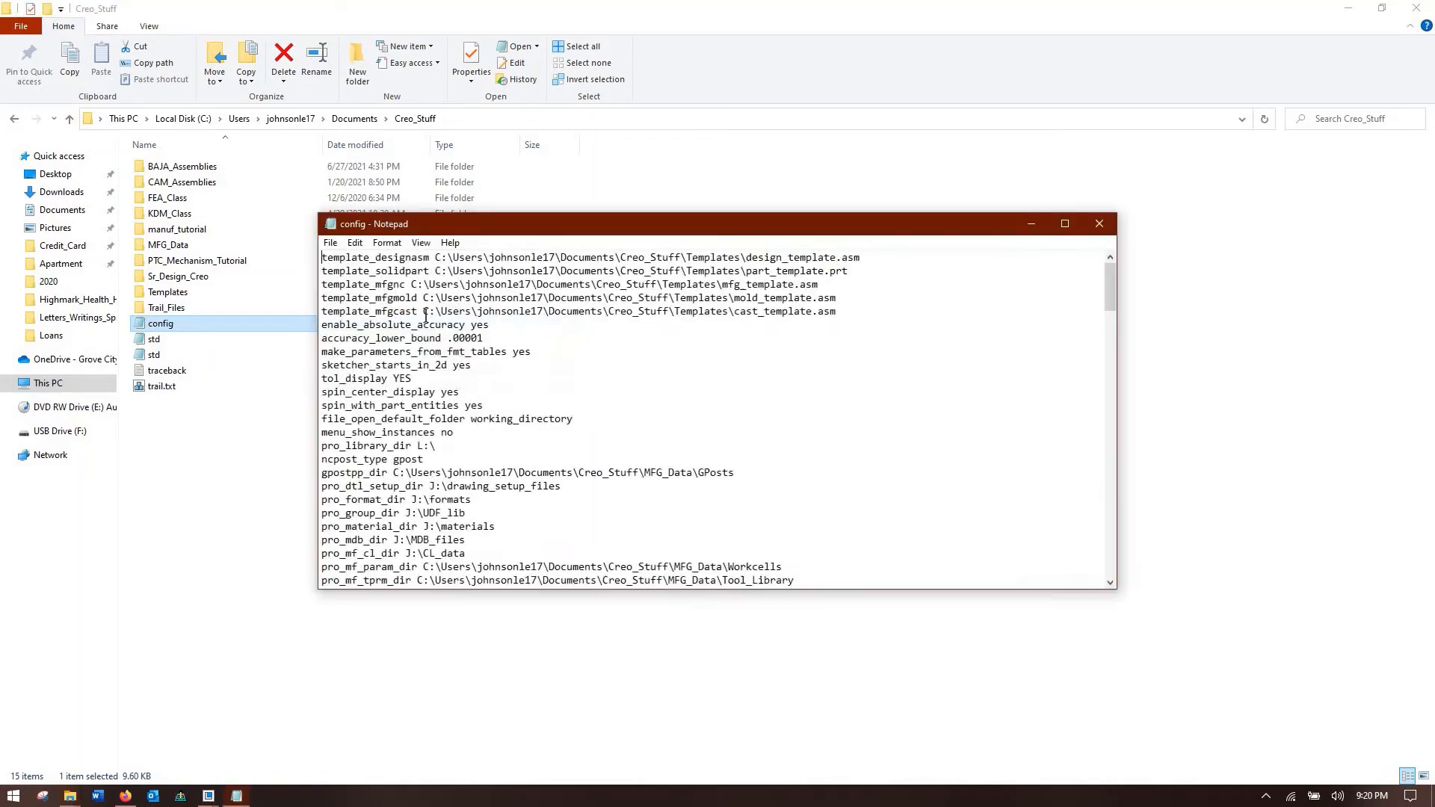
pyautogui.scroll(-3)
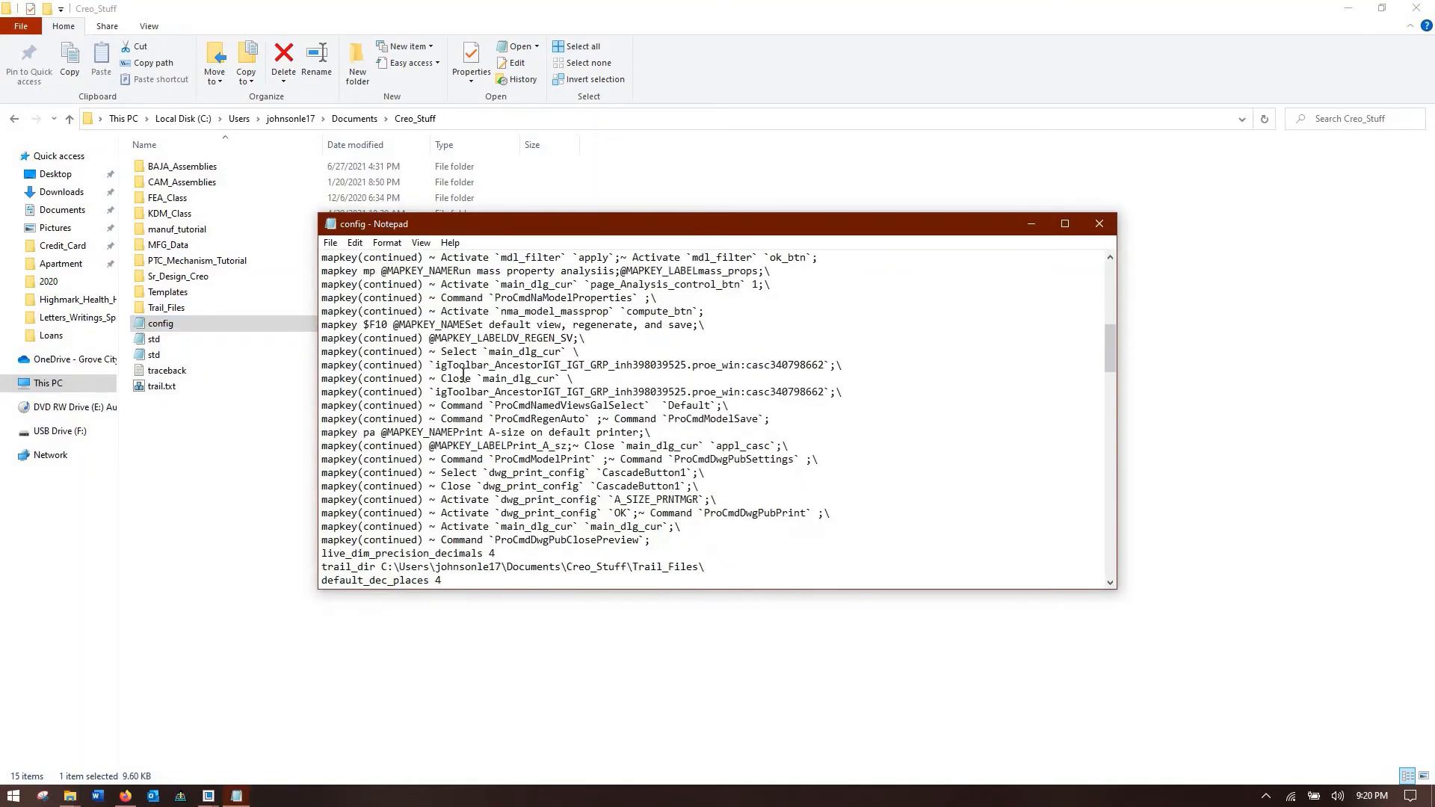
pyautogui.scroll(-3)
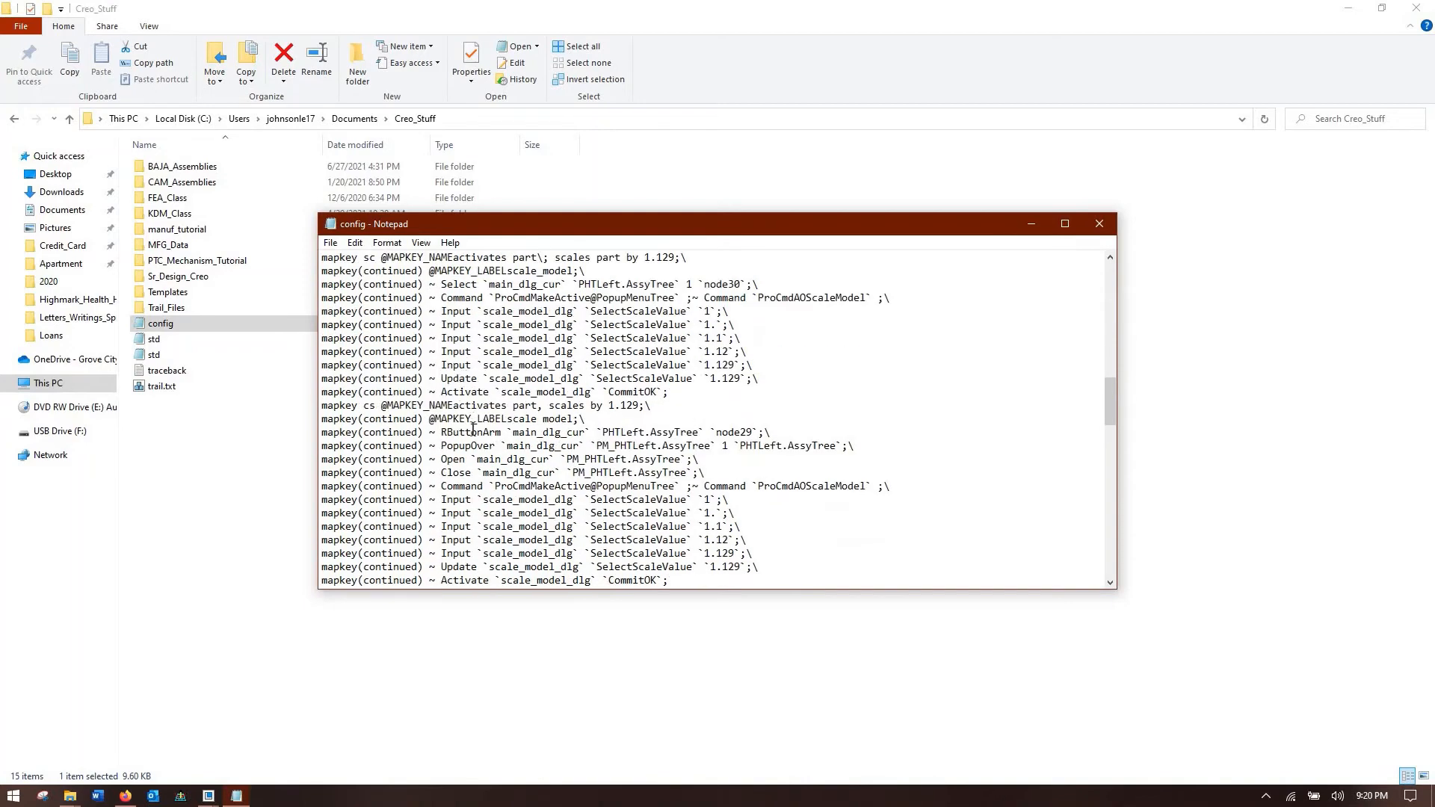
pyautogui.scroll(-3)
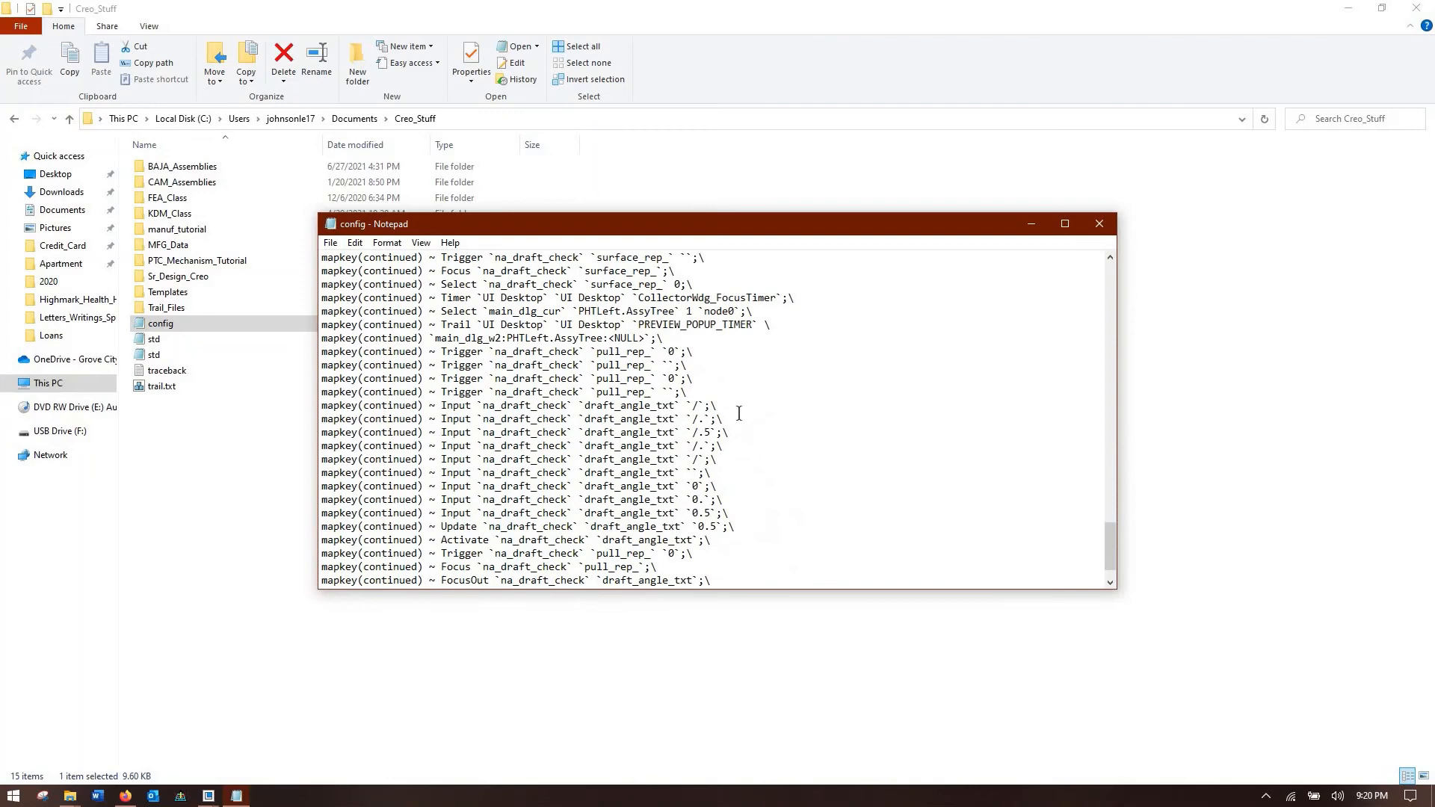
pyautogui.scroll(-3)
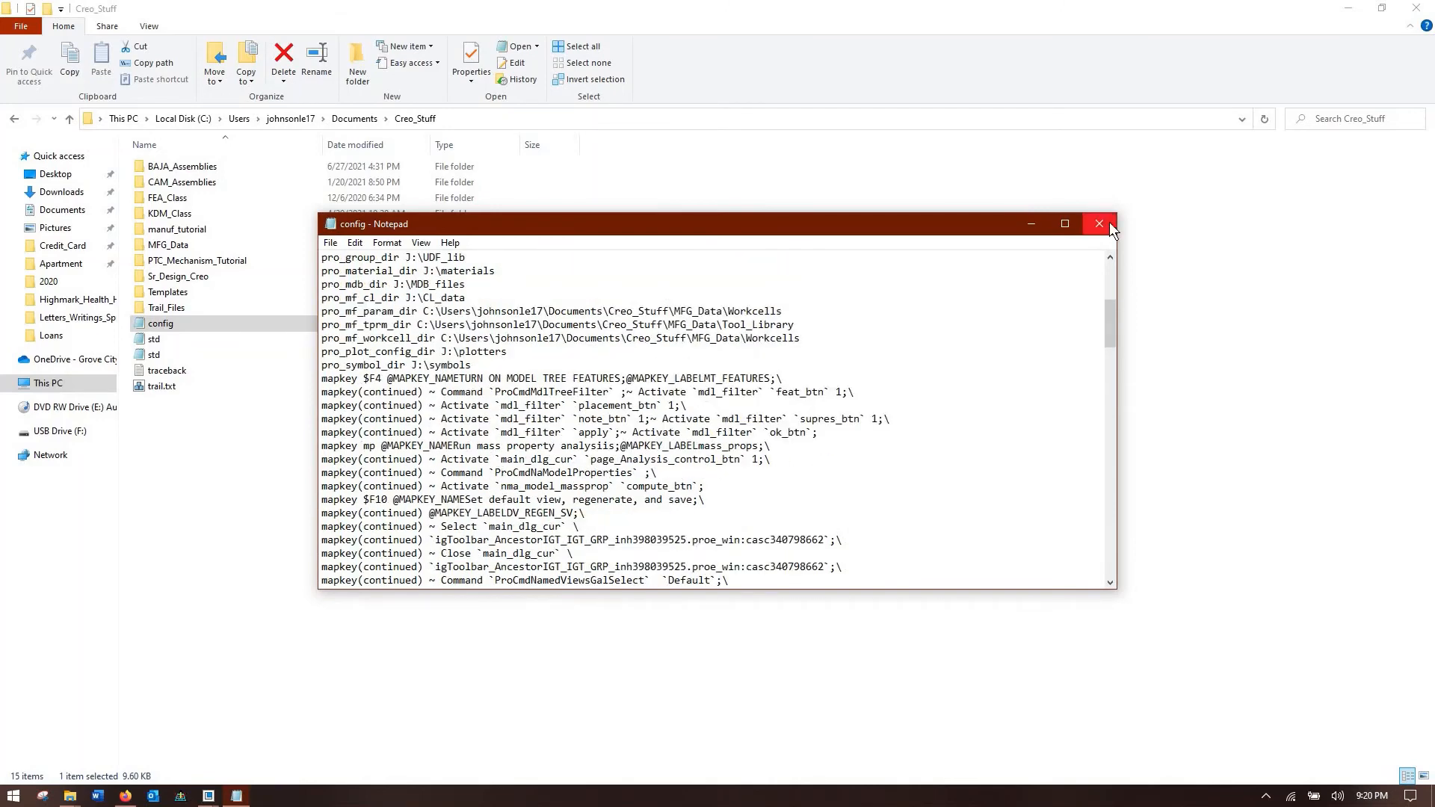
pyautogui.click(1099, 223)
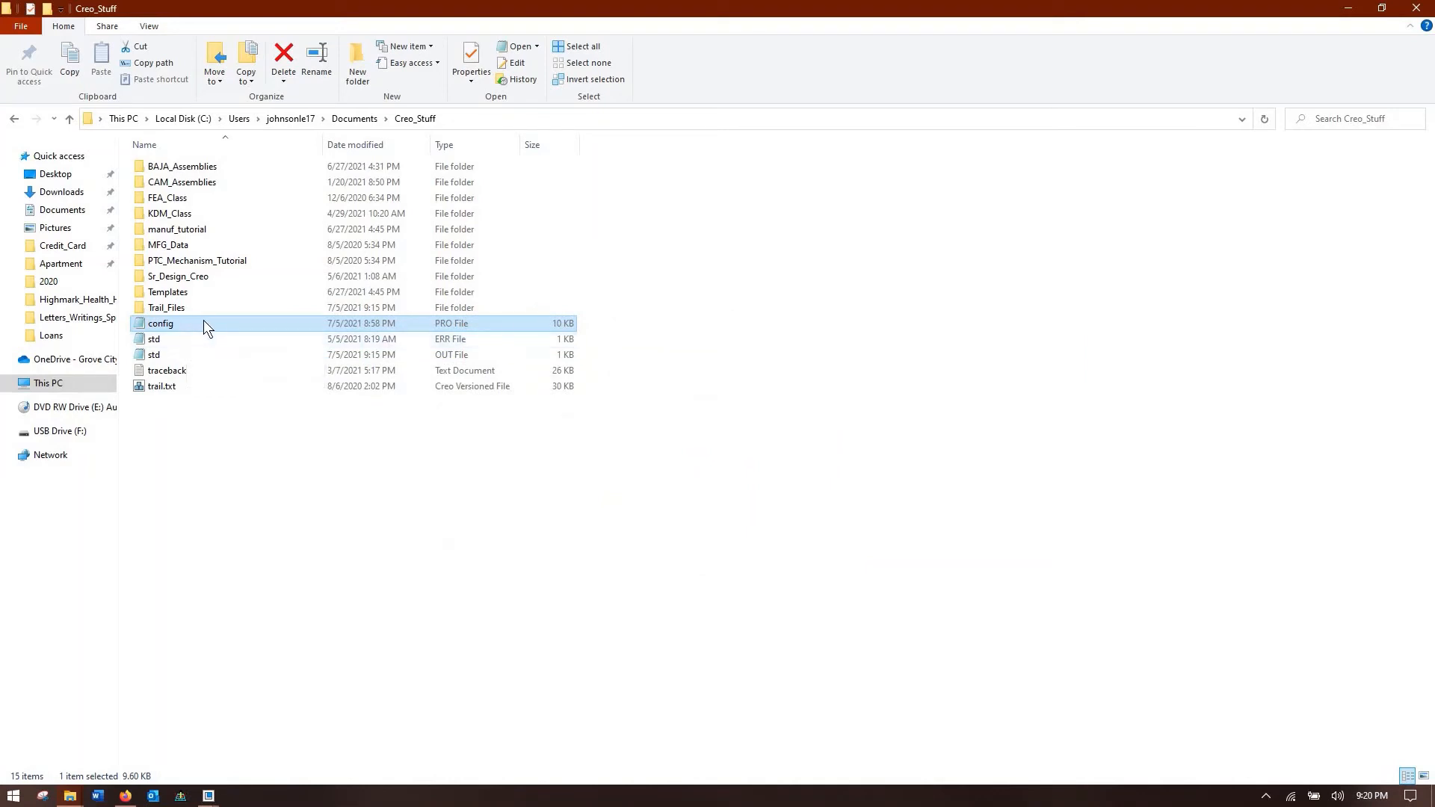
pyautogui.moveTo(202, 332)
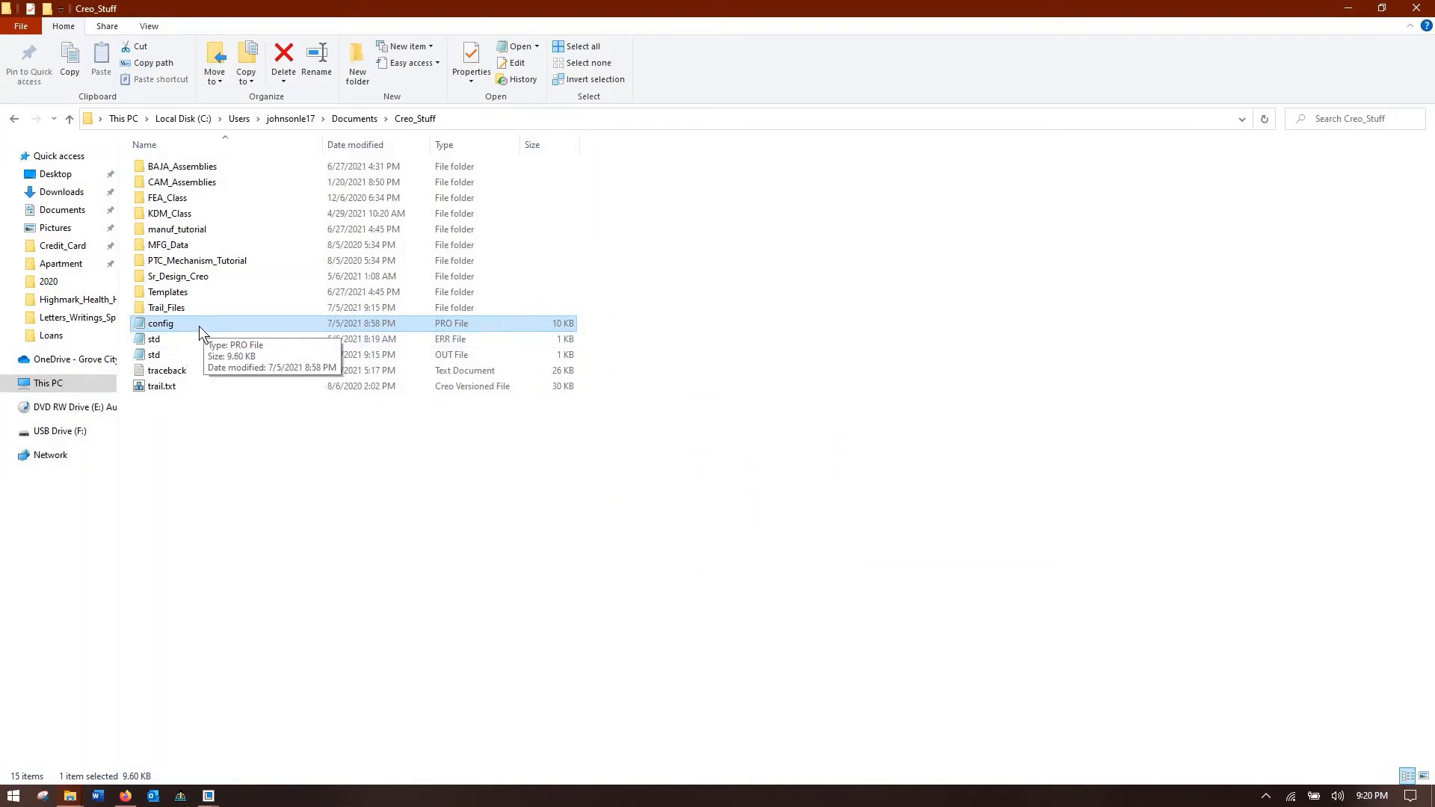
pyautogui.moveTo(1371, 39)
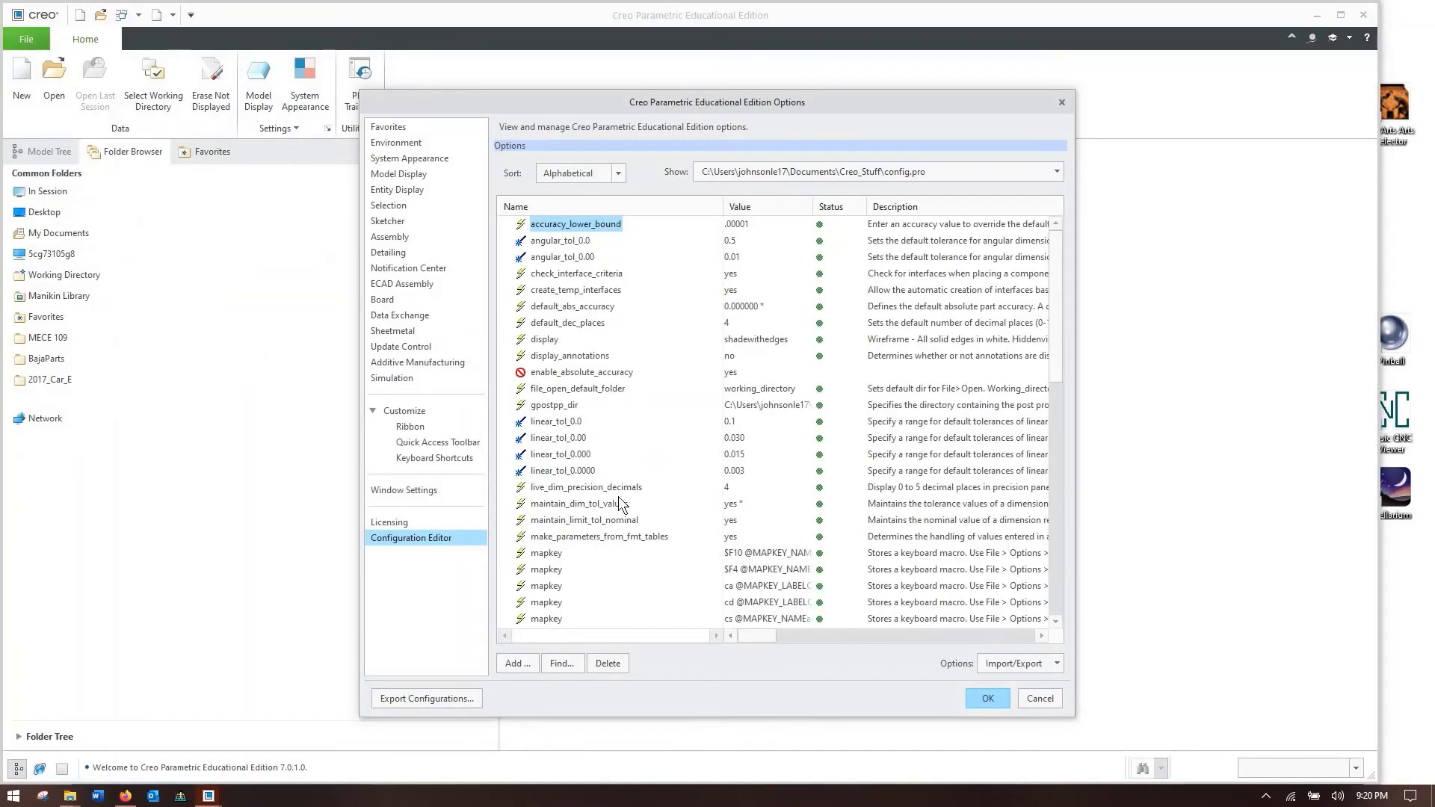
pyautogui.moveTo(635, 307)
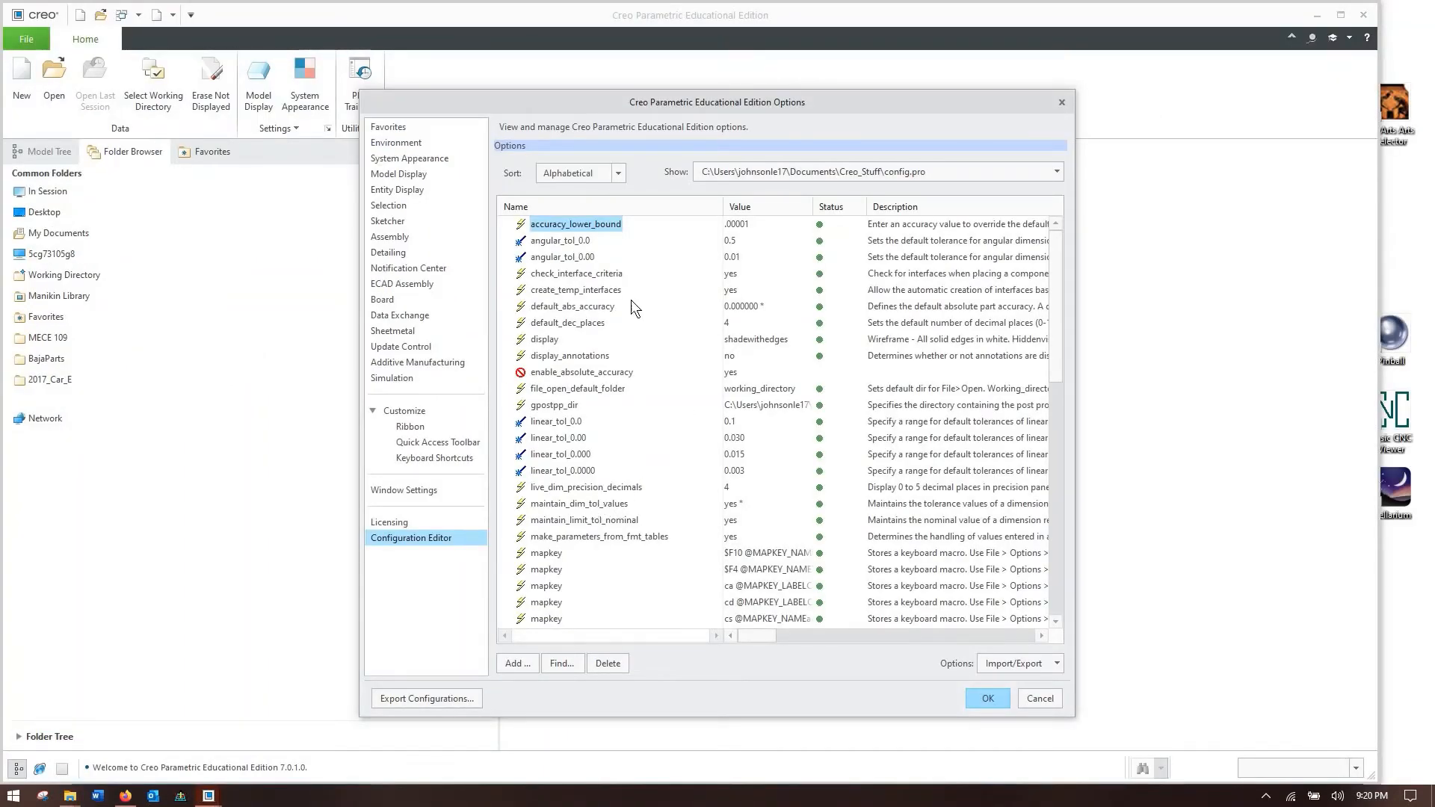
# - Review the gpostpp_dir and live_dim_precision_decimals entries in the config.pro list
pyautogui.scroll(-3)
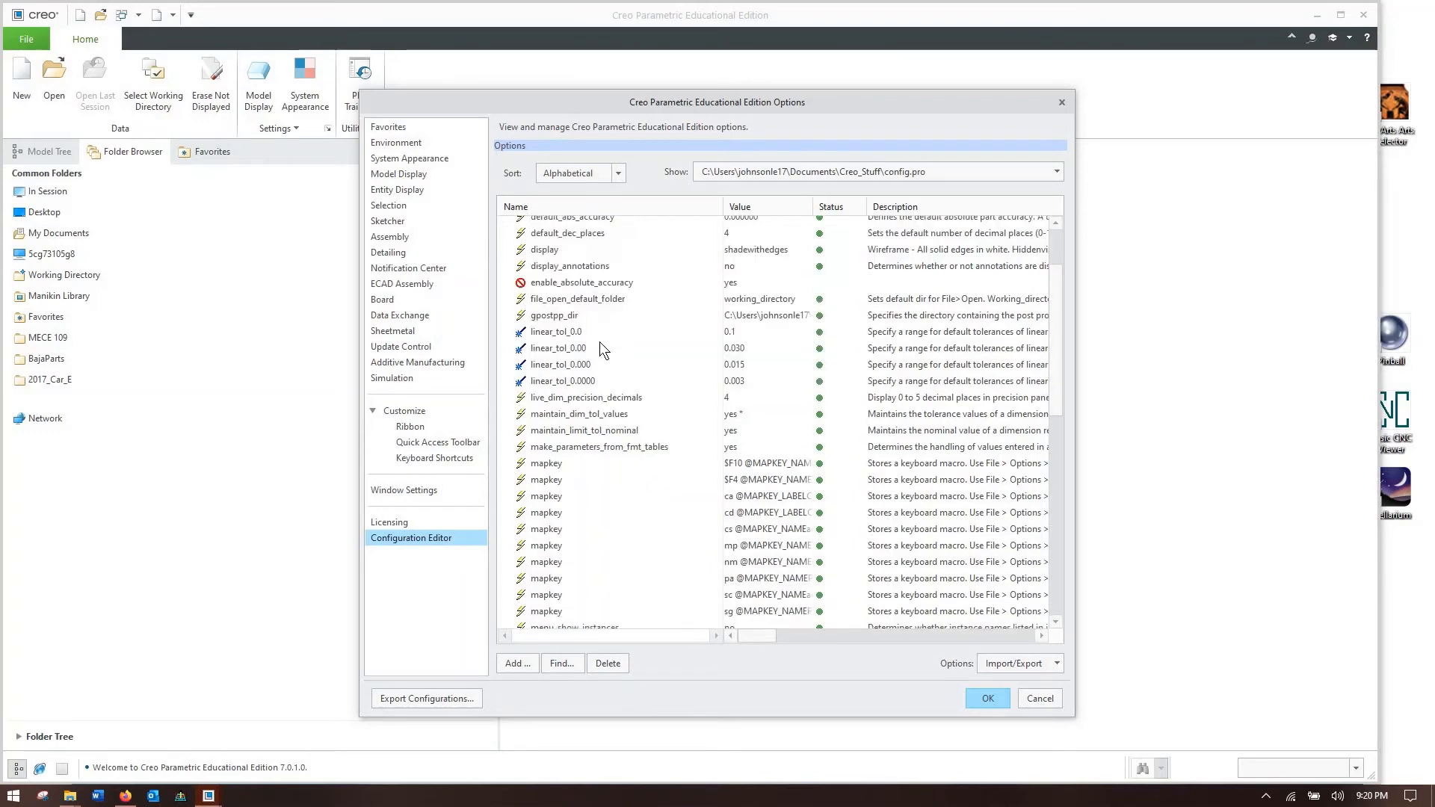
pyautogui.scroll(-3)
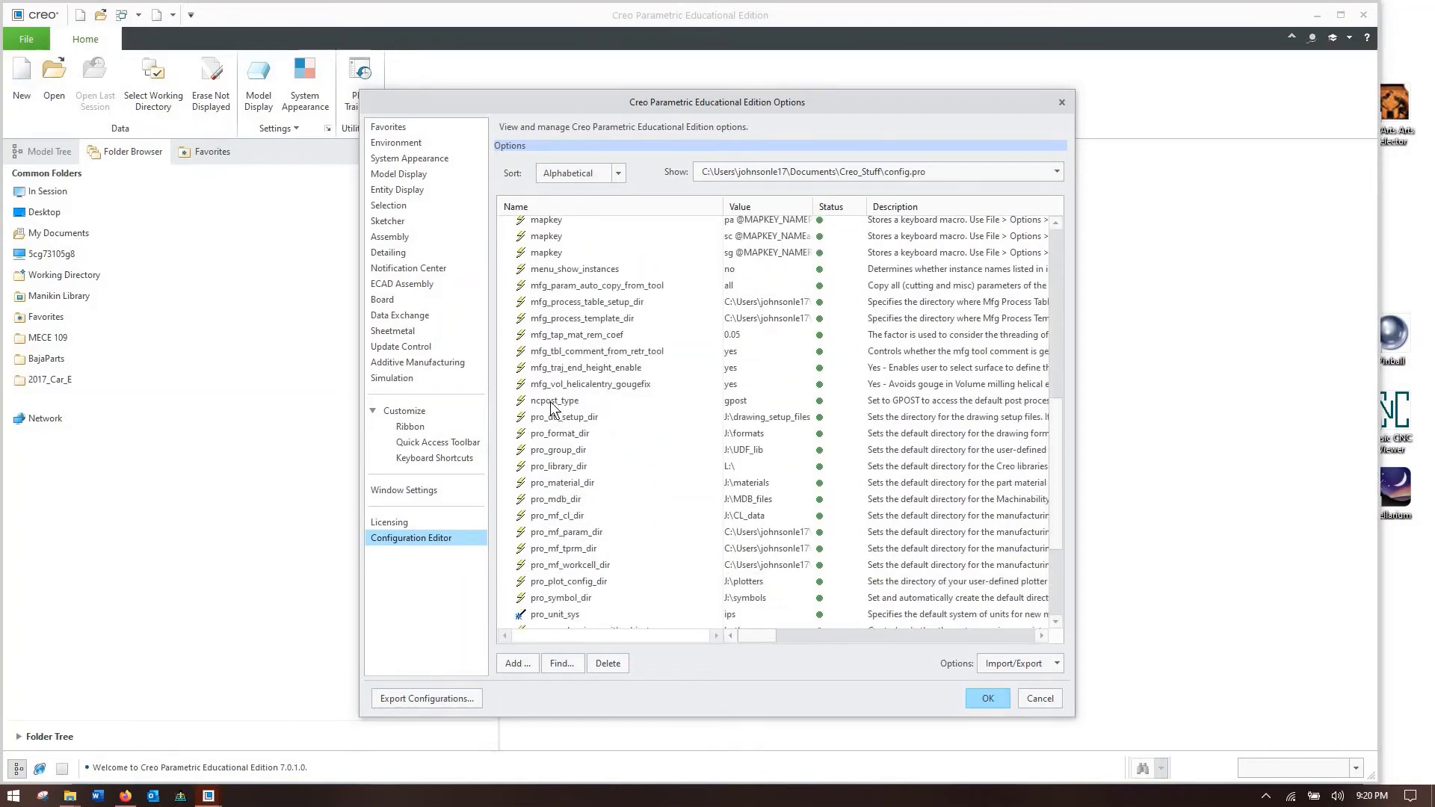
pyautogui.click(553, 401)
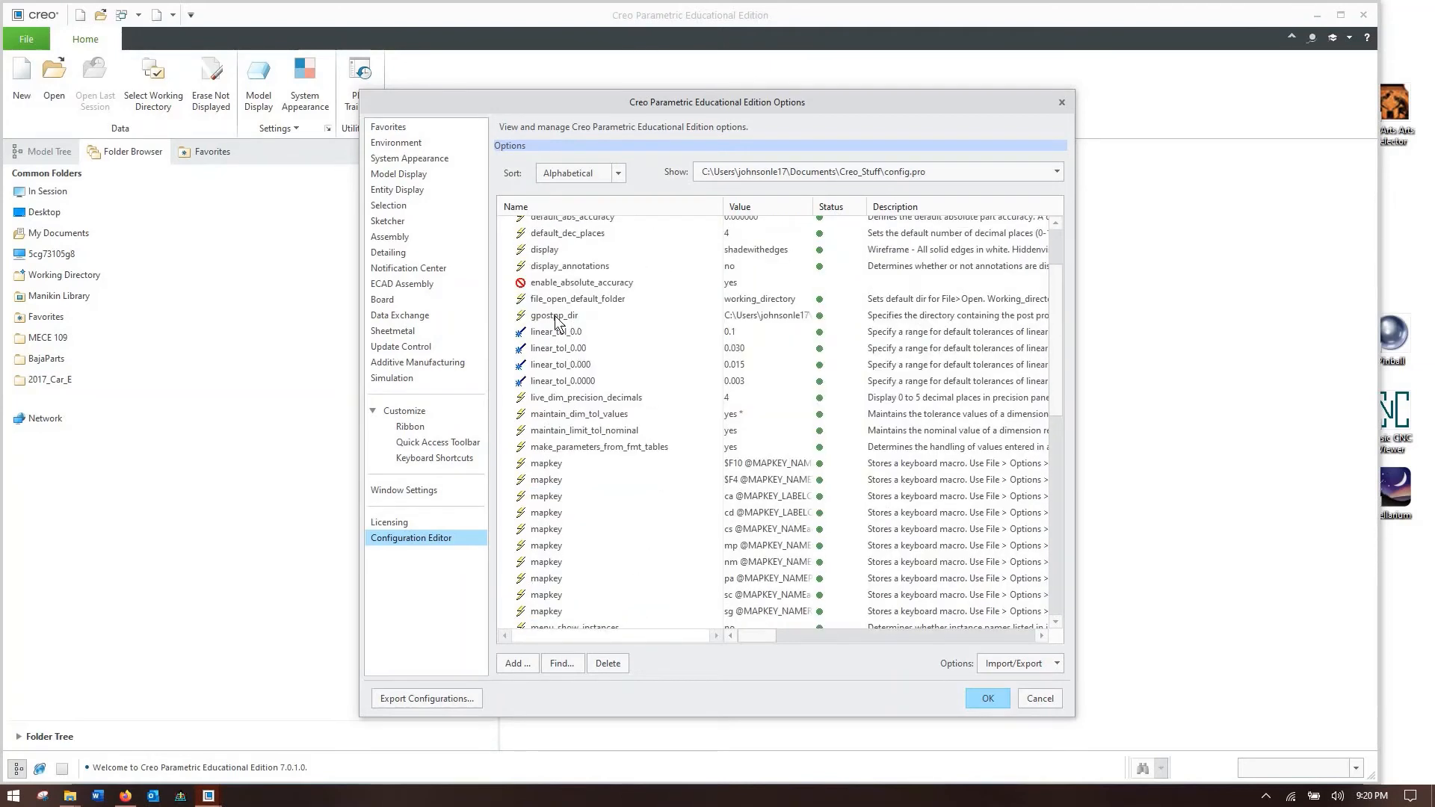
pyautogui.click(554, 315)
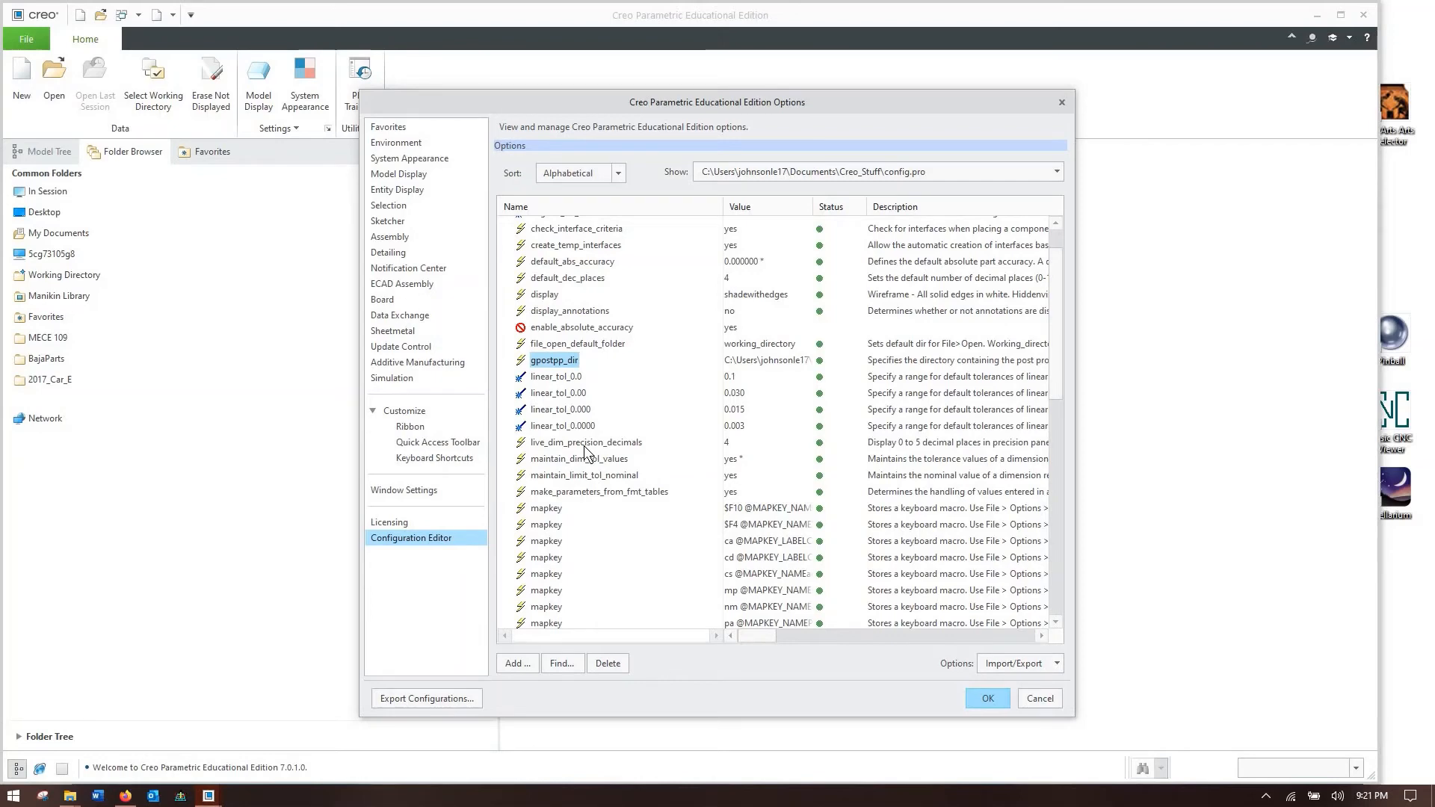
pyautogui.click(585, 442)
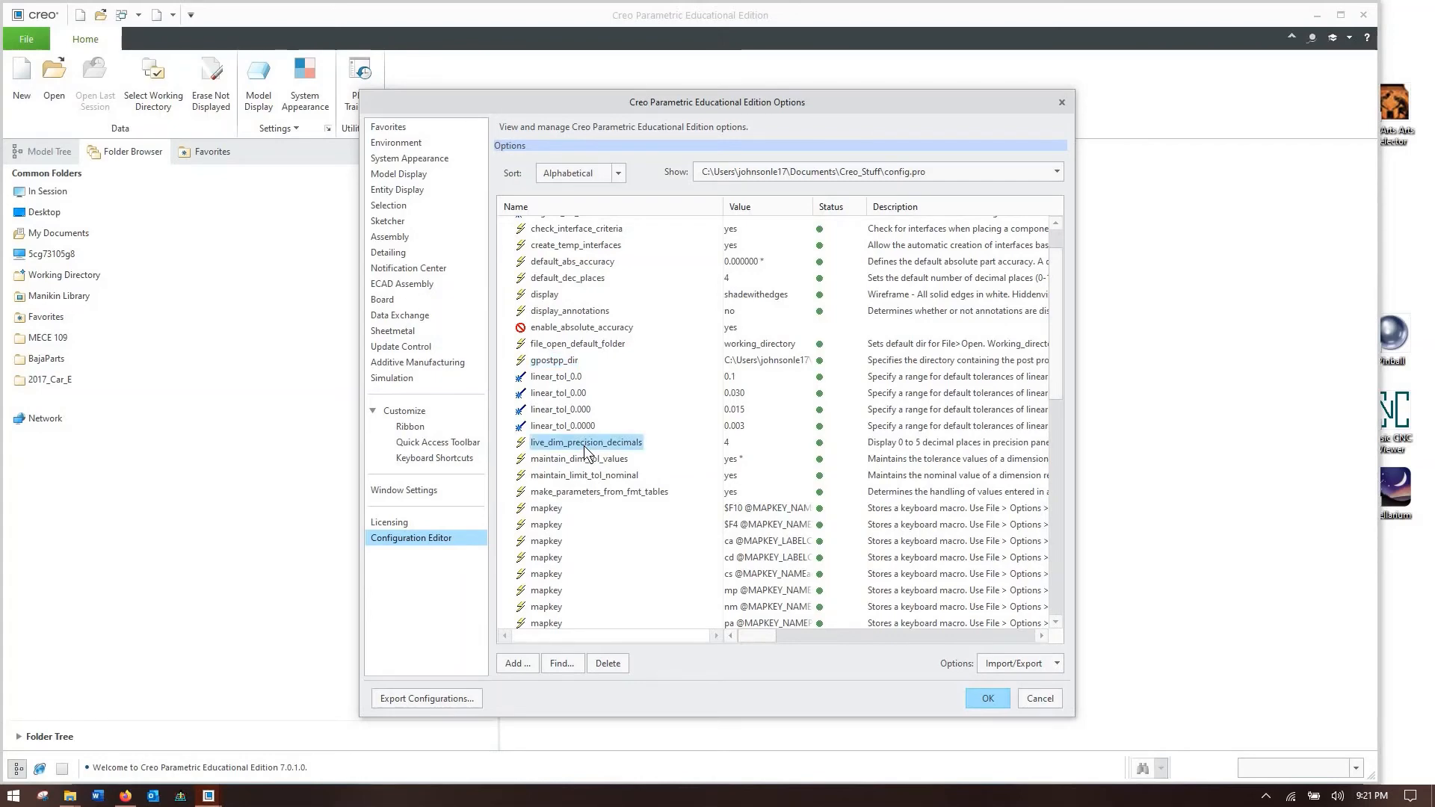
pyautogui.scroll(-3)
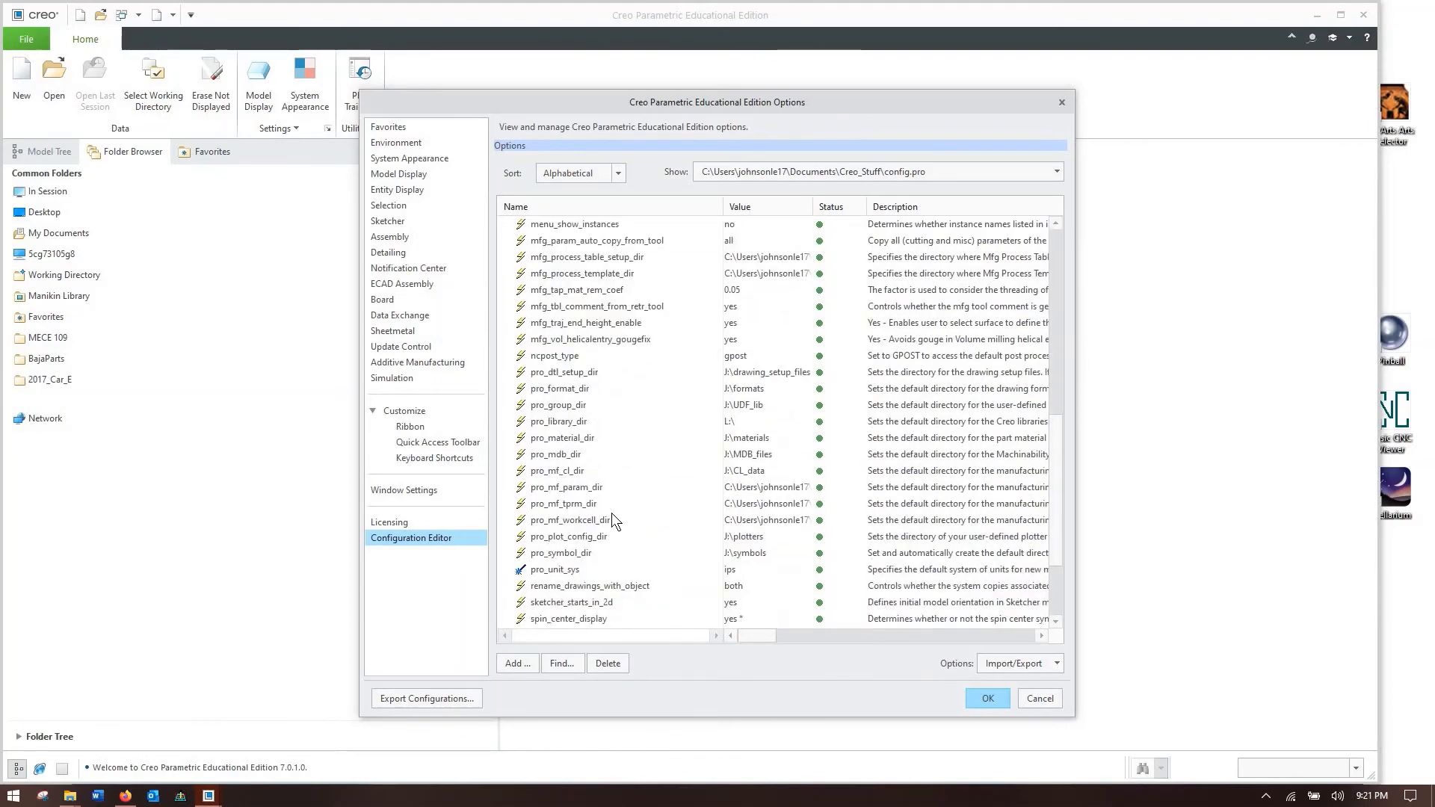
pyautogui.moveTo(648, 490)
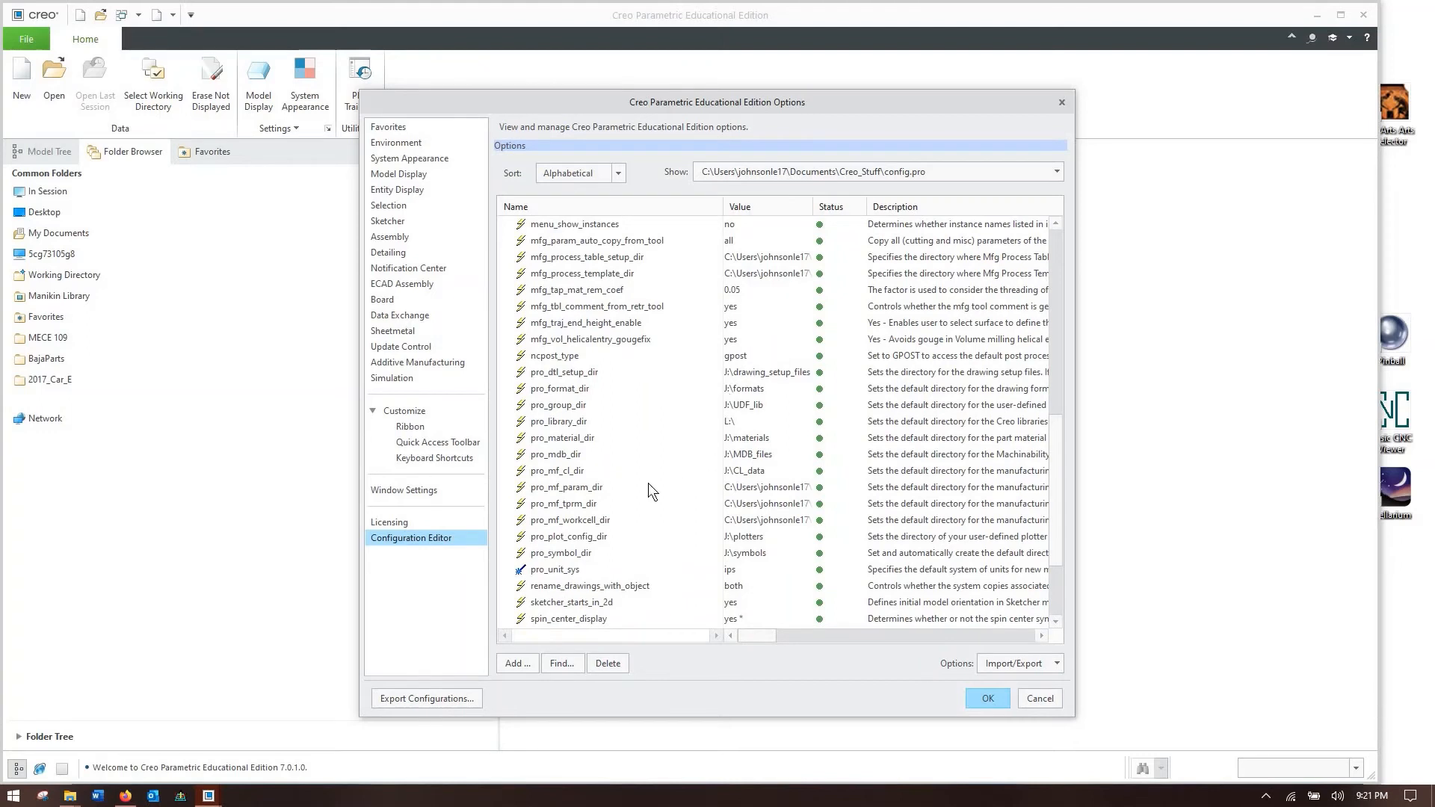
# - Review pro_mf_workcell_dir, template_mfgmold, pro_format_dir, template_mfgcast and sketcher_starts_in_2d
pyautogui.click(564, 503)
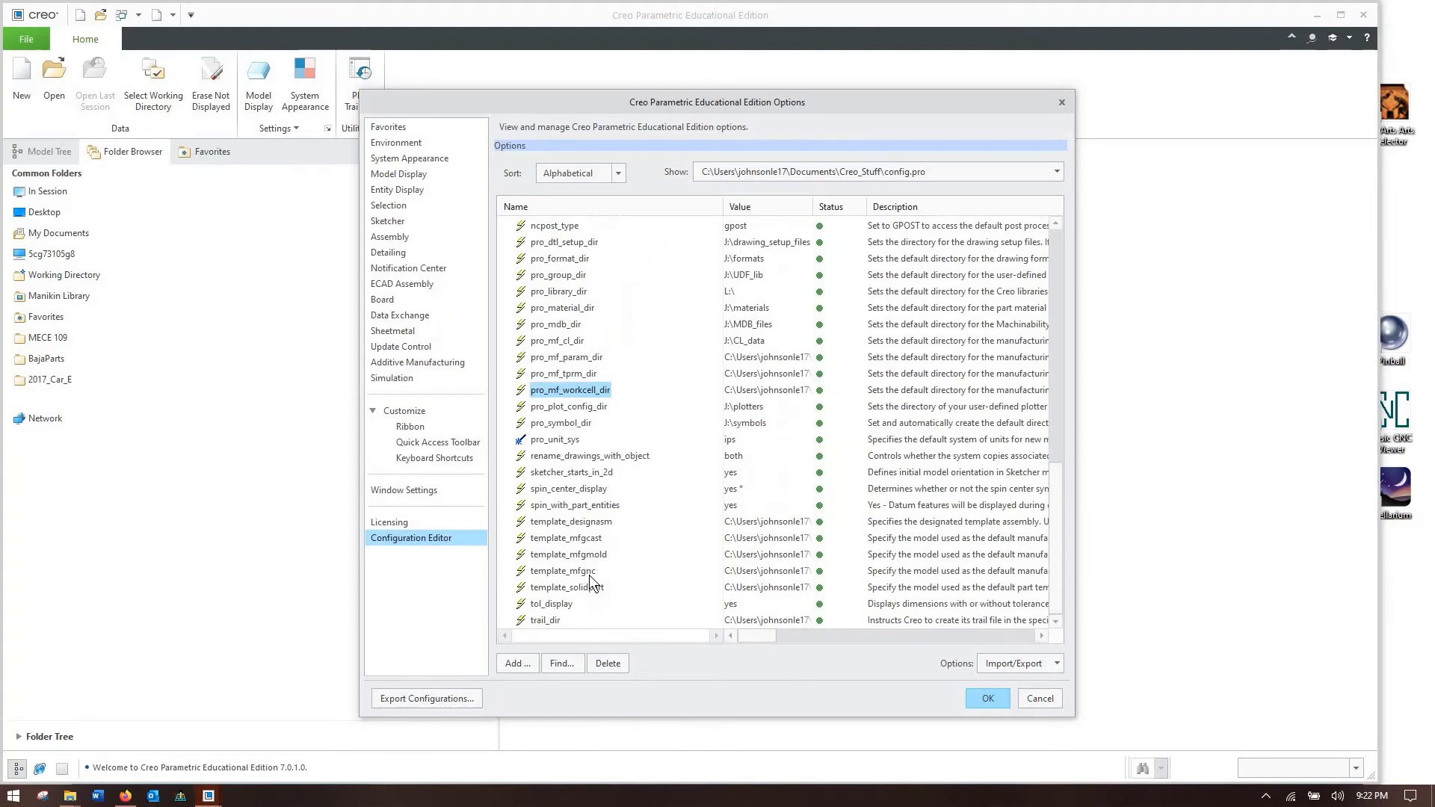
pyautogui.moveTo(588, 555)
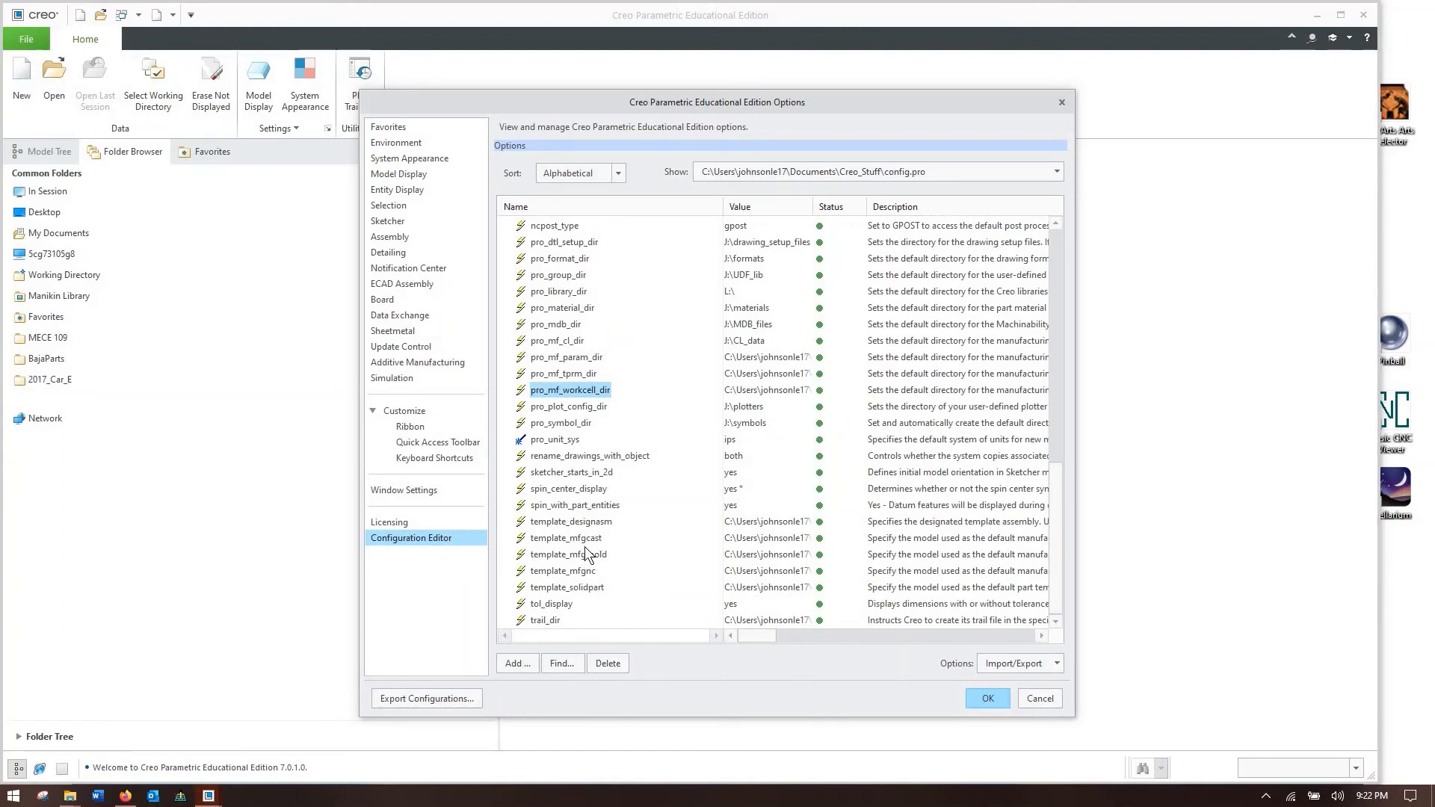
pyautogui.click(568, 553)
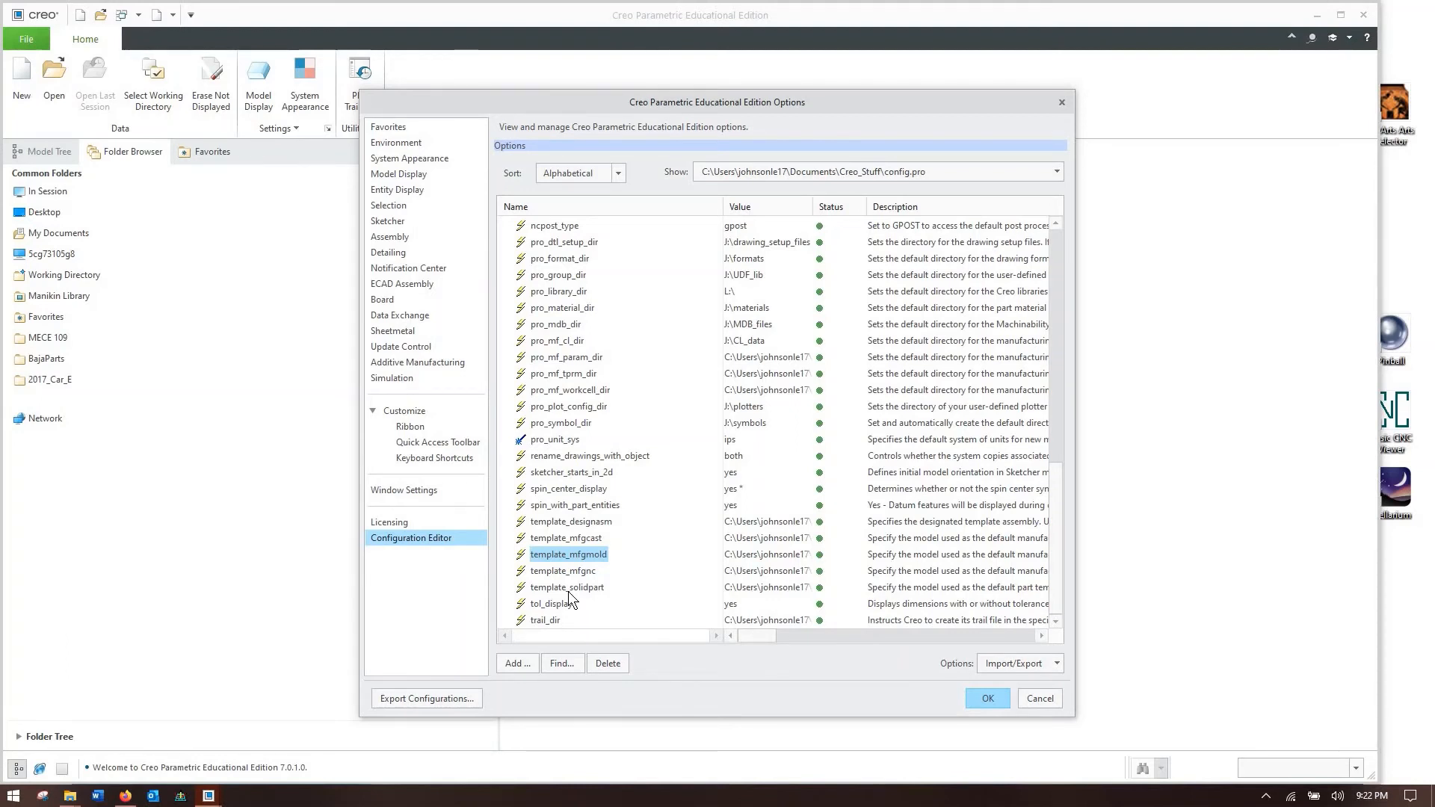
pyautogui.moveTo(549, 266)
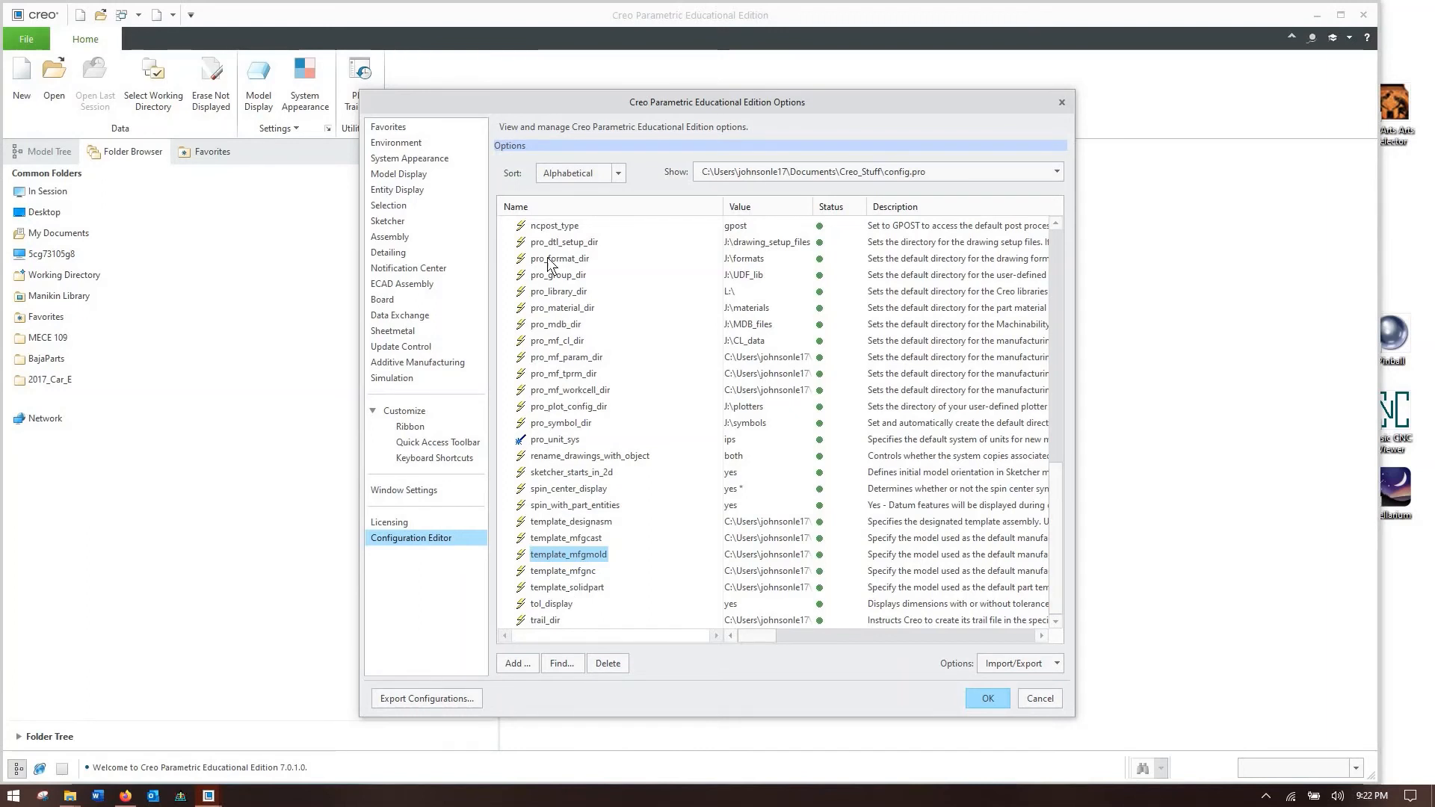
pyautogui.click(559, 259)
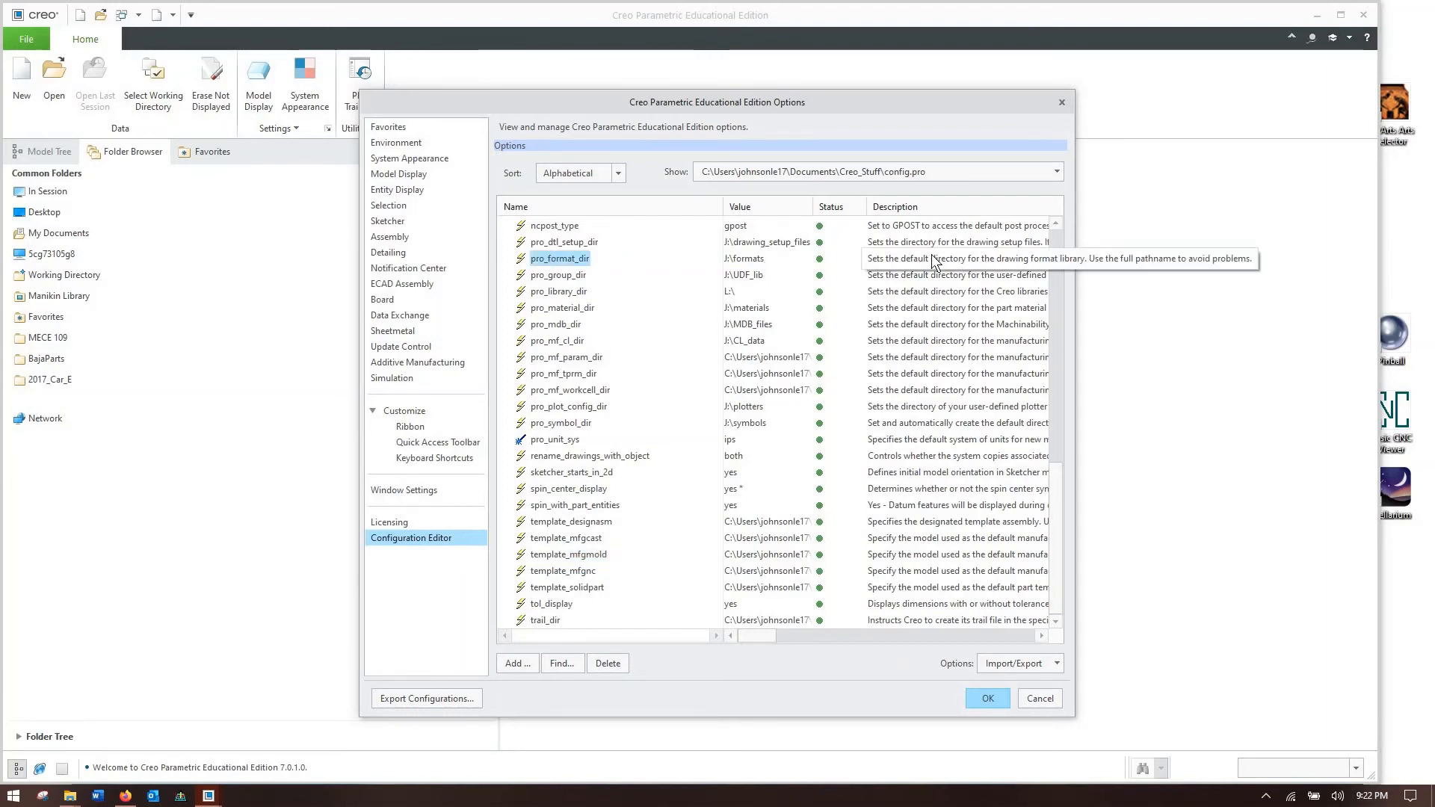
pyautogui.moveTo(592, 544)
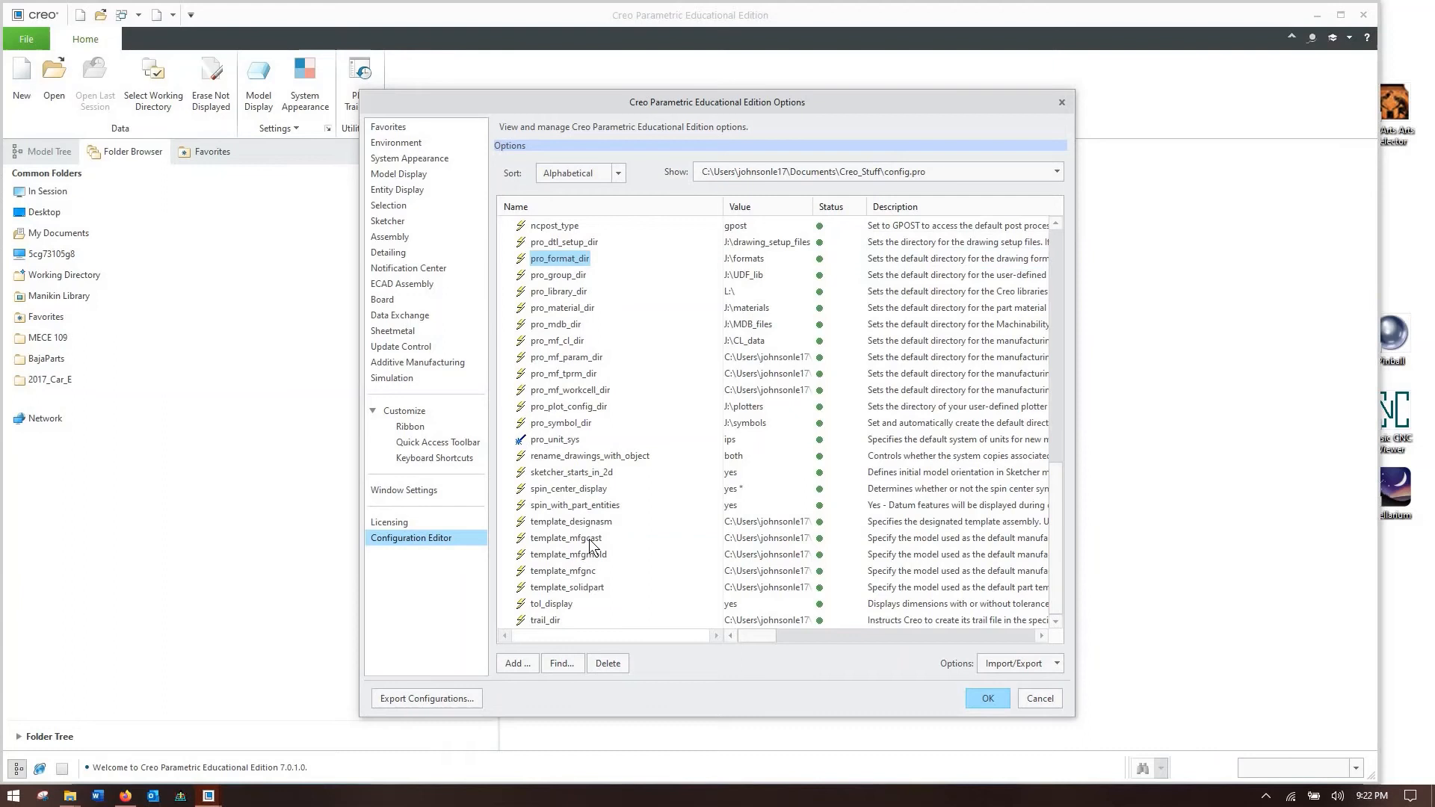
pyautogui.click(565, 536)
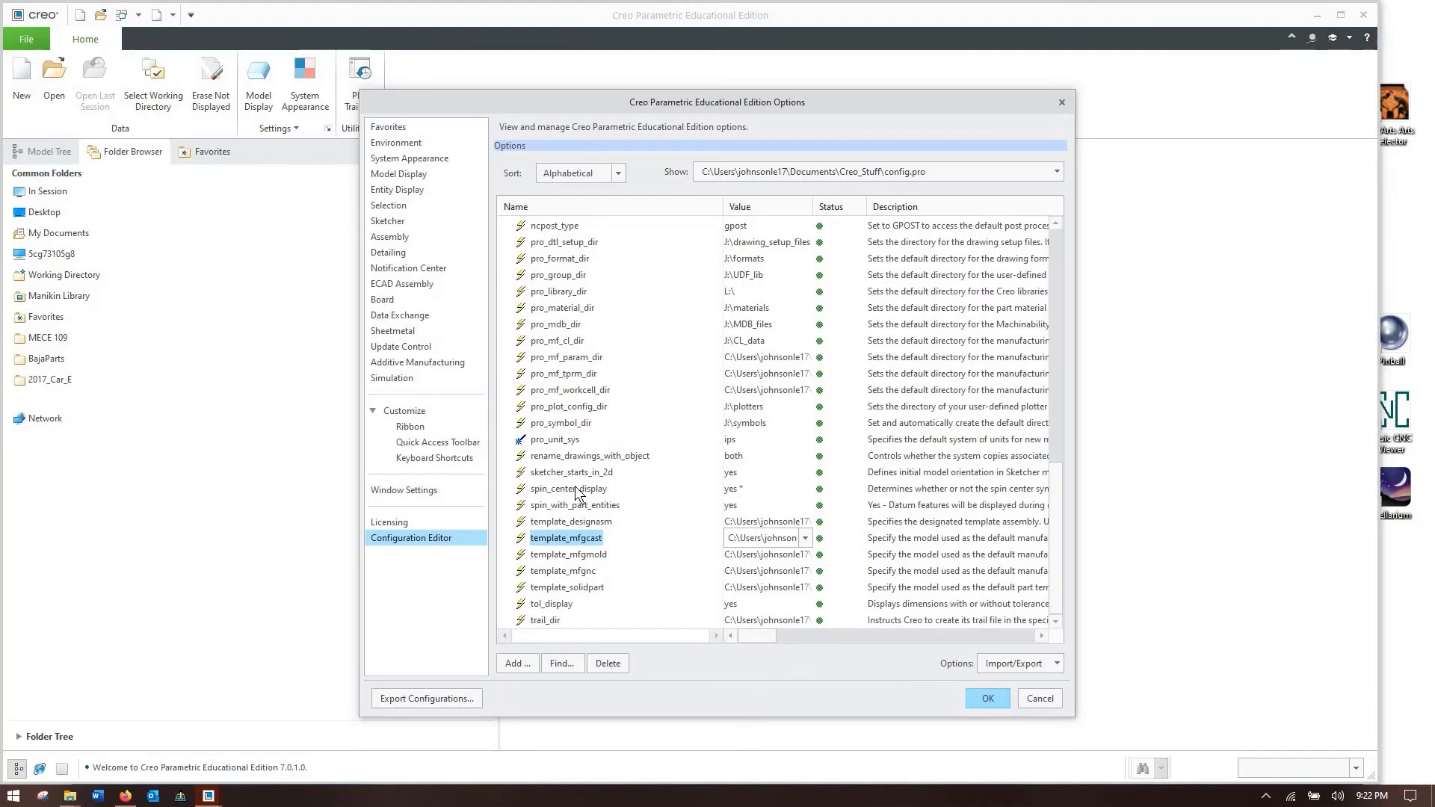
pyautogui.click(571, 471)
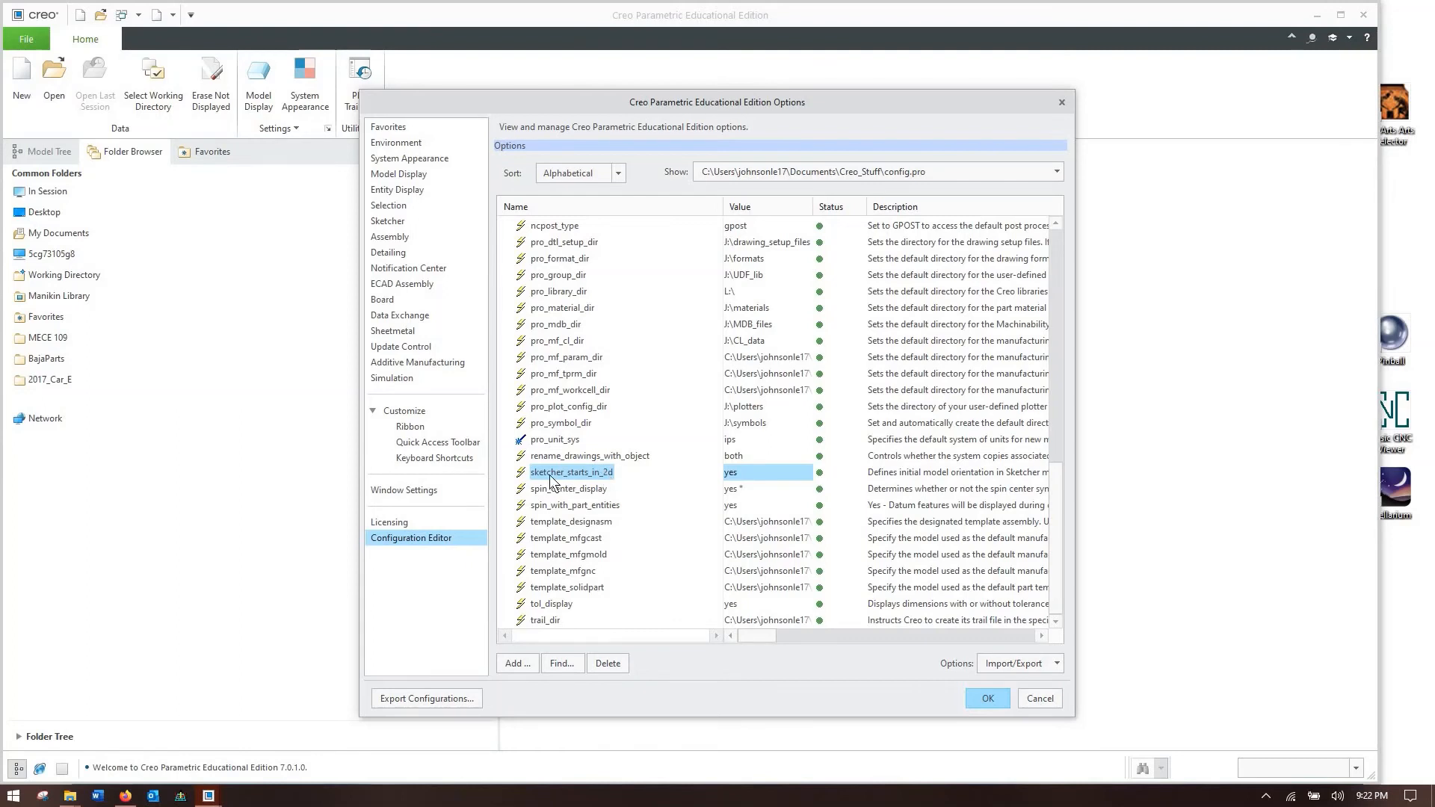
pyautogui.moveTo(626, 483)
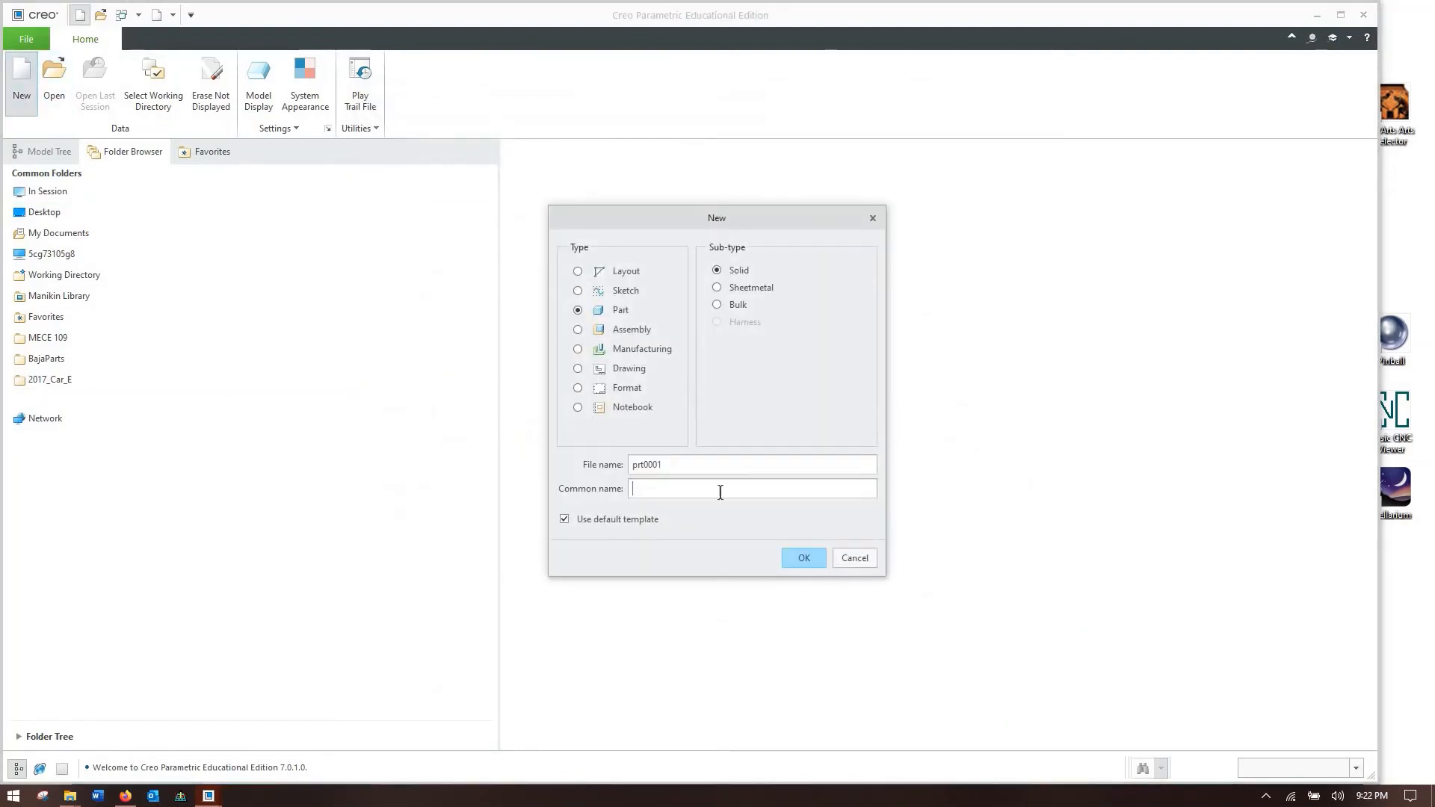
# - Create part PRT0001 from the default template and start Sketch 1 on the FRONT datum plane
pyautogui.click(803, 557)
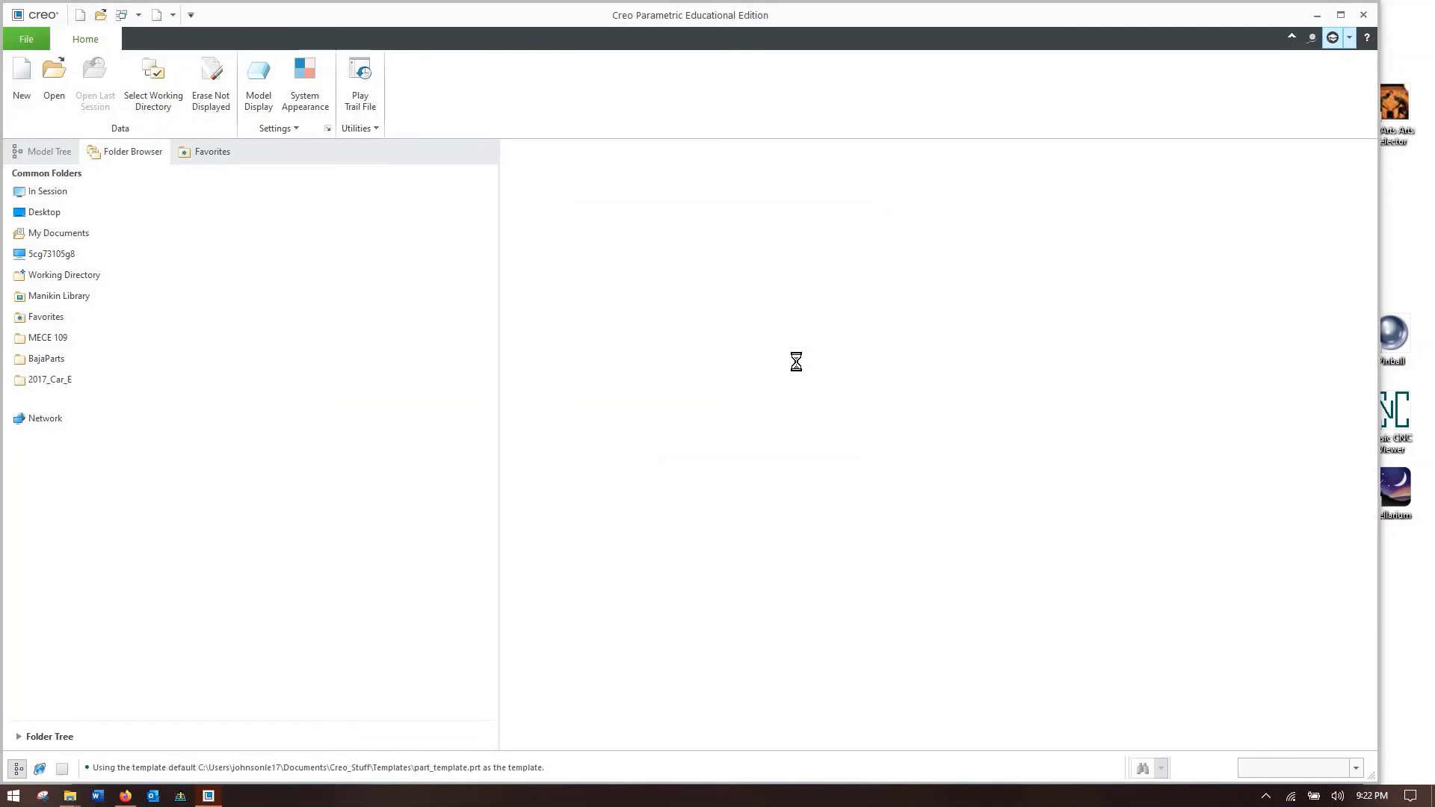
pyautogui.click(21, 82)
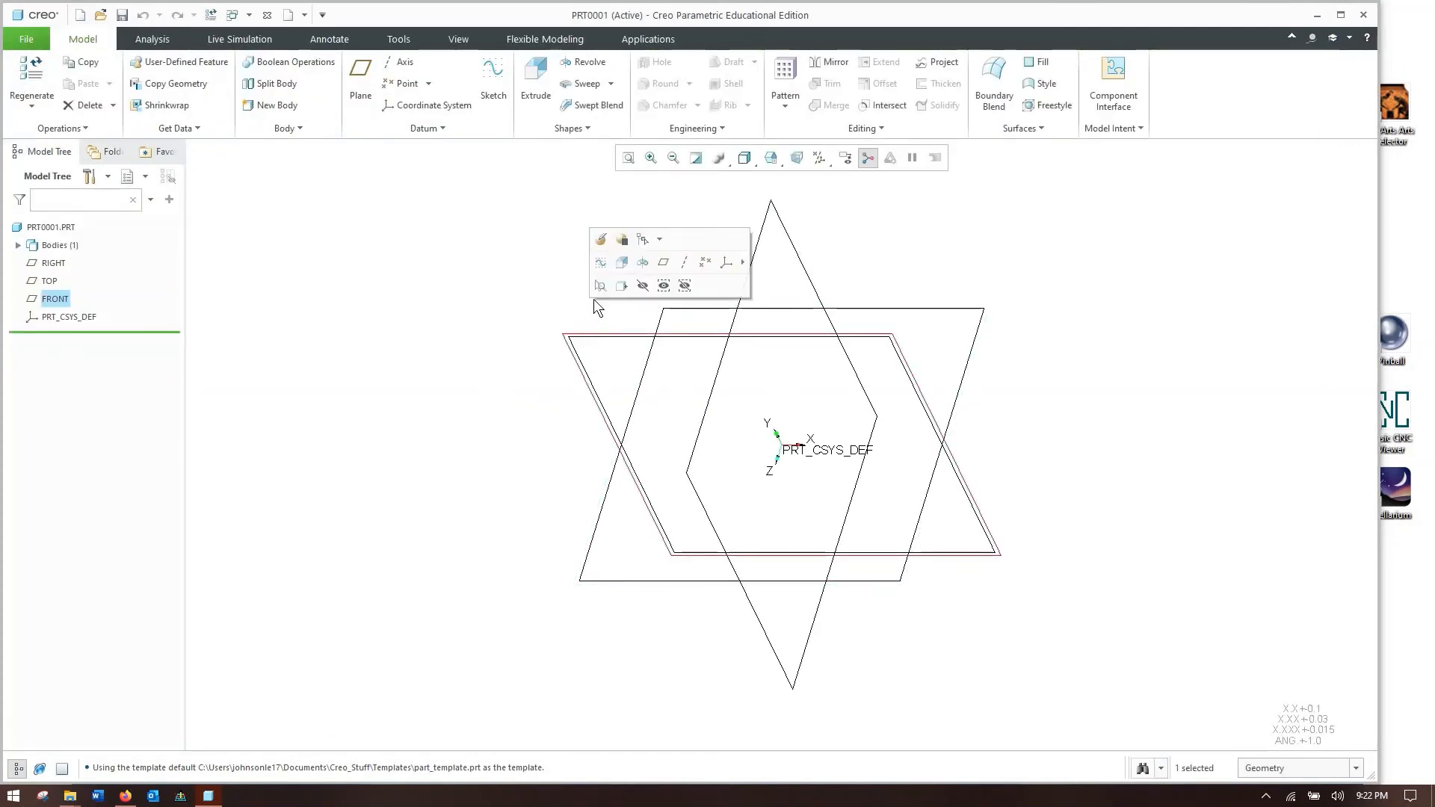
pyautogui.moveTo(601, 263)
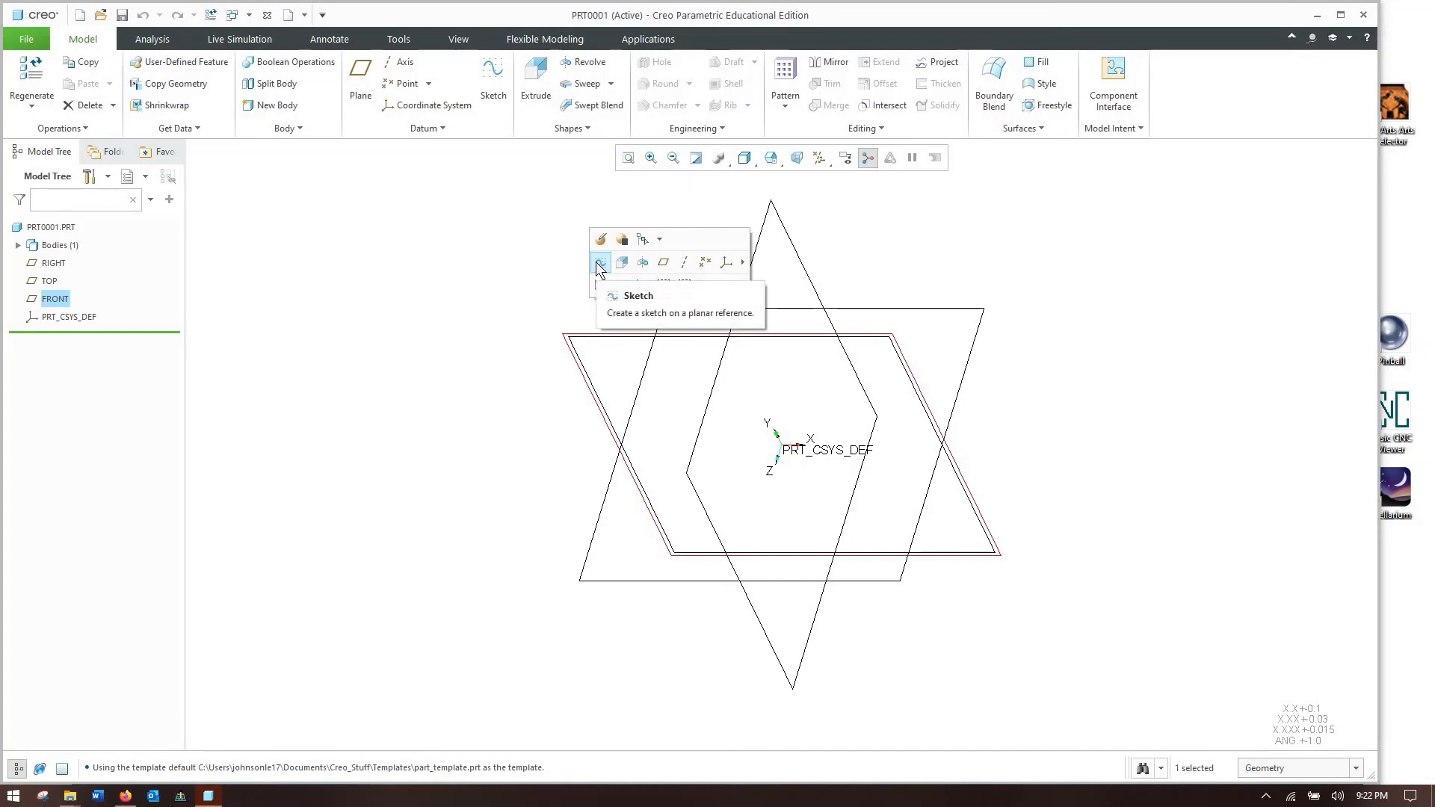
pyautogui.click(601, 263)
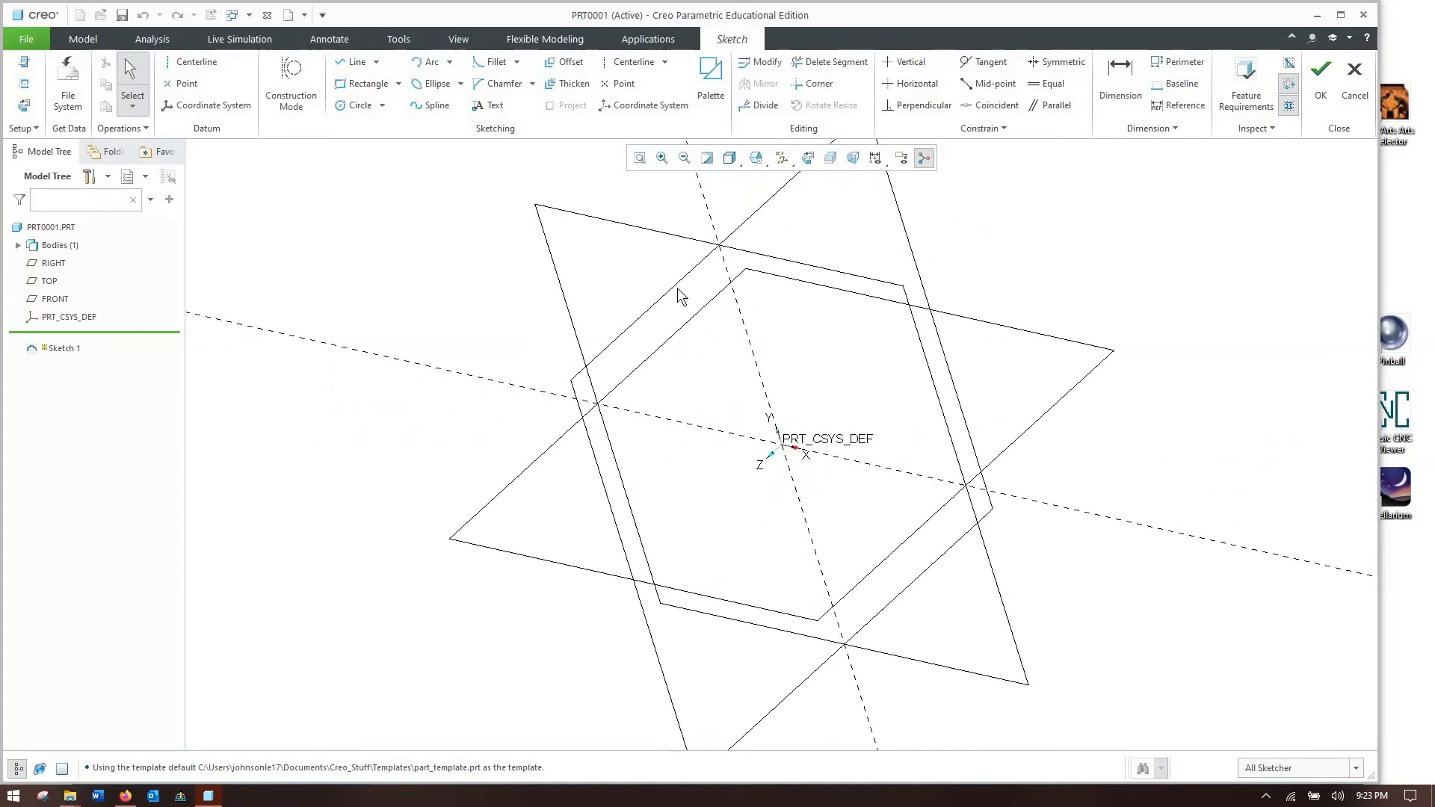
pyautogui.moveTo(813, 448)
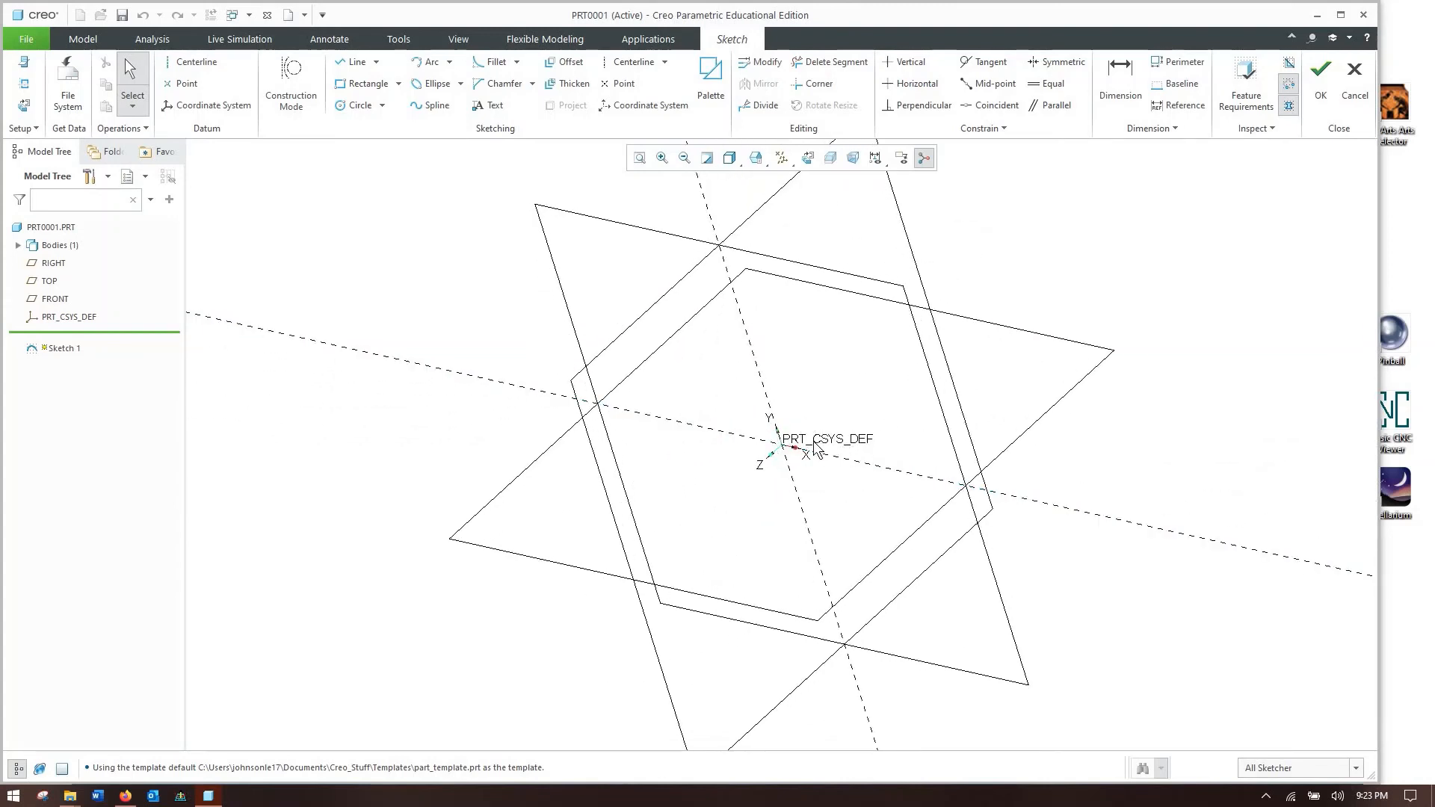
# - Draw a test circle centred on the coordinate origin in Sketch 1
pyautogui.click(360, 105)
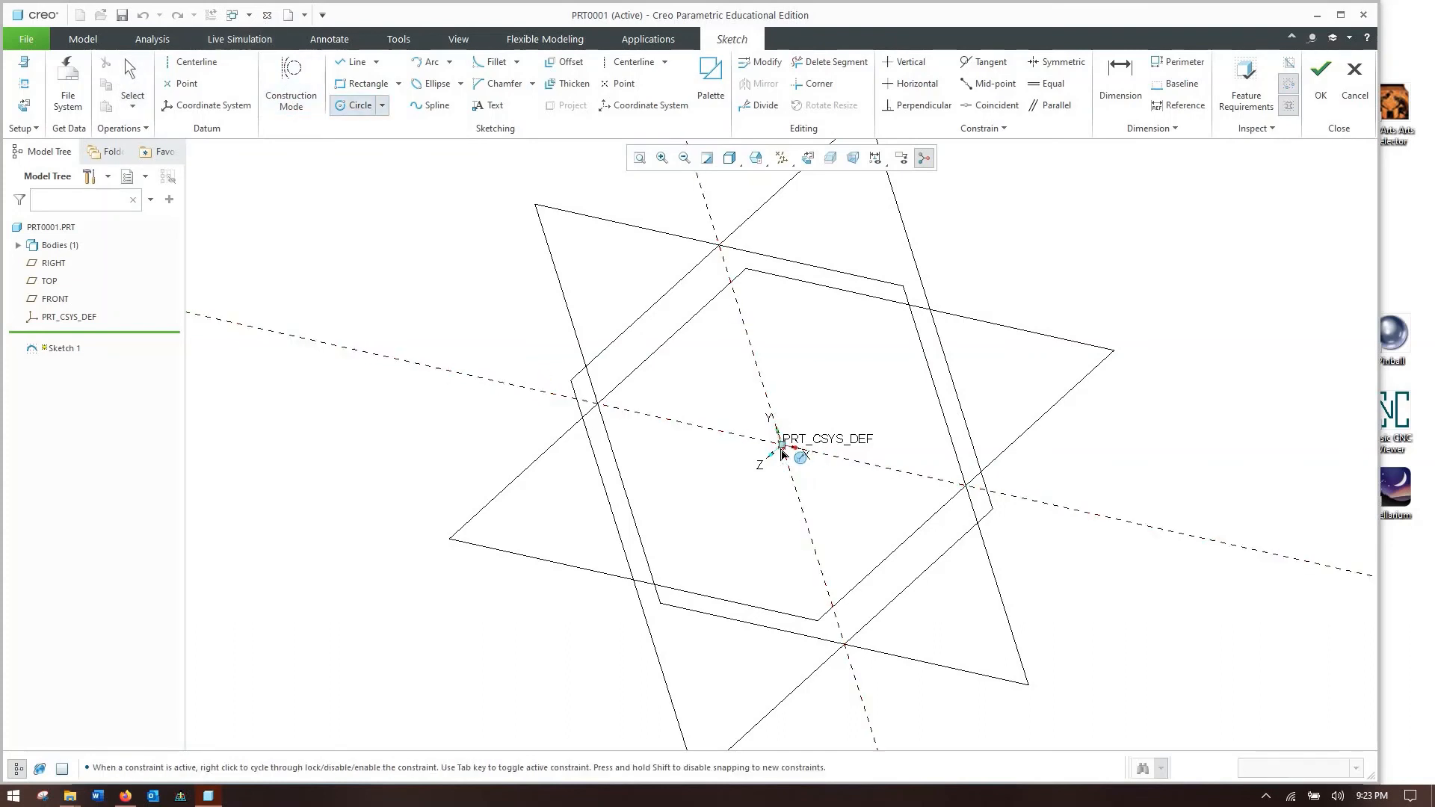
pyautogui.moveTo(785, 447); pyautogui.dragTo(828, 375)
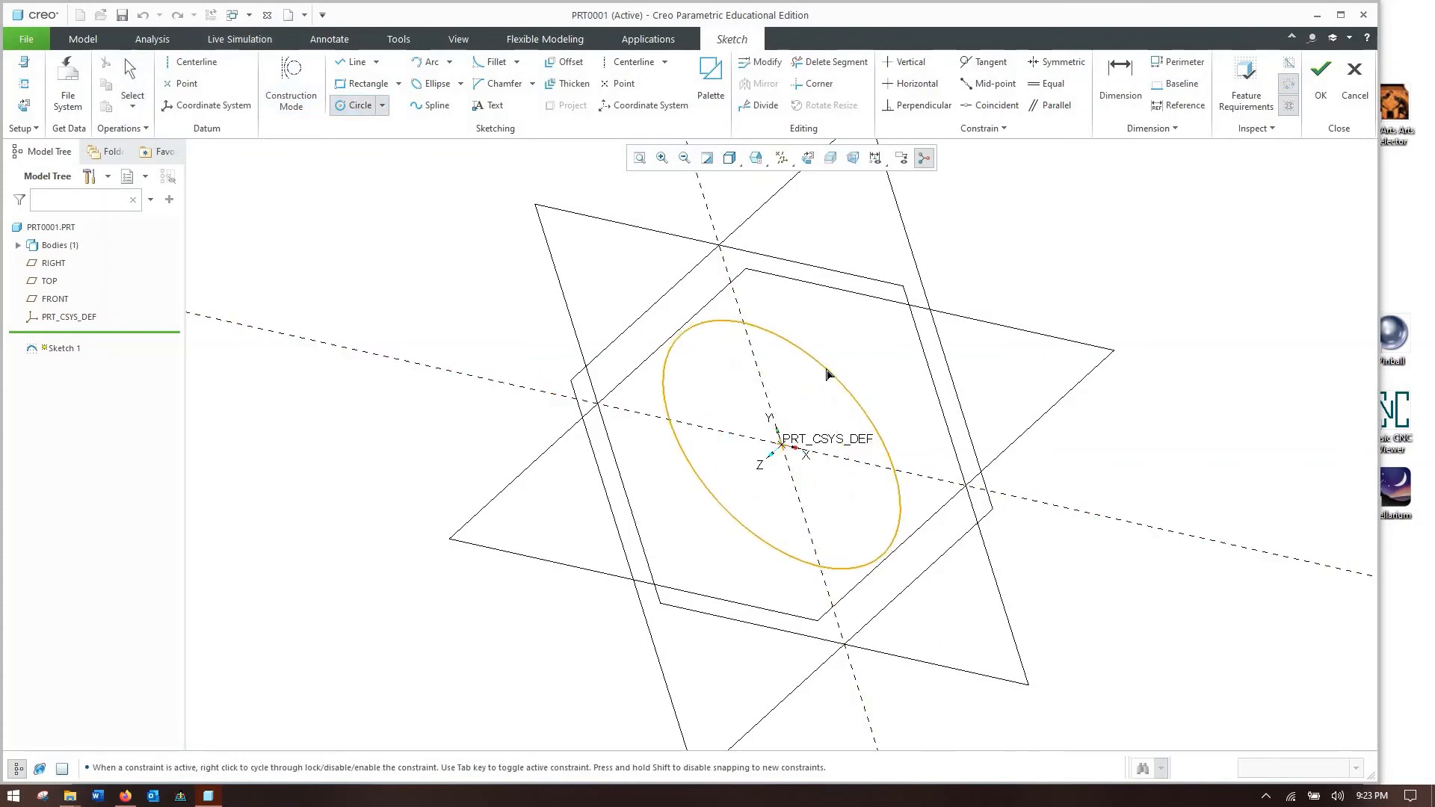
# - Cancel the sketch, discard it, and close part PRT0001 to return to the home screen
pyautogui.click(1354, 73)
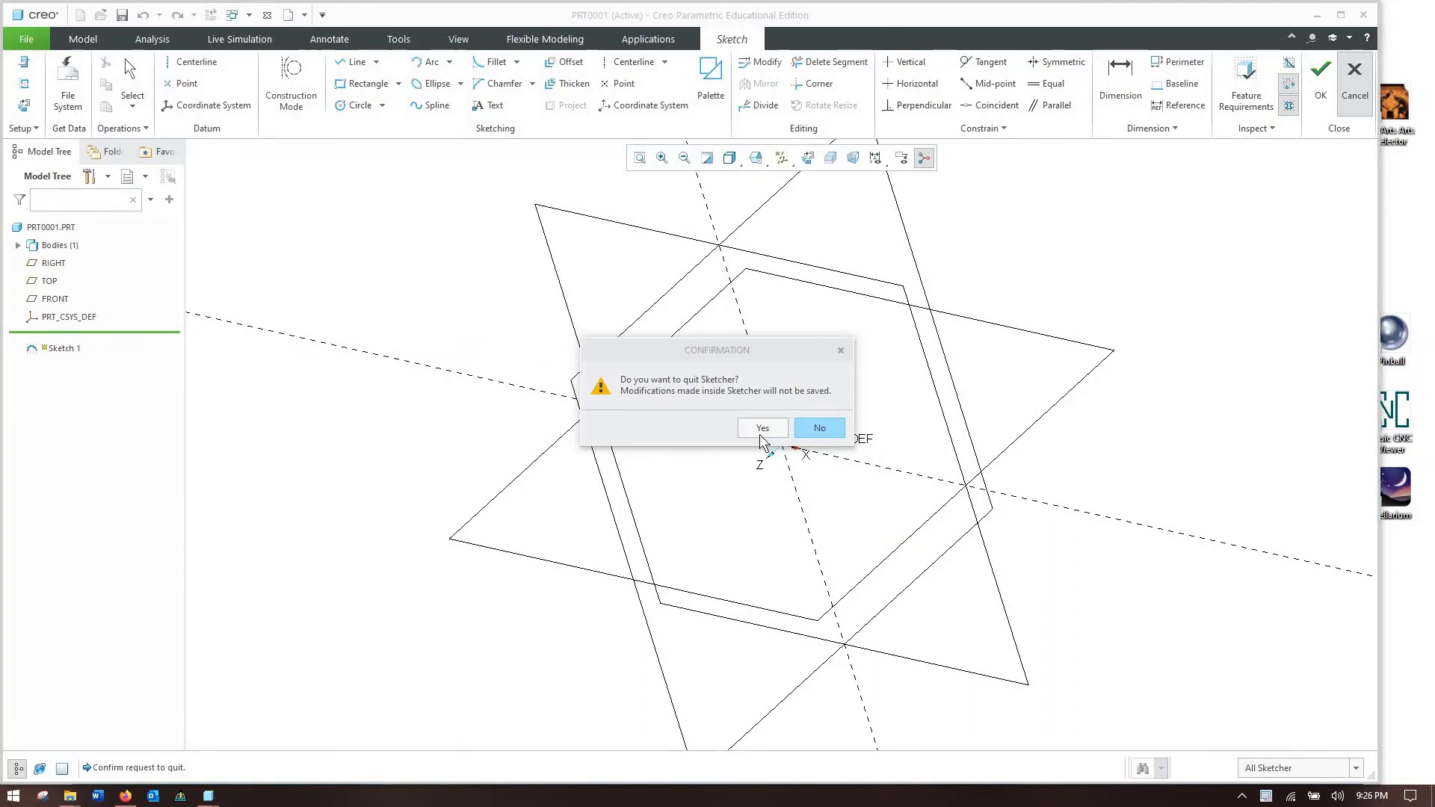
pyautogui.click(760, 428)
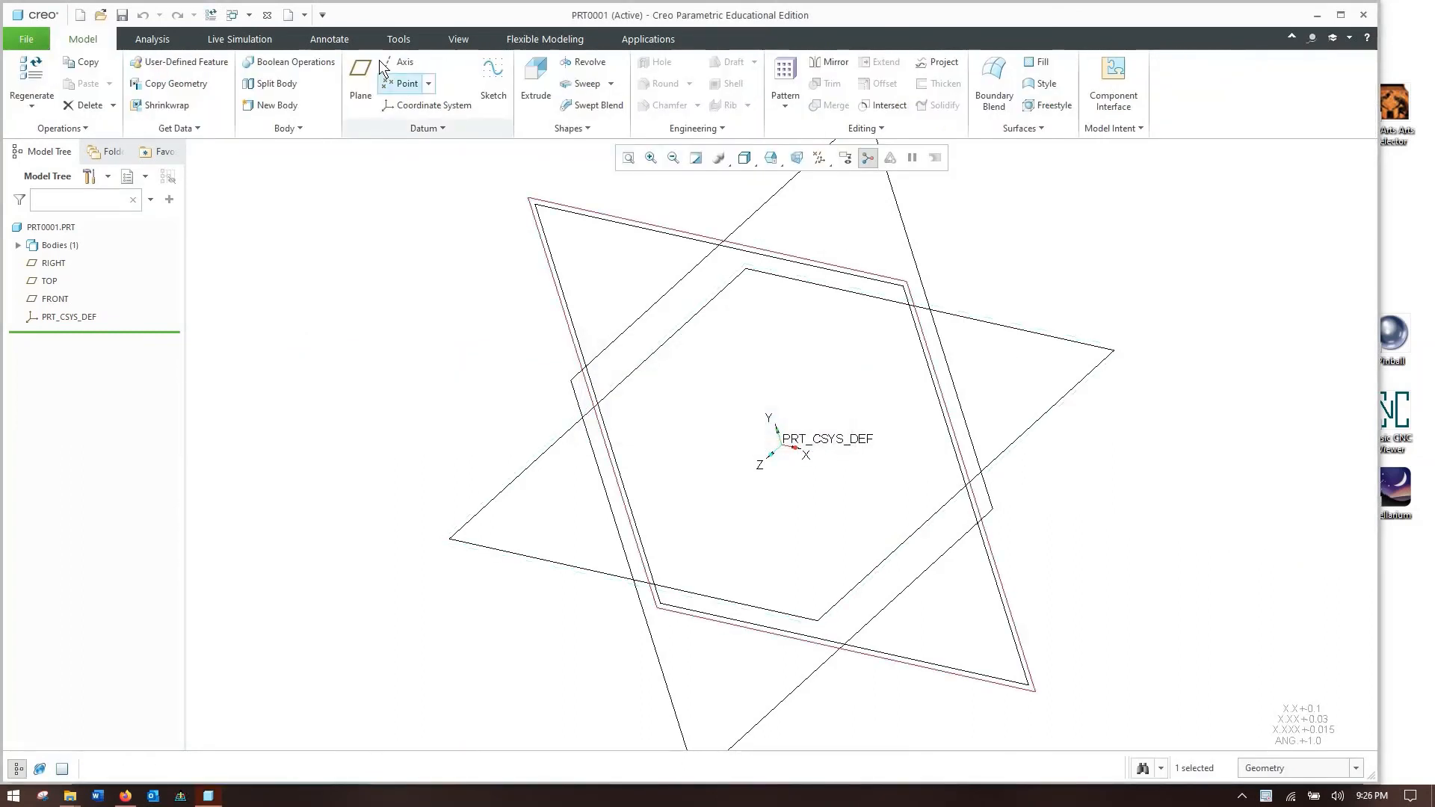
pyautogui.click(25, 39)
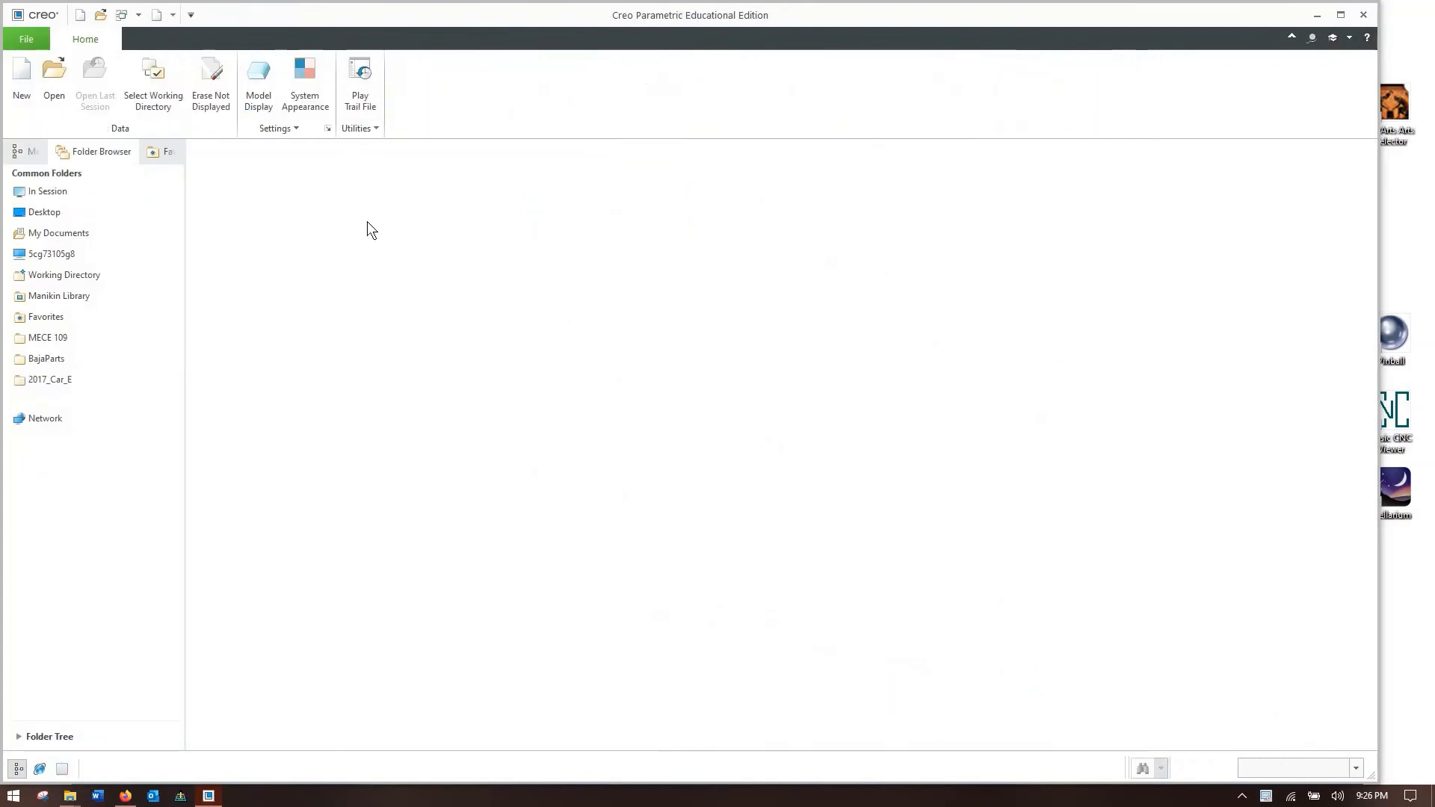